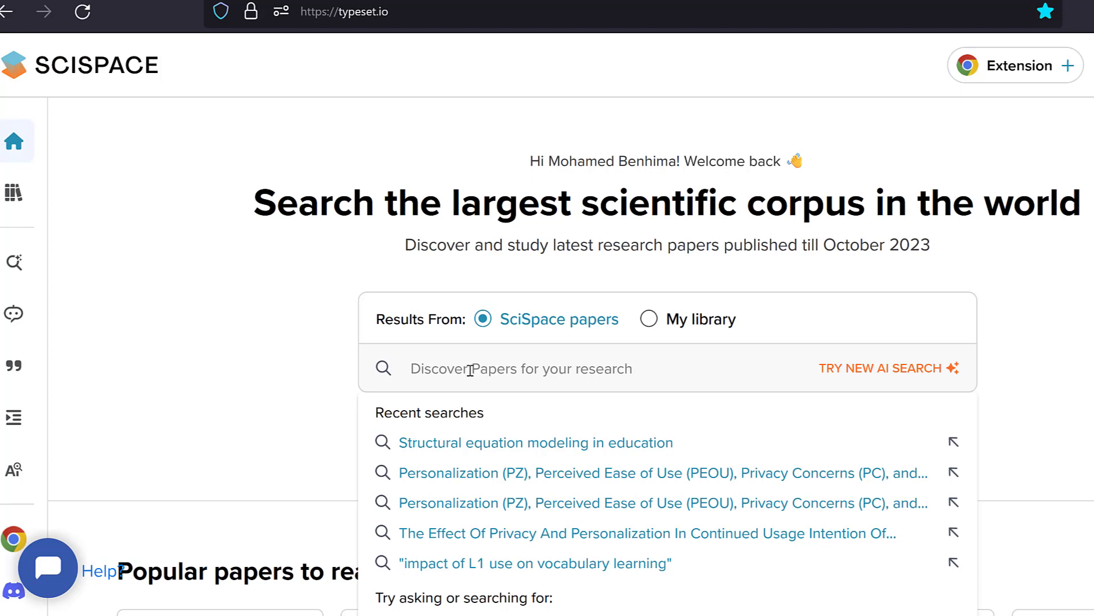
# Search SciSpace for 'Likert scale data analysis' and select the top-5 insight paragraph
pyautogui.click(519, 369)
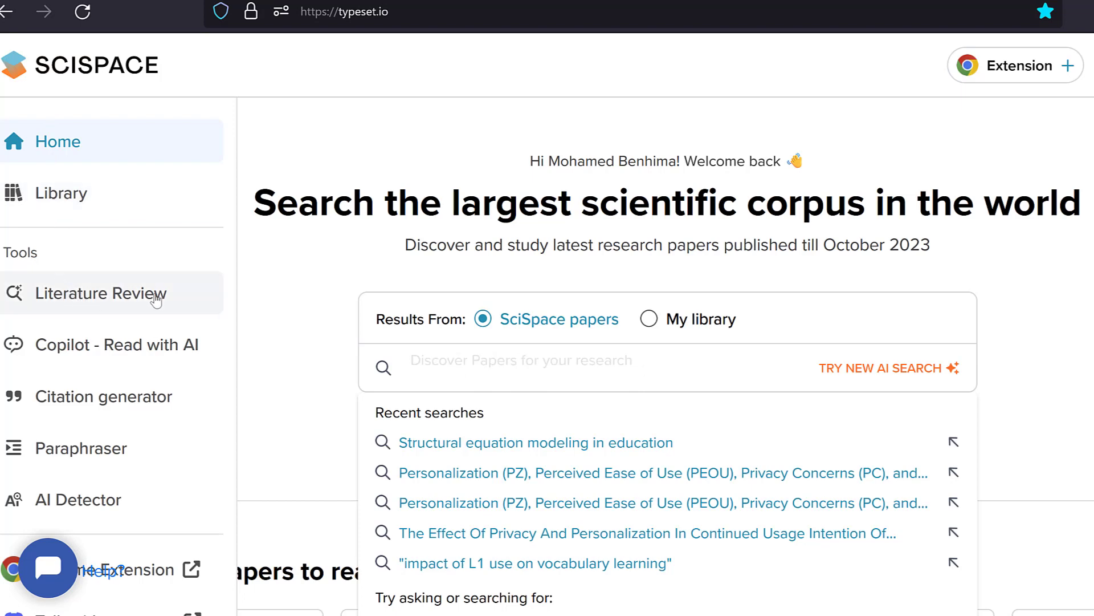
pyautogui.moveTo(52, 344)
pyautogui.write('Likert scale data analysis')
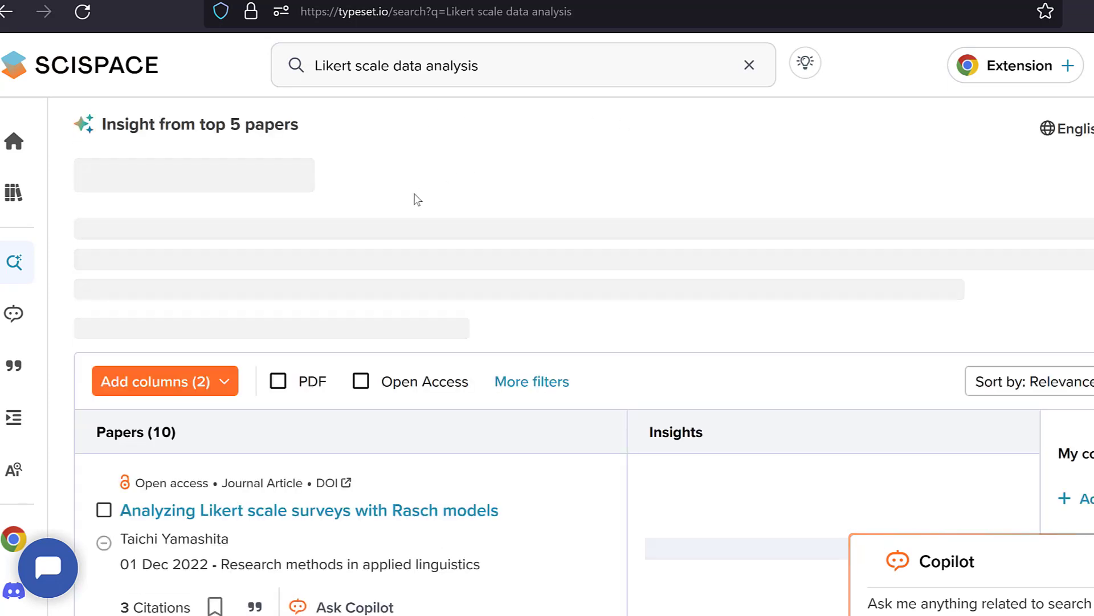
pyautogui.scroll(-3)
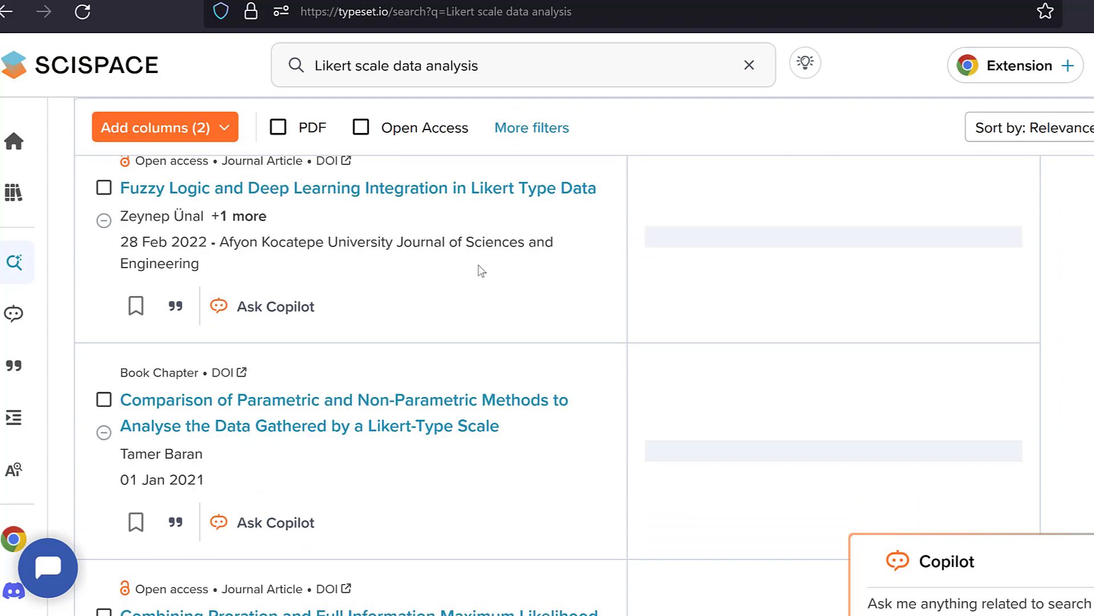
pyautogui.scroll(-3)
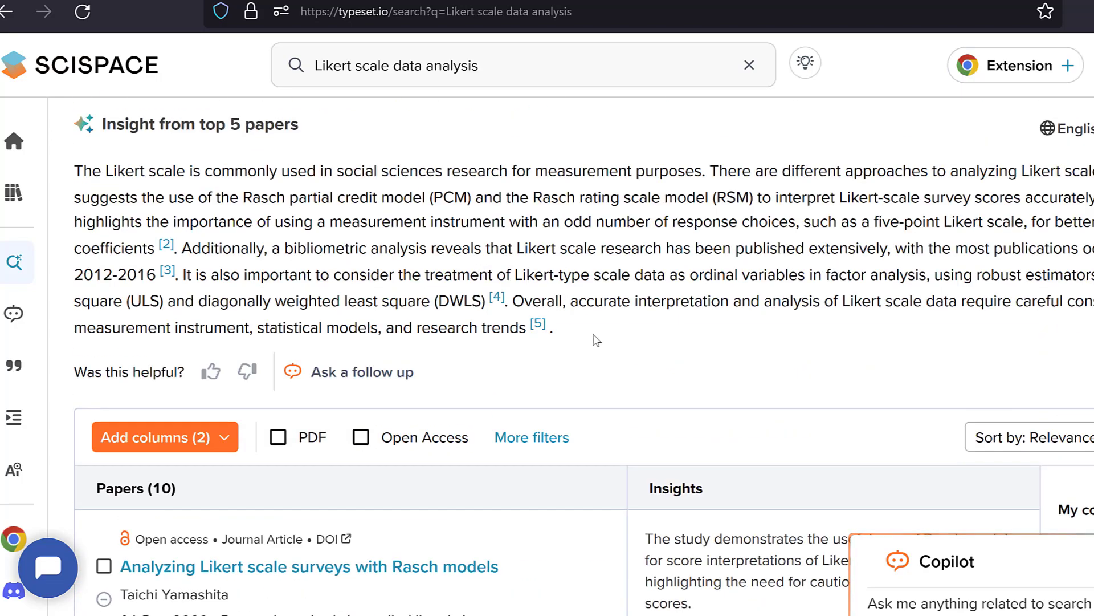
pyautogui.moveTo(74, 171); pyautogui.dragTo(551, 326)
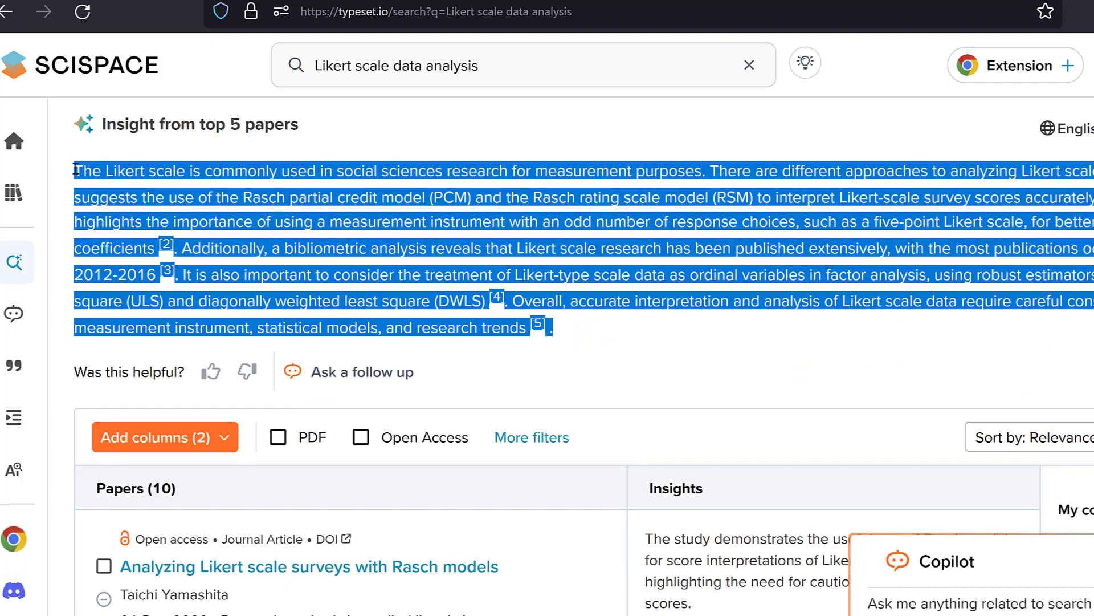
pyautogui.moveTo(616, 354)
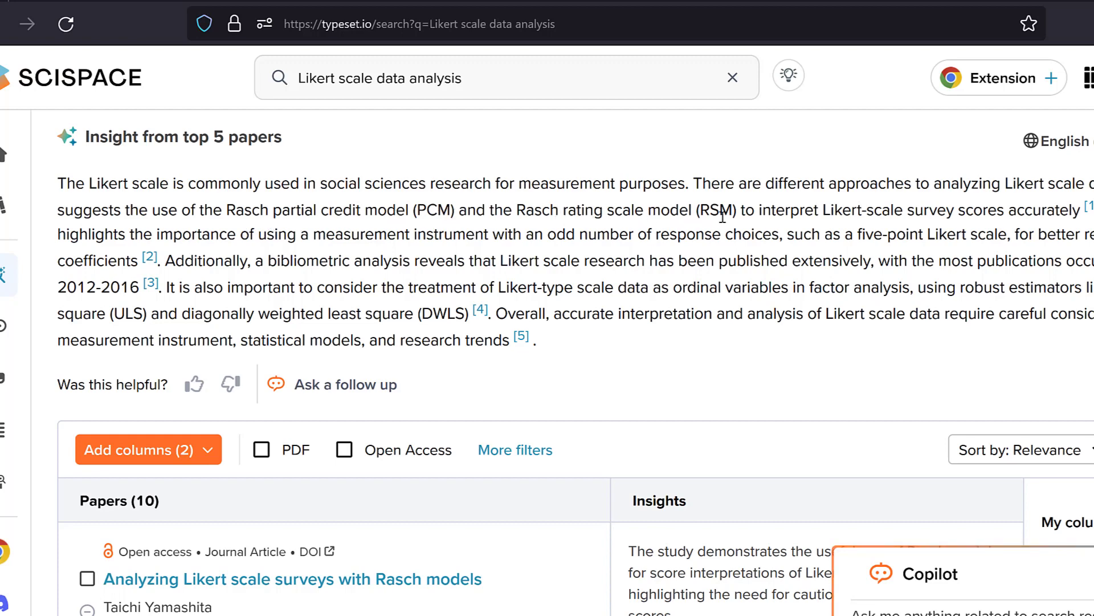
pyautogui.moveTo(1044, 212)
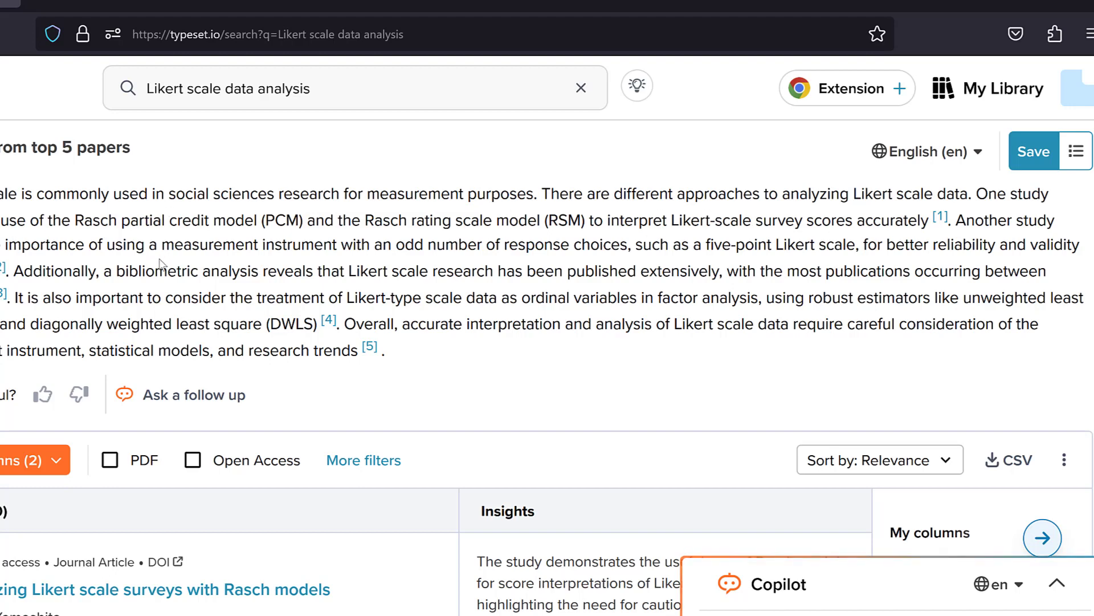
pyautogui.moveTo(454, 262)
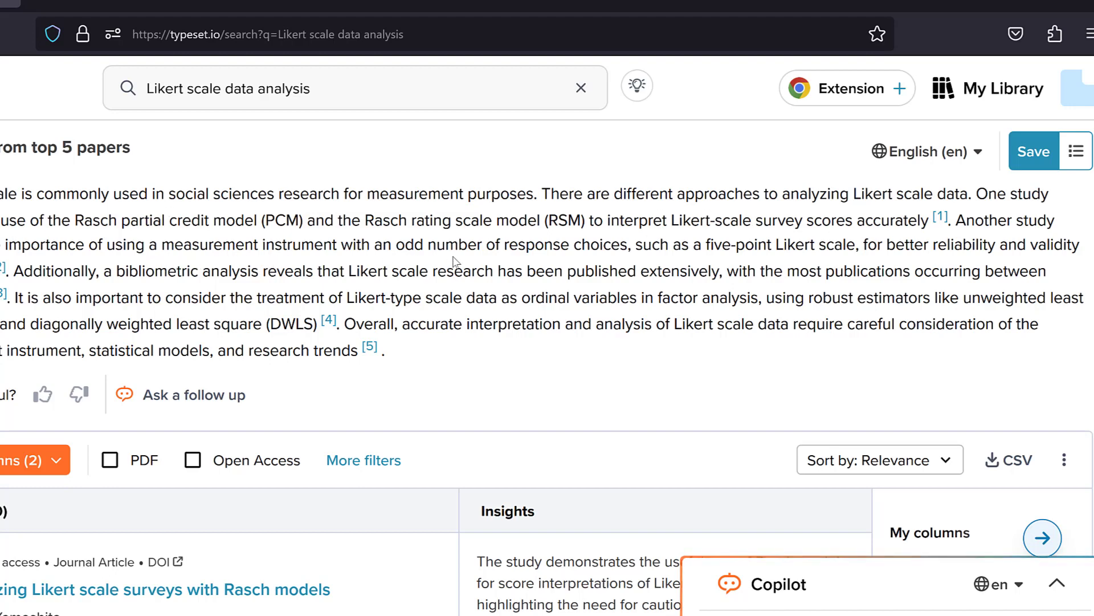
pyautogui.moveTo(650, 248)
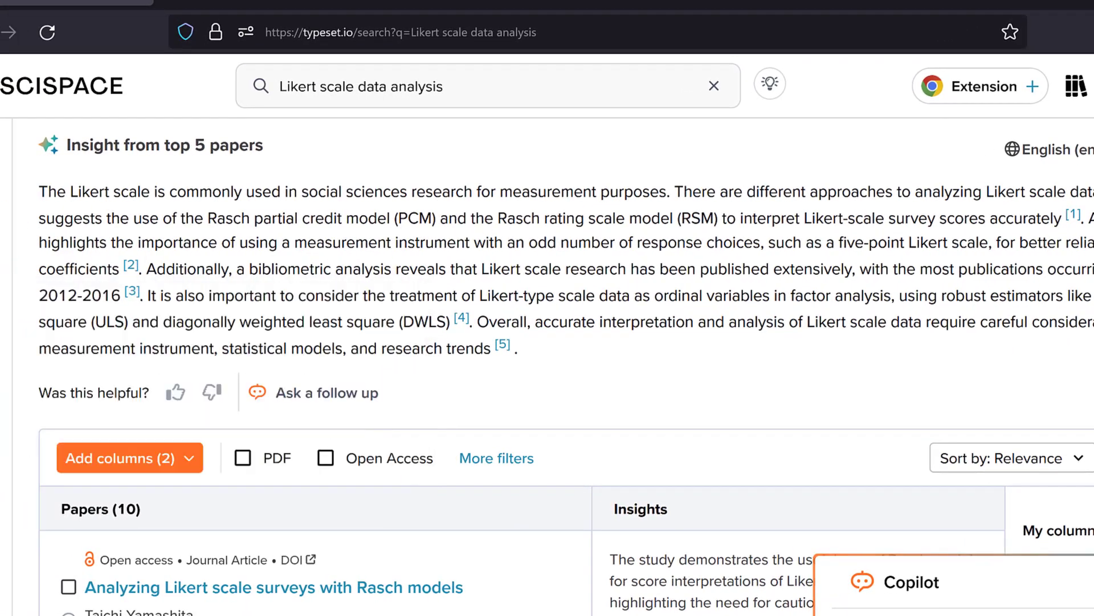
pyautogui.moveTo(789, 230)
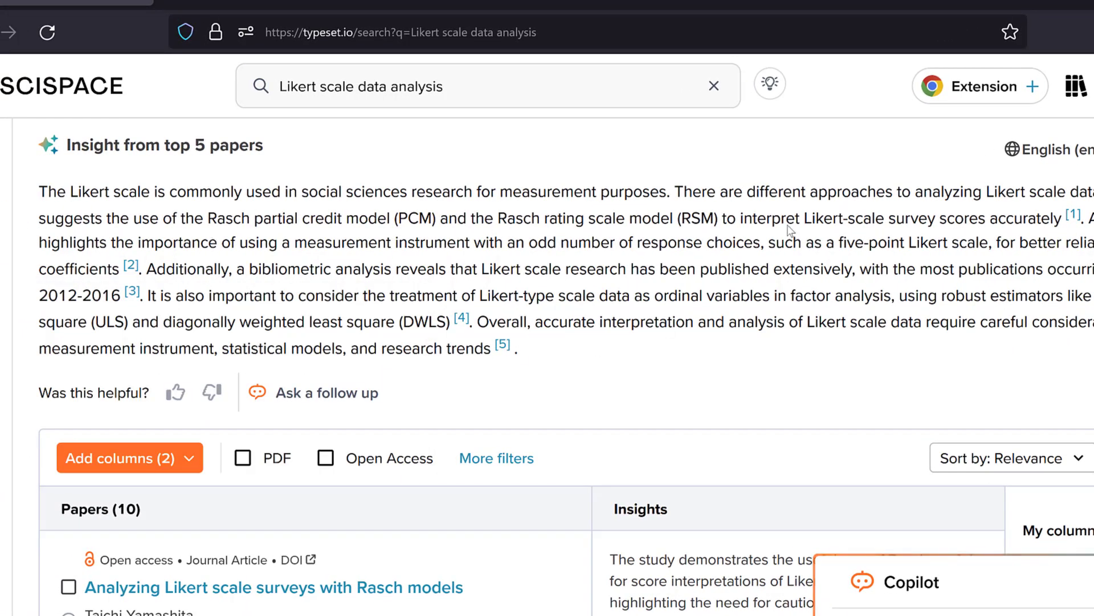
pyautogui.moveTo(978, 342)
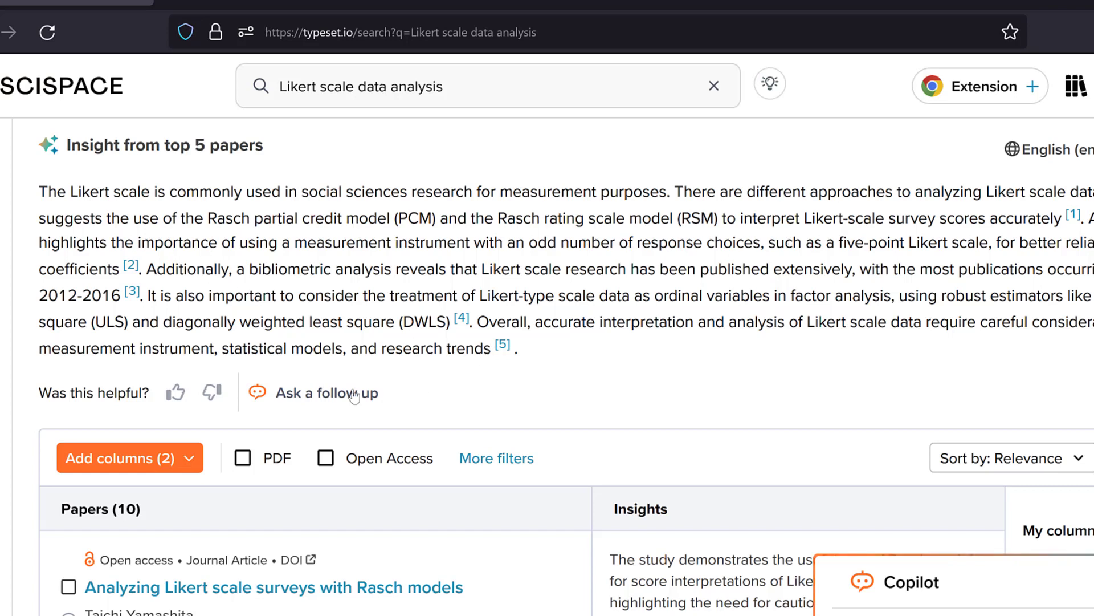
pyautogui.moveTo(604, 348)
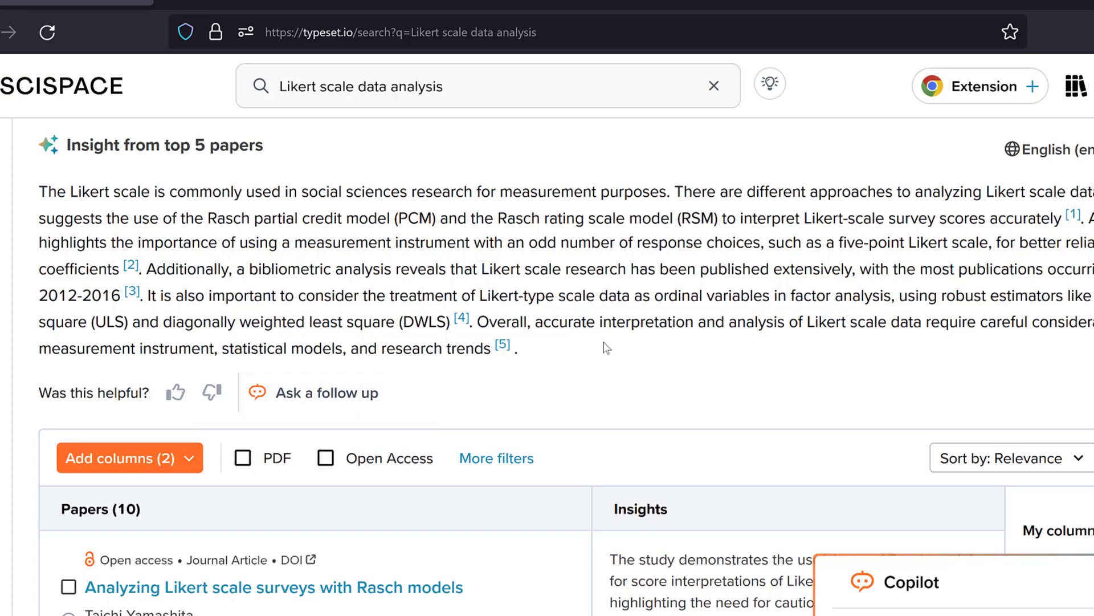
pyautogui.moveTo(106, 203)
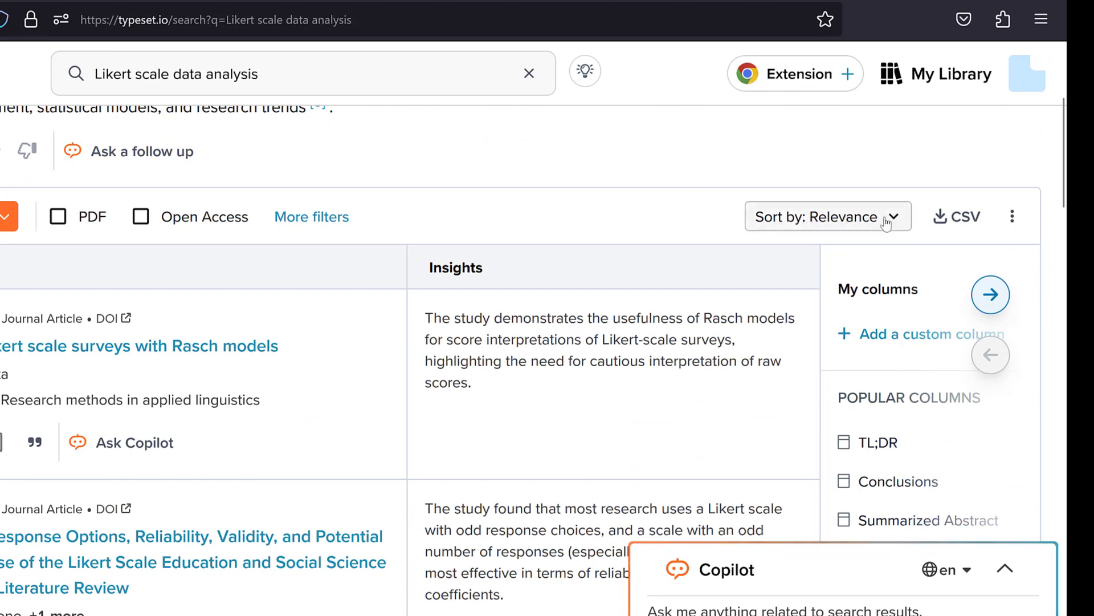
pyautogui.click(828, 217)
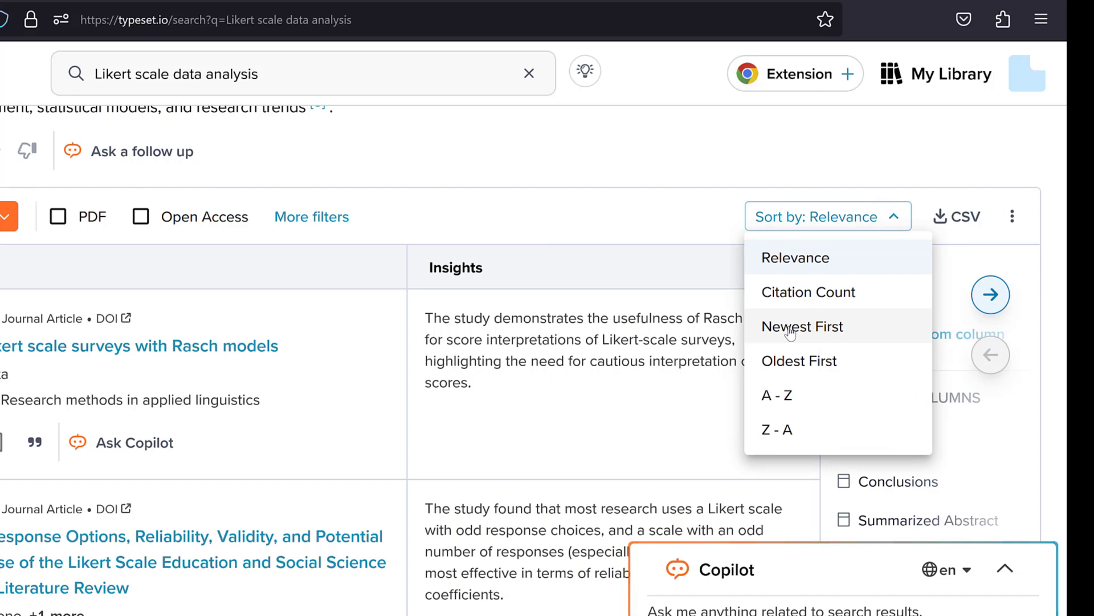
pyautogui.moveTo(818, 372)
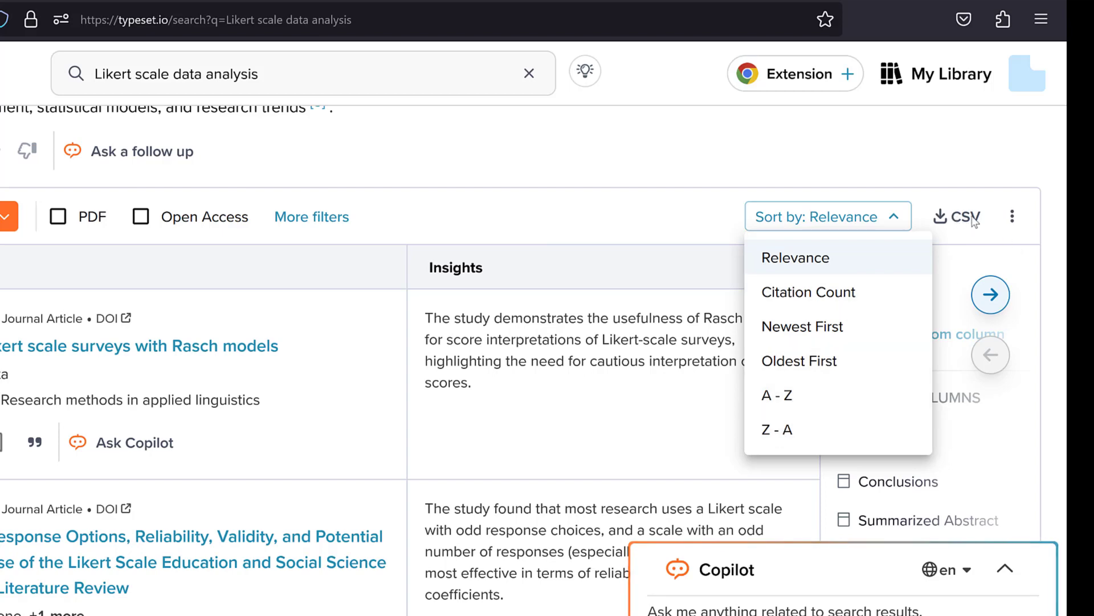
pyautogui.moveTo(628, 226)
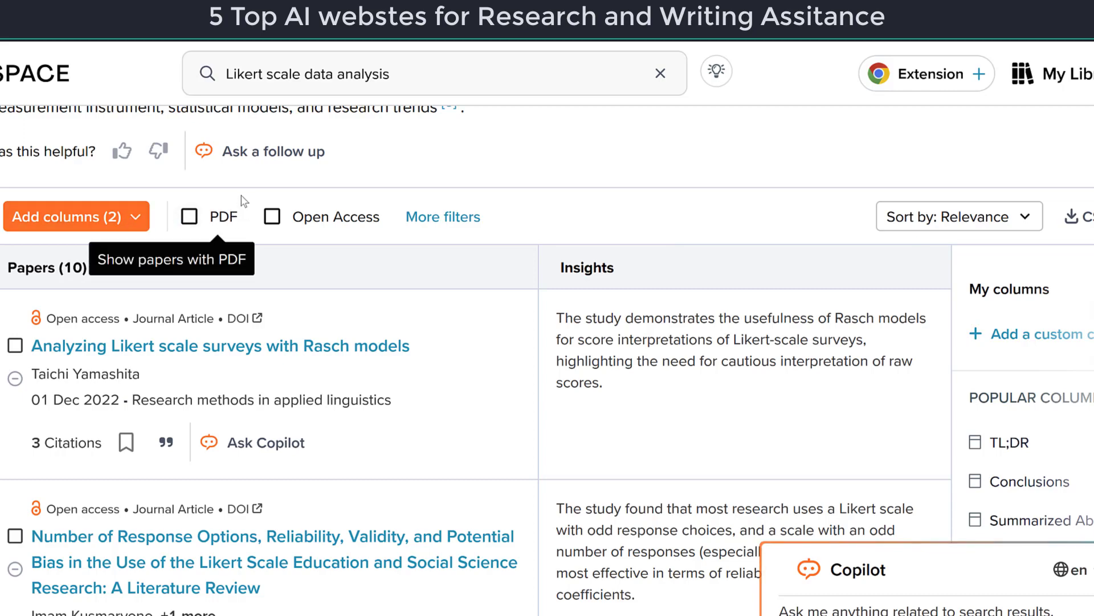
pyautogui.scroll(-3)
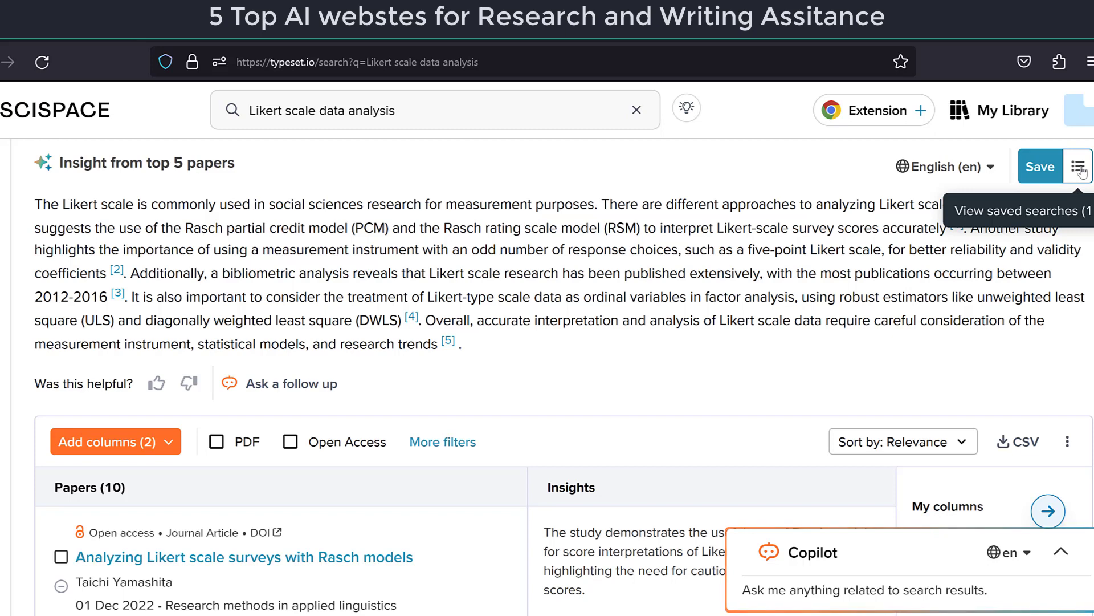
pyautogui.moveTo(1078, 168)
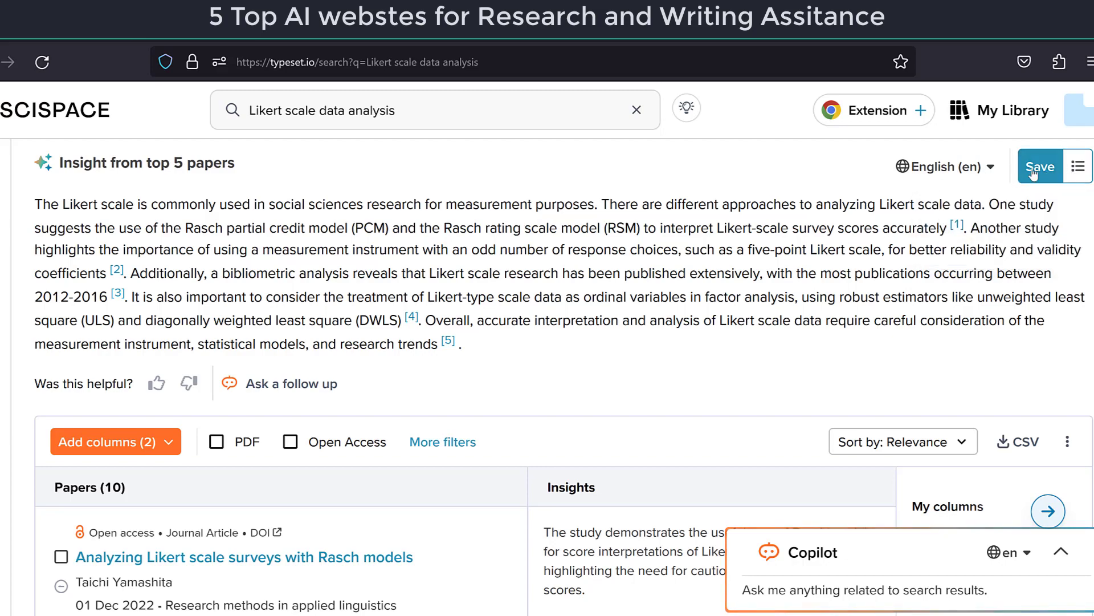
pyautogui.scroll(-3)
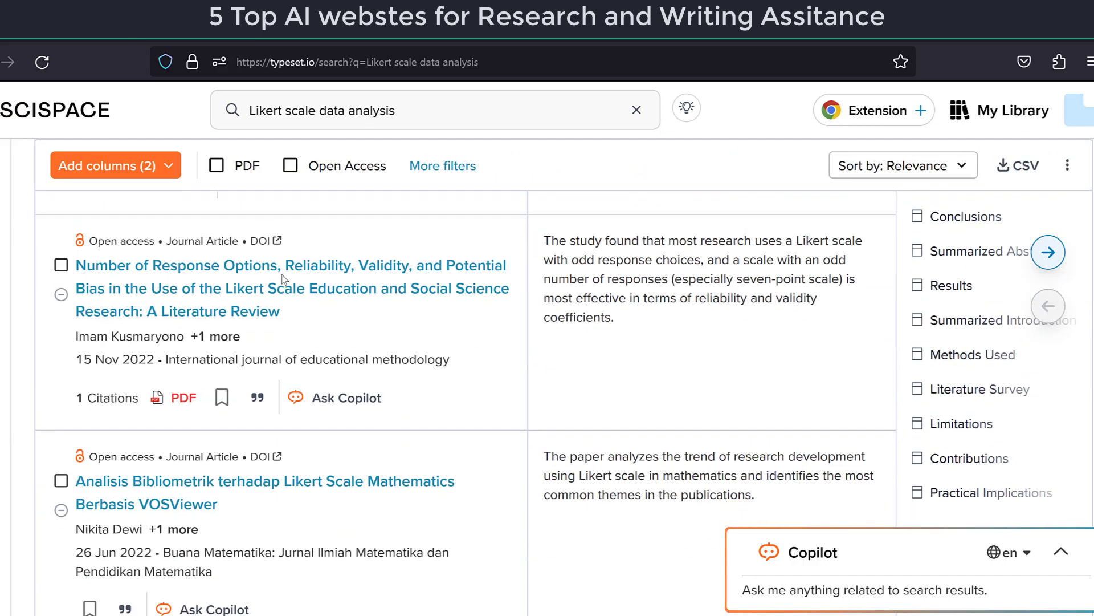
pyautogui.scroll(-3)
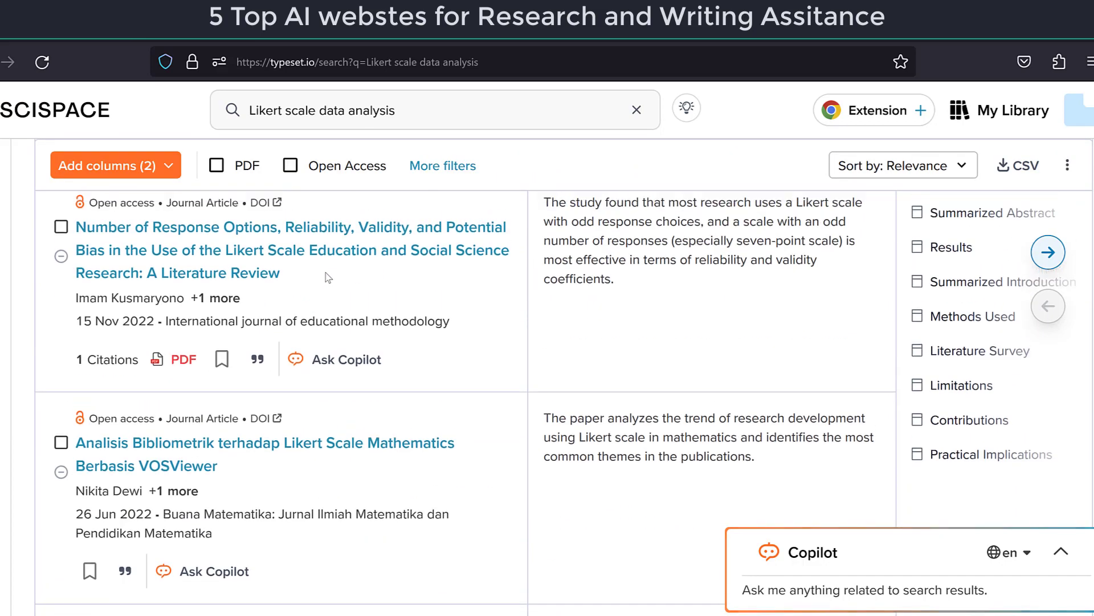
pyautogui.scroll(-3)
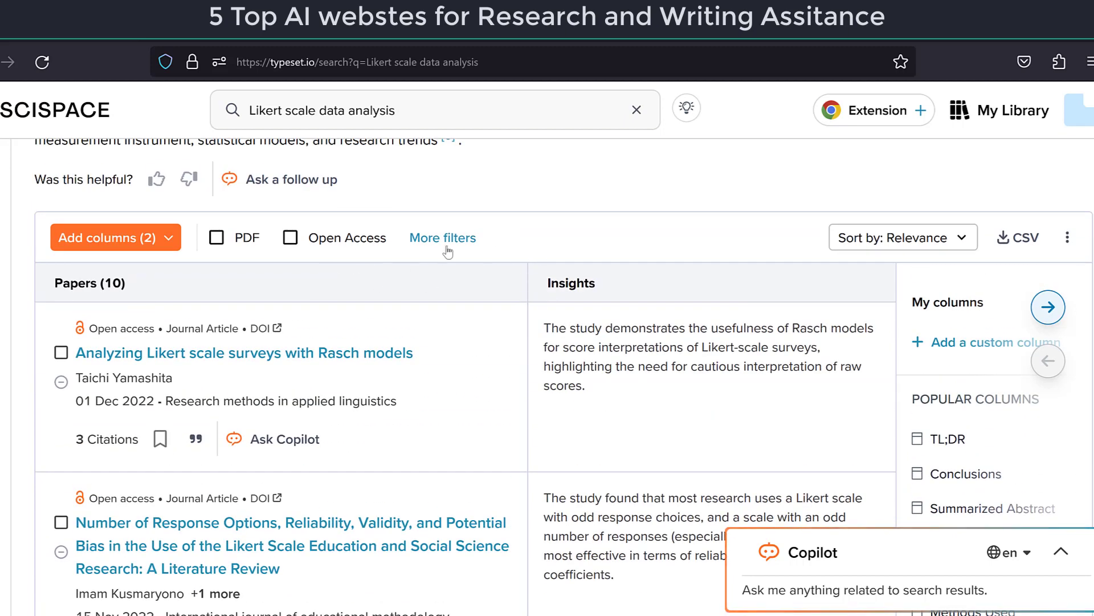
# Reveal the Year and Publication Type filters and view the publication type options
pyautogui.click(443, 237)
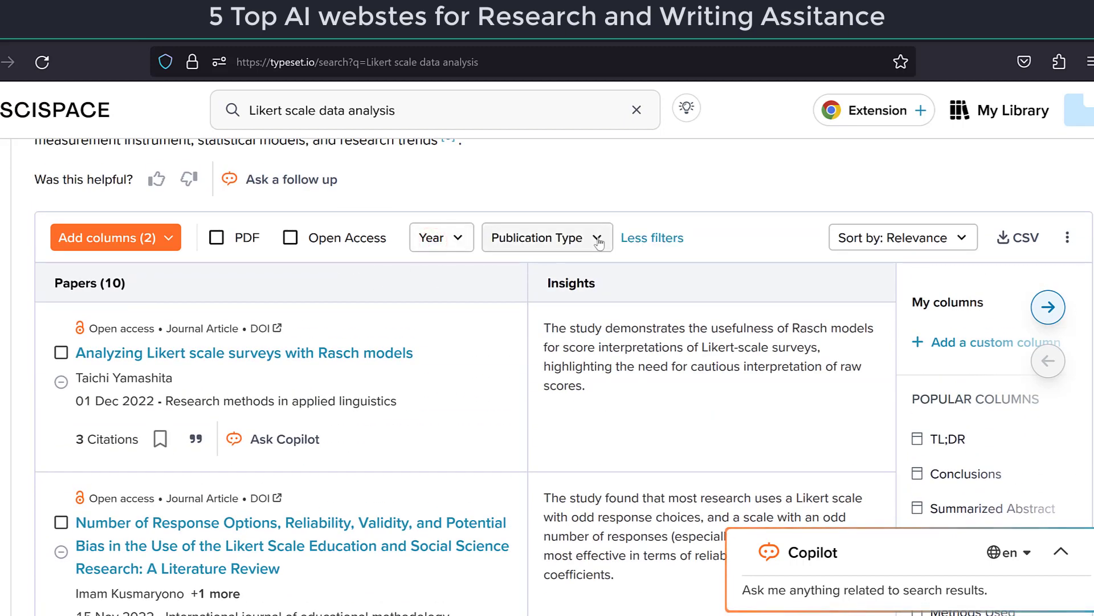
pyautogui.click(547, 237)
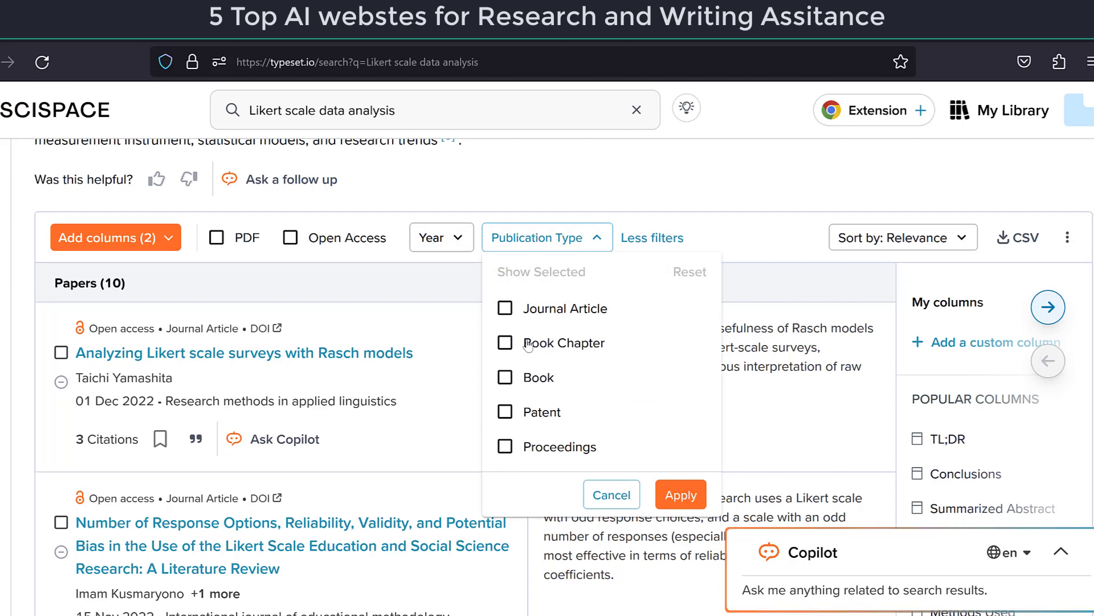
pyautogui.scroll(-3)
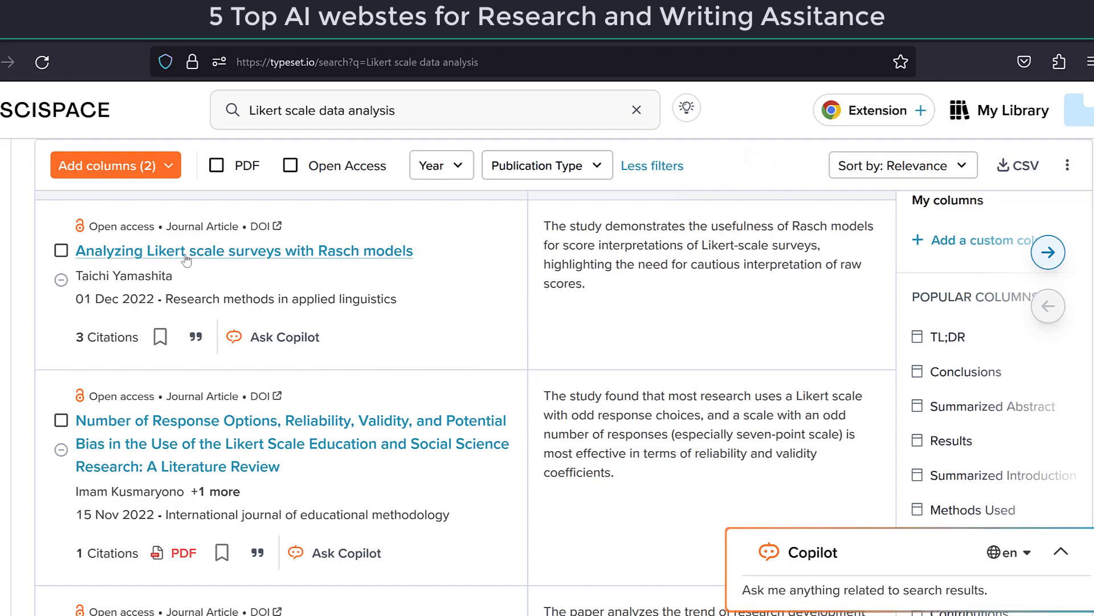
# Check the Rasch models paper and browse the ten results' Methods Used and Literature Survey columns
pyautogui.click(62, 251)
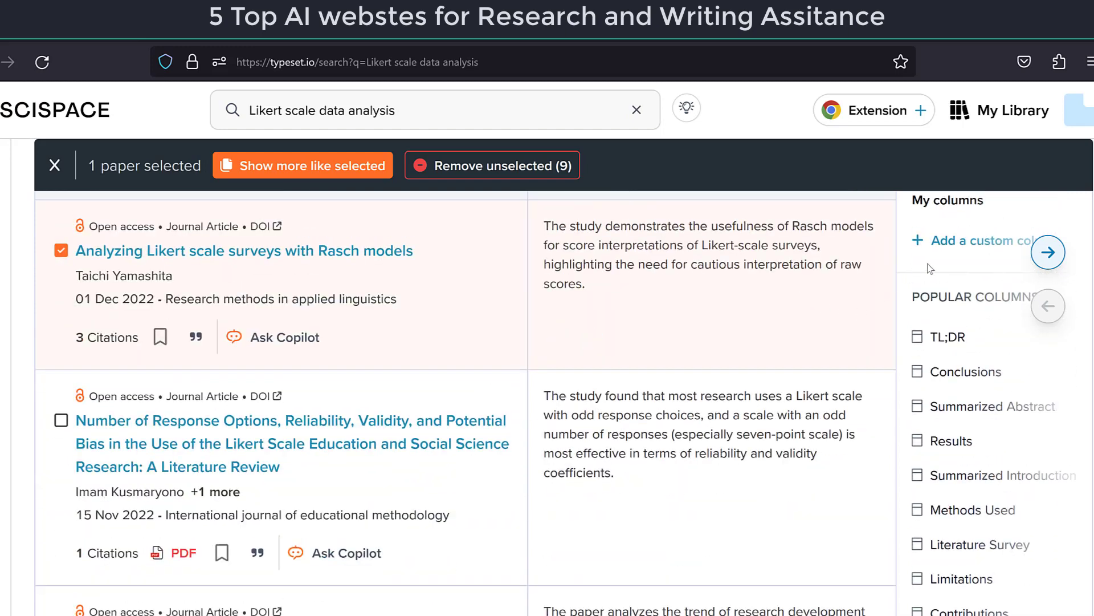
pyautogui.moveTo(984, 272)
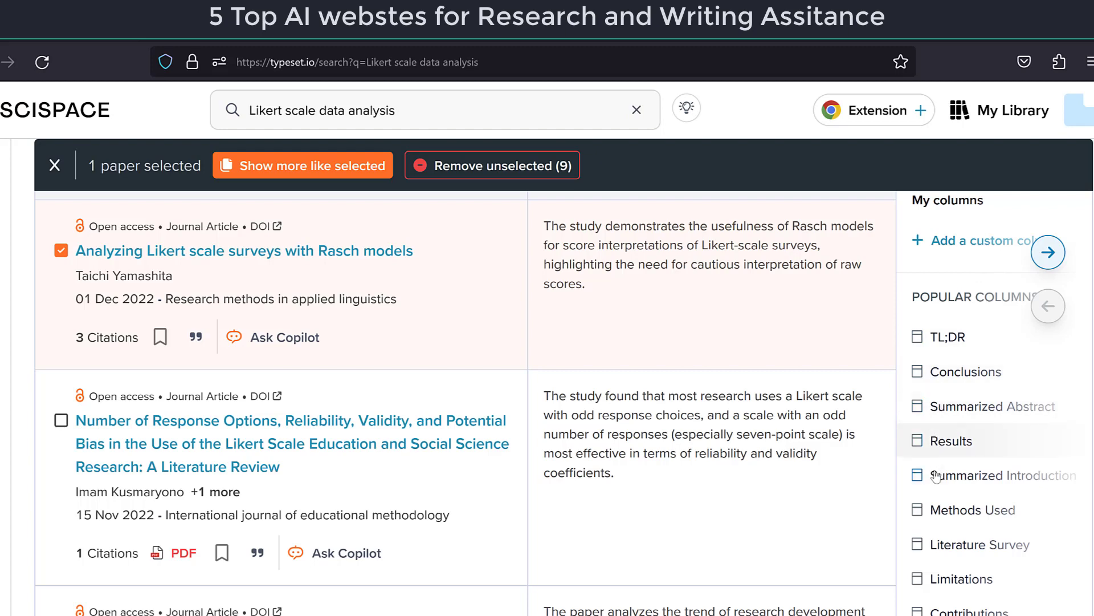
pyautogui.moveTo(971, 510)
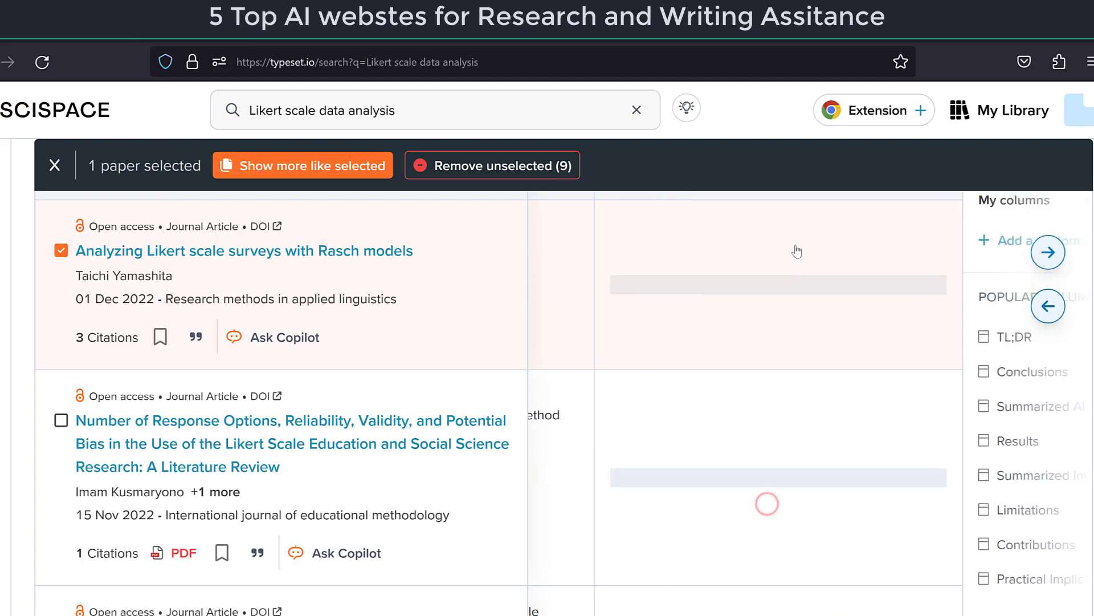
pyautogui.scroll(-3)
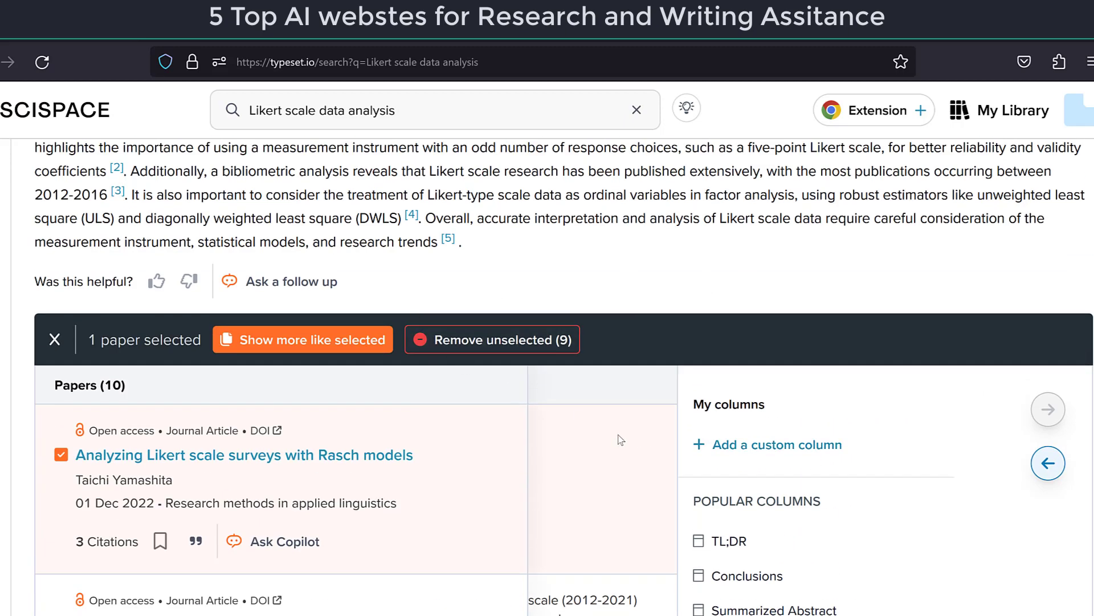
pyautogui.moveTo(995, 426)
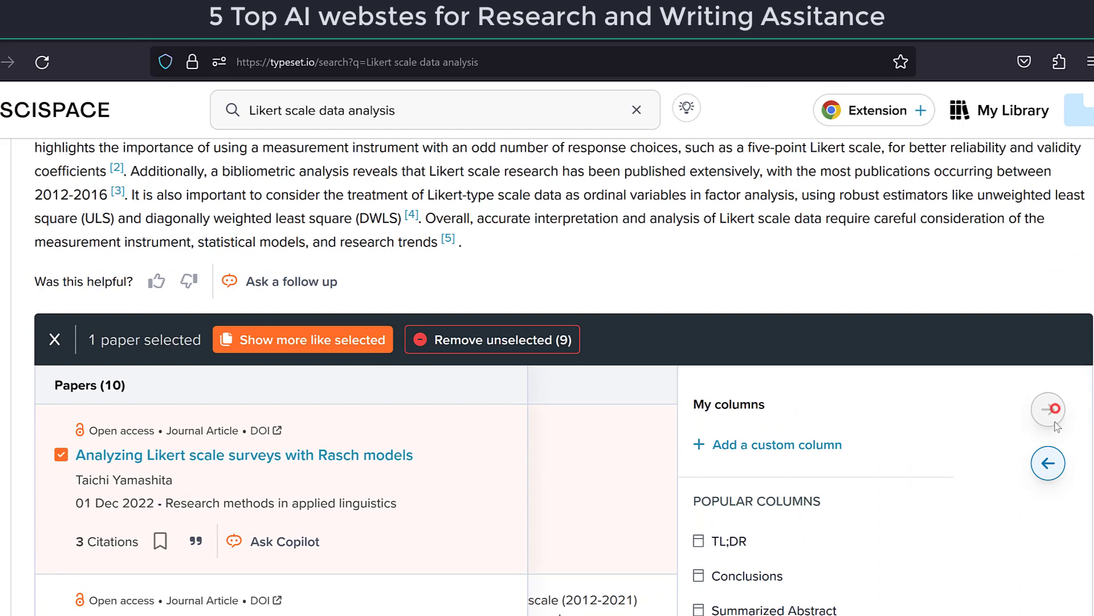
pyautogui.click(1047, 463)
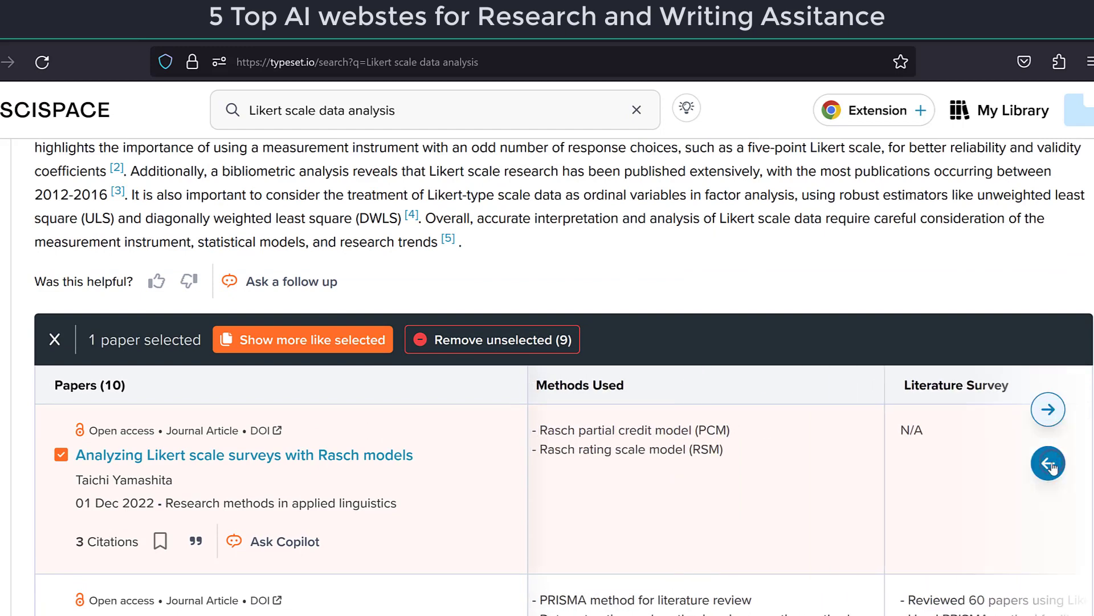
pyautogui.scroll(-3)
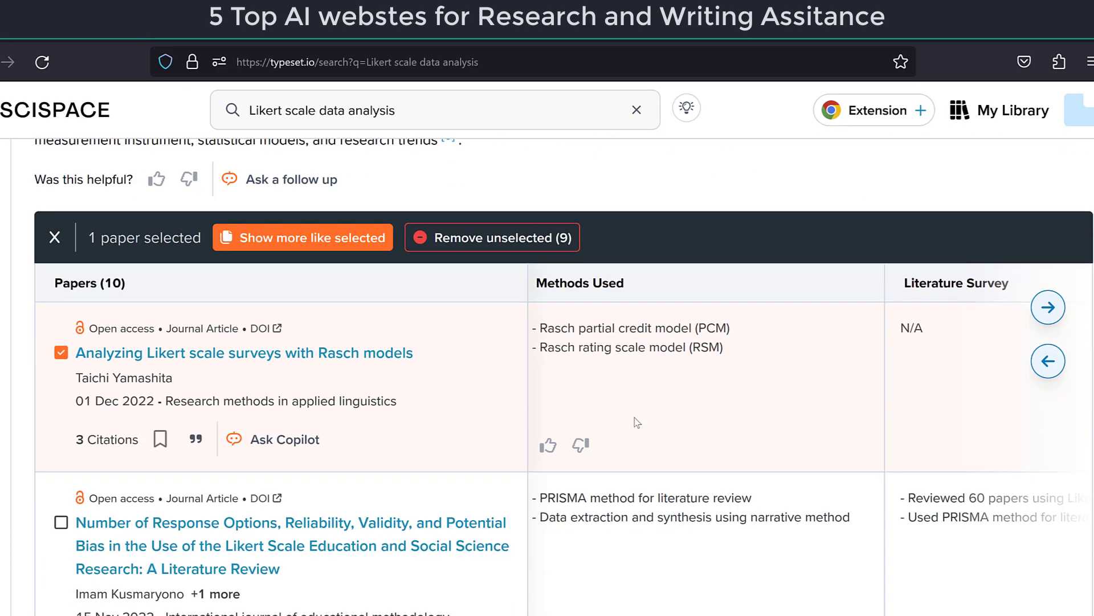
pyautogui.scroll(-3)
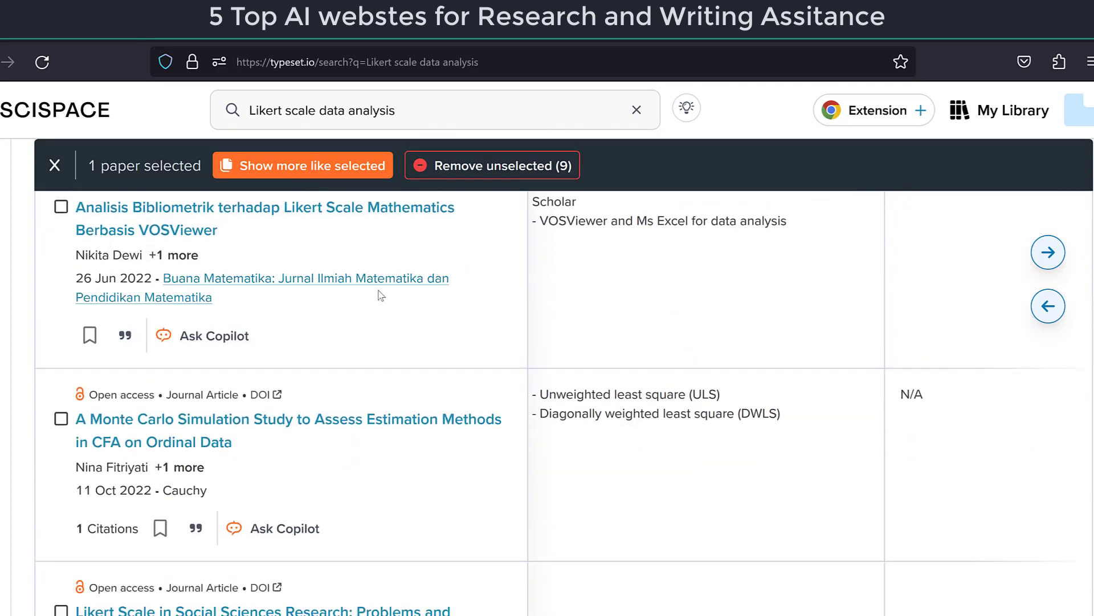
pyautogui.scroll(-3)
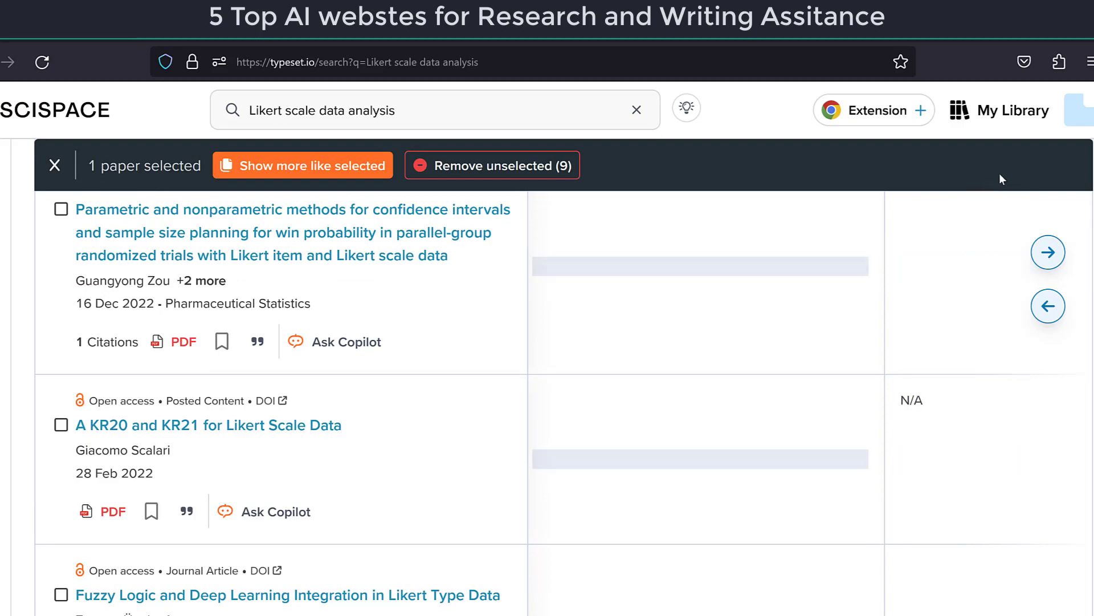
pyautogui.scroll(-3)
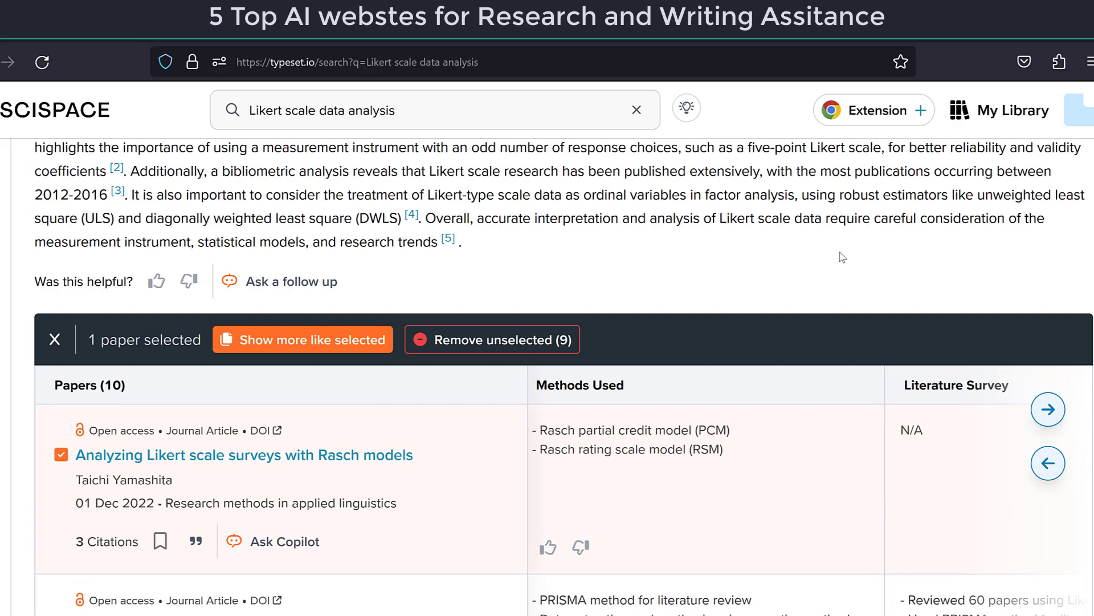
pyautogui.scroll(-3)
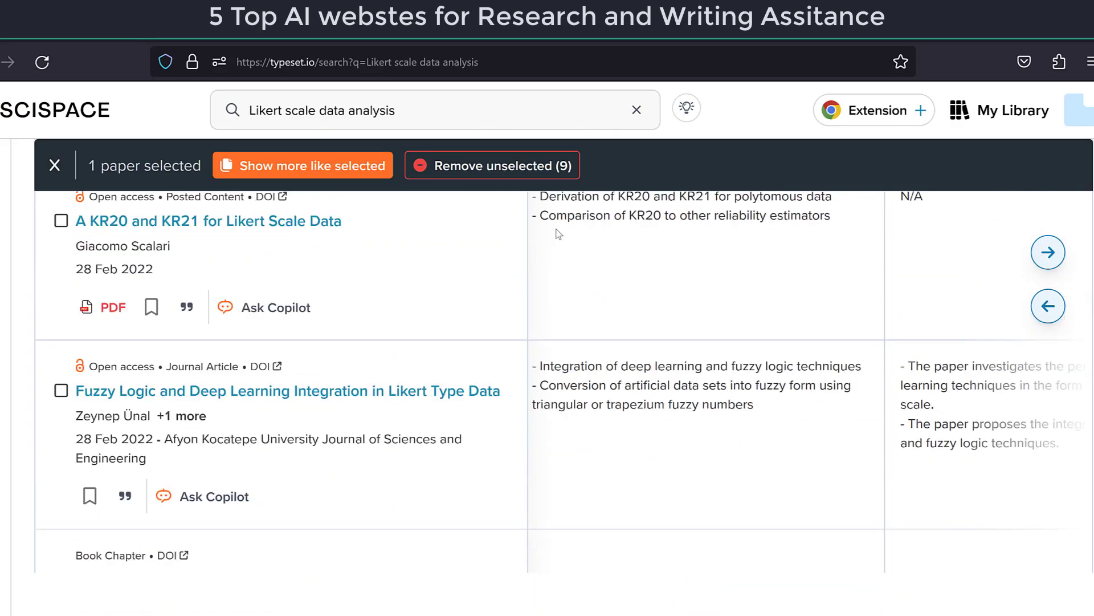
pyautogui.scroll(-3)
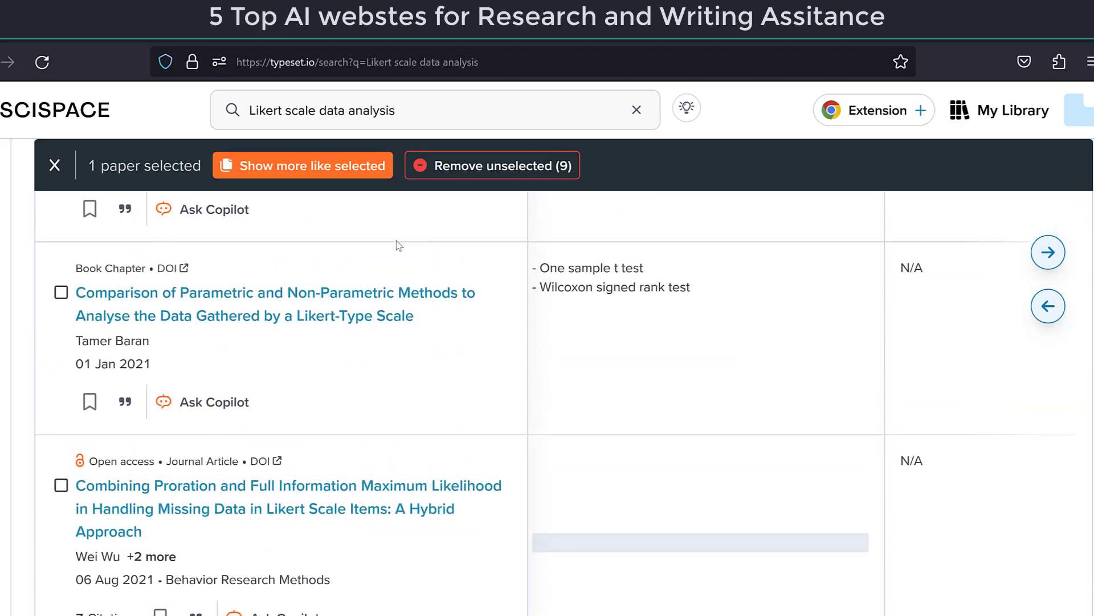
pyautogui.scroll(-3)
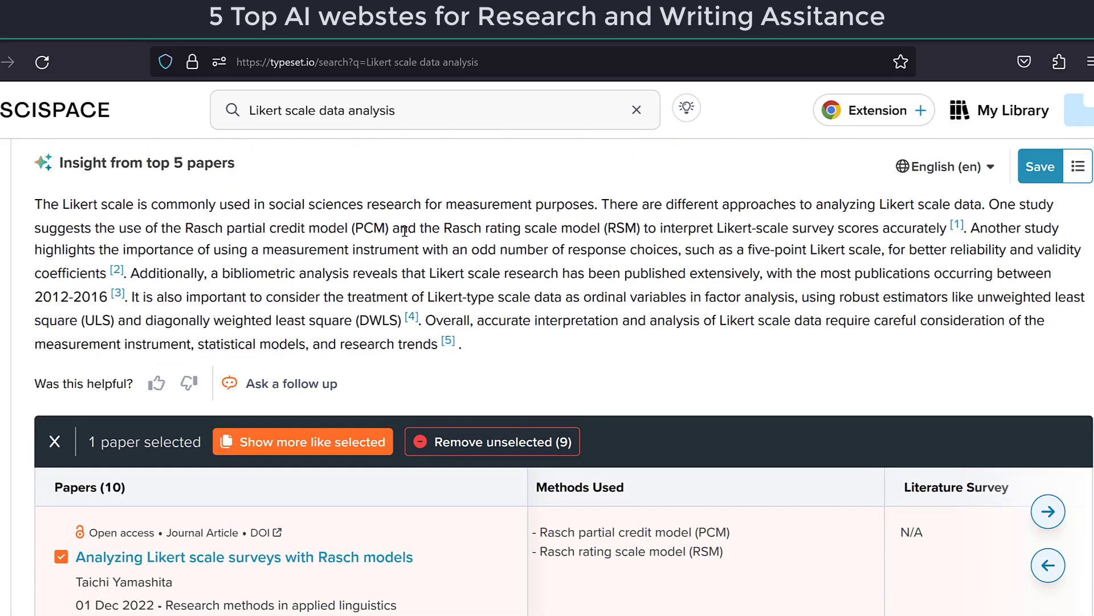
# Open the Rasch models paper's page and dismiss the What's New popup
pyautogui.click(244, 556)
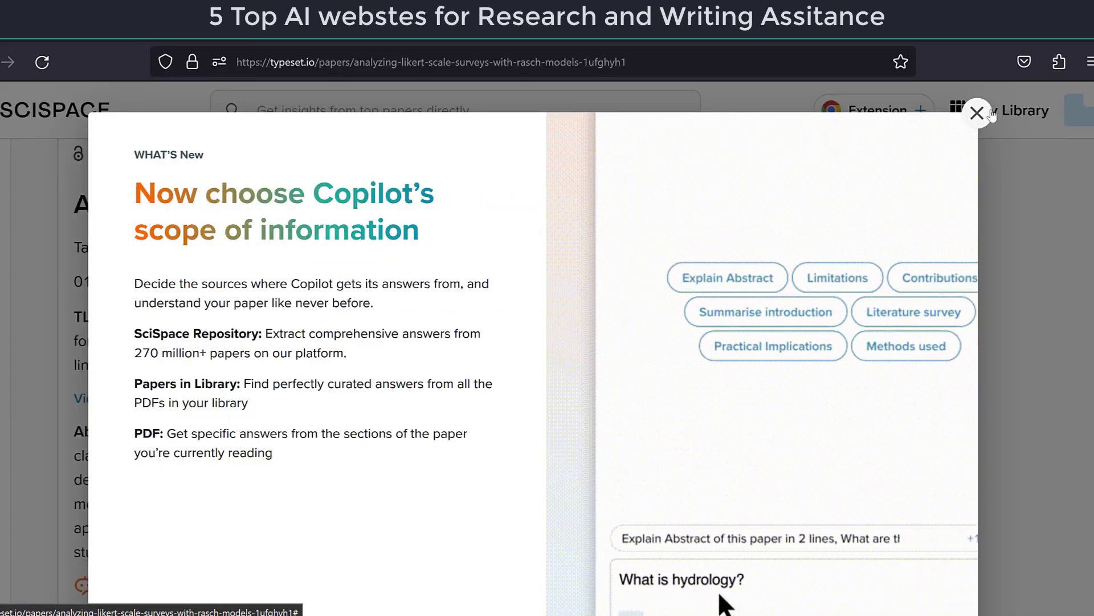
pyautogui.click(977, 114)
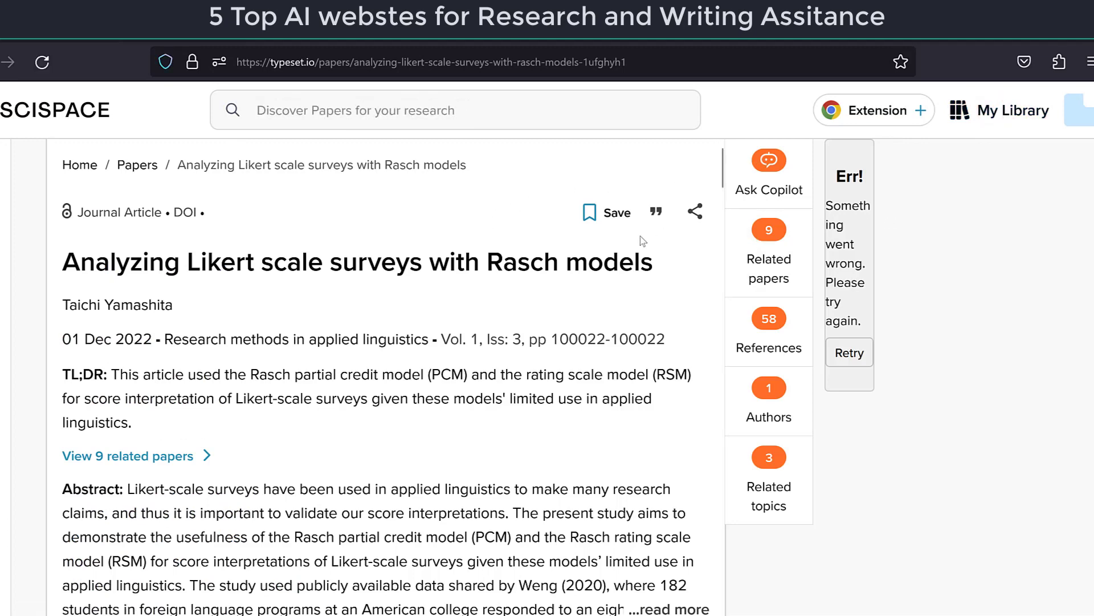
pyautogui.moveTo(158, 318)
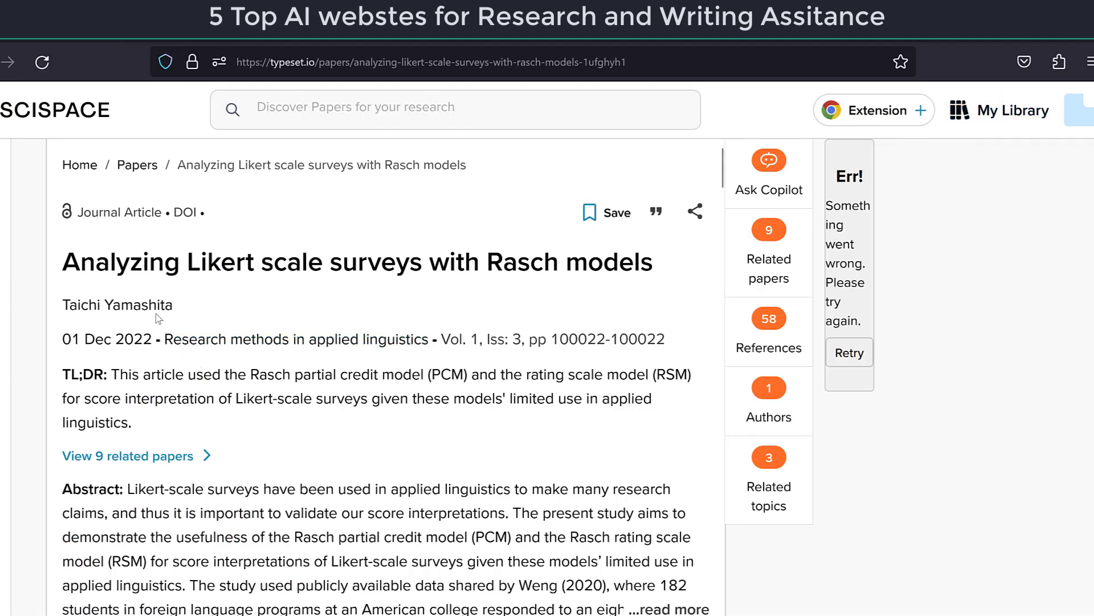
pyautogui.scroll(-3)
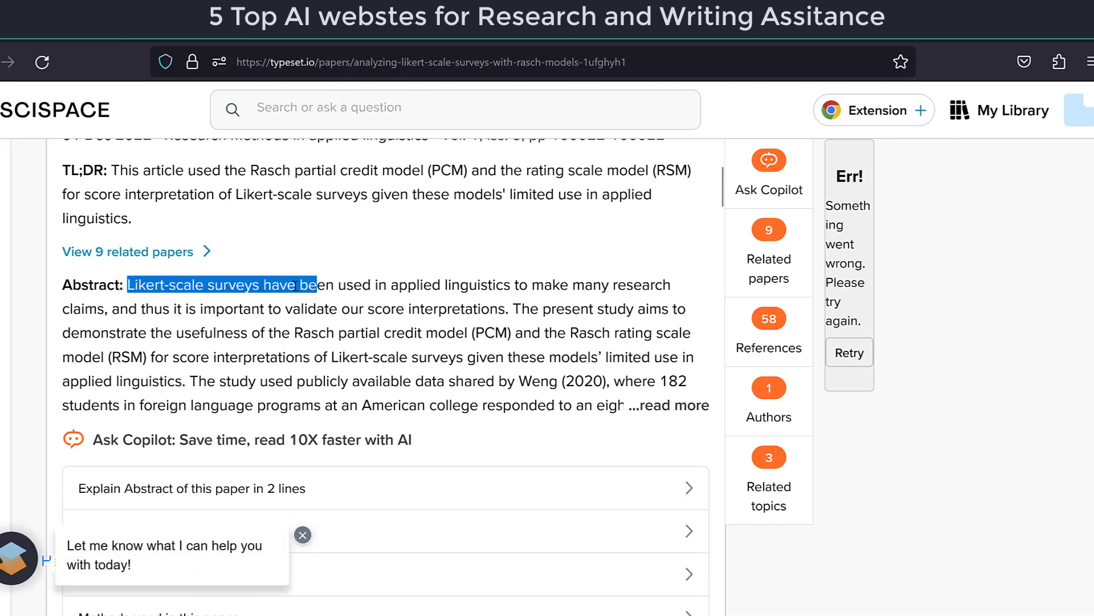
# Have Copilot explain the paper's abstract
pyautogui.rightClick(220, 284)
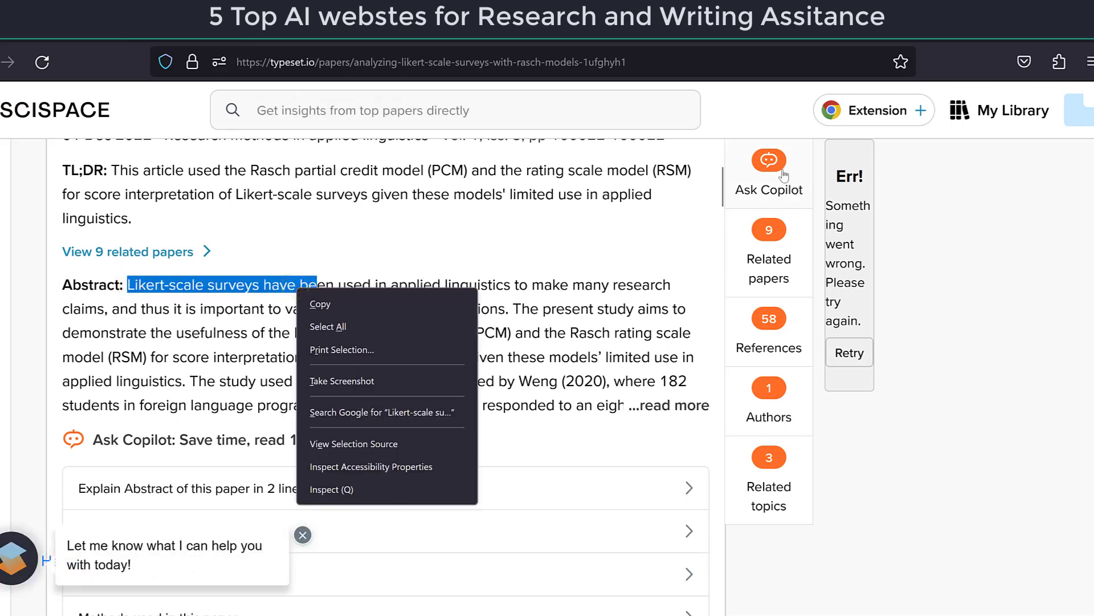
pyautogui.click(768, 159)
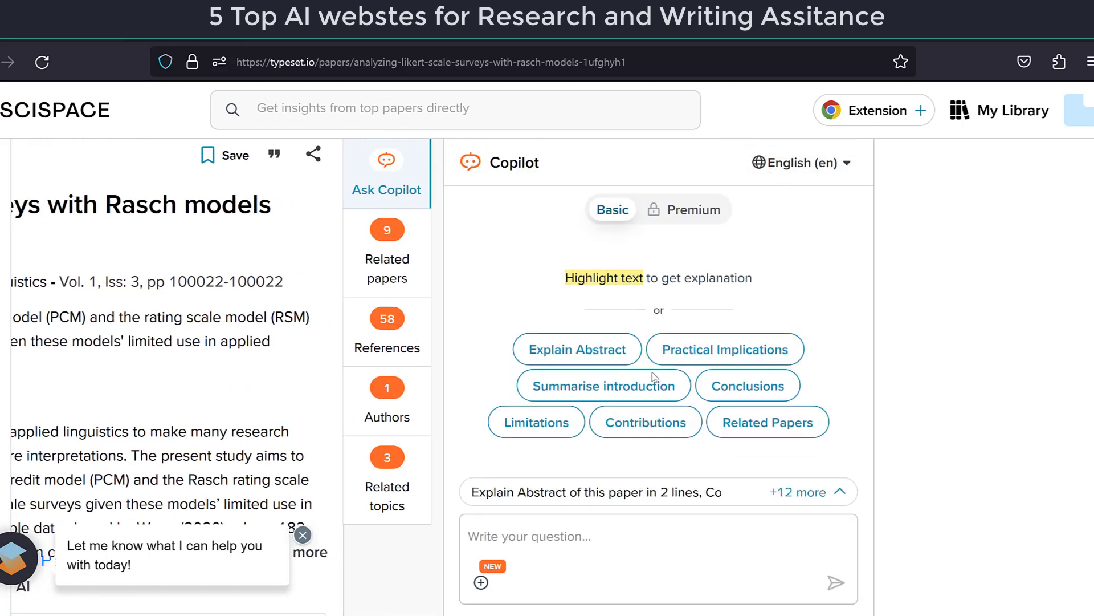
pyautogui.click(576, 349)
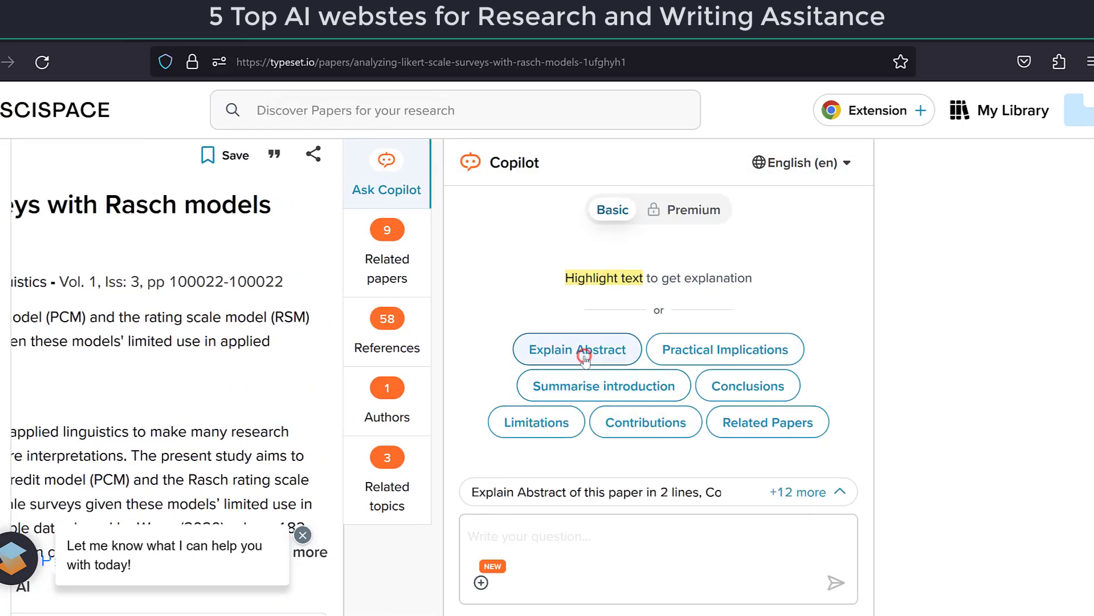
pyautogui.click(576, 349)
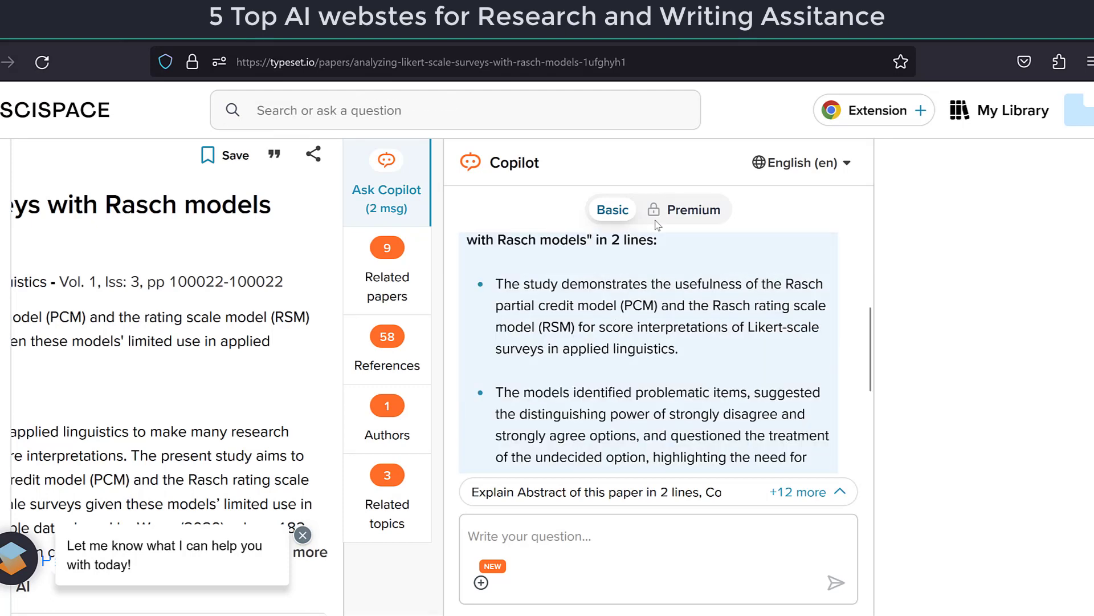
pyautogui.scroll(-3)
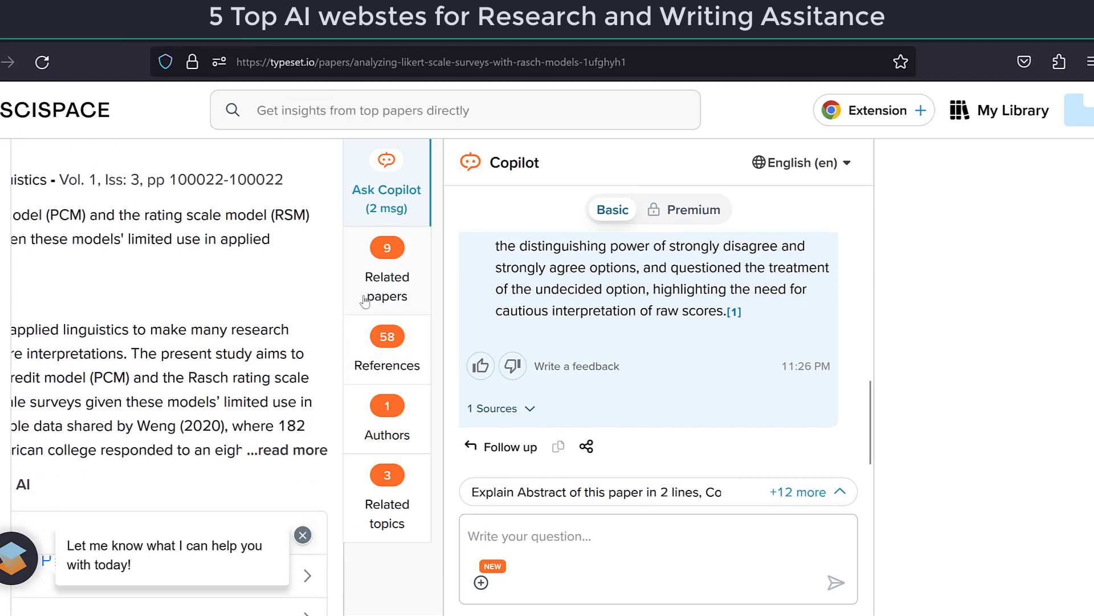
pyautogui.moveTo(393, 388)
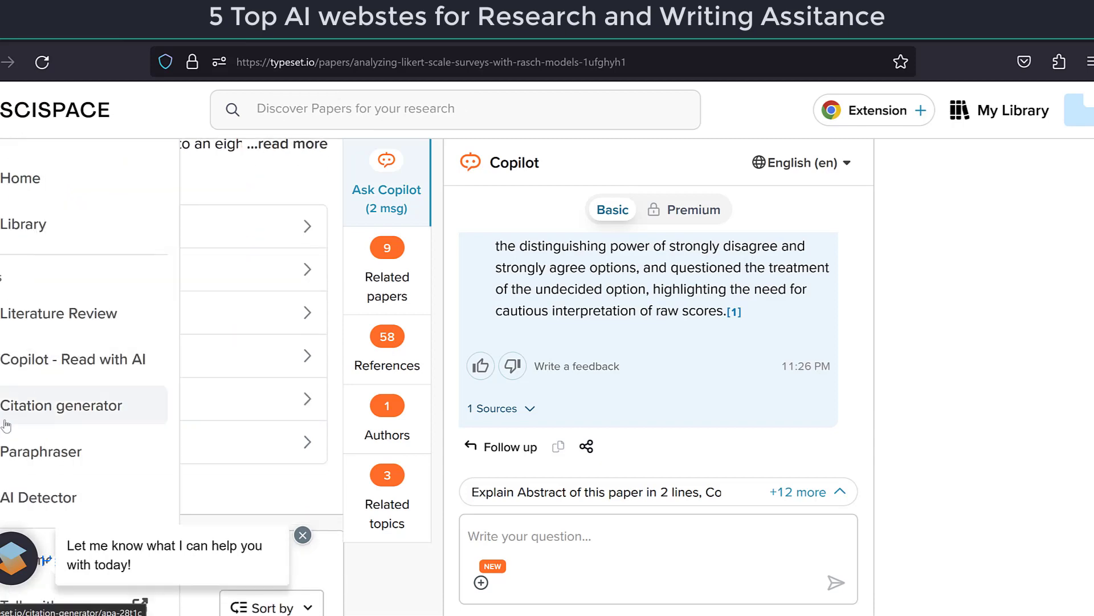
# Open the APA citation generator and switch it to the Book source type
pyautogui.click(62, 405)
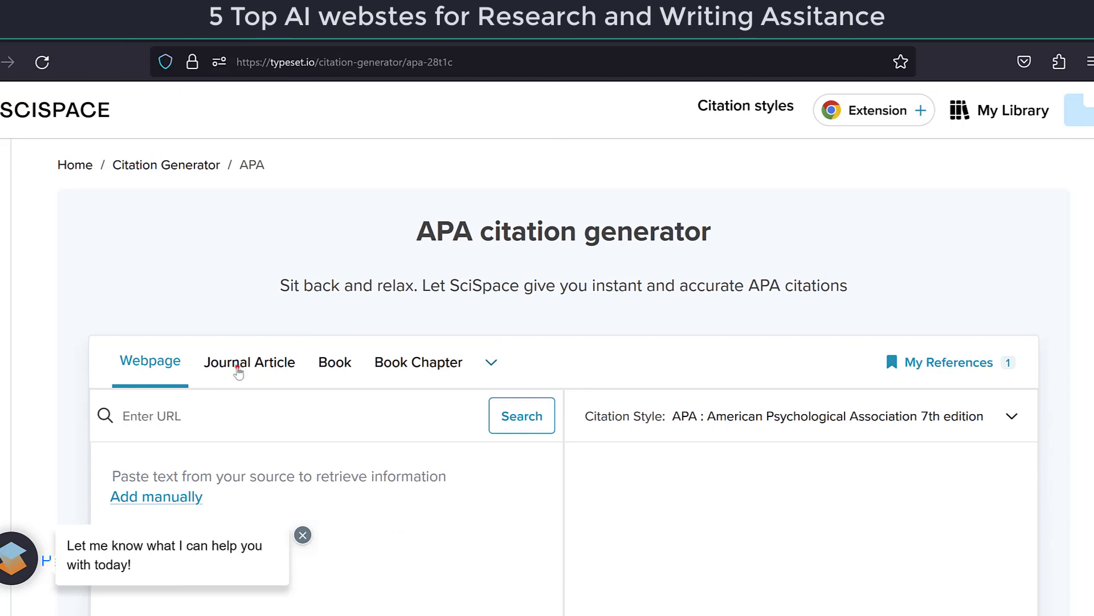
pyautogui.click(335, 362)
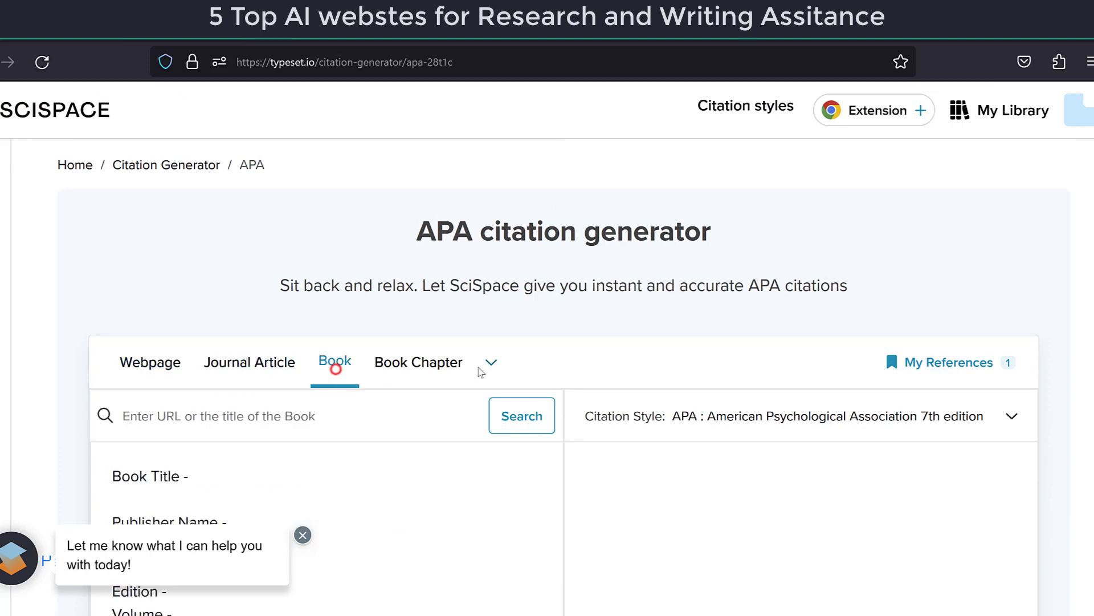
pyautogui.scroll(-3)
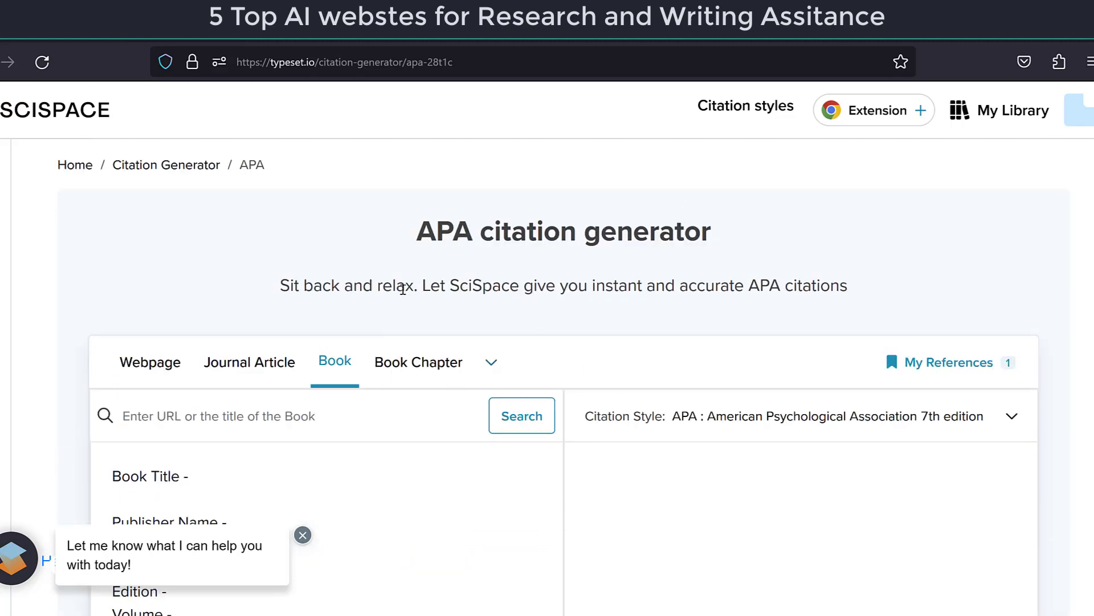
pyautogui.scroll(-3)
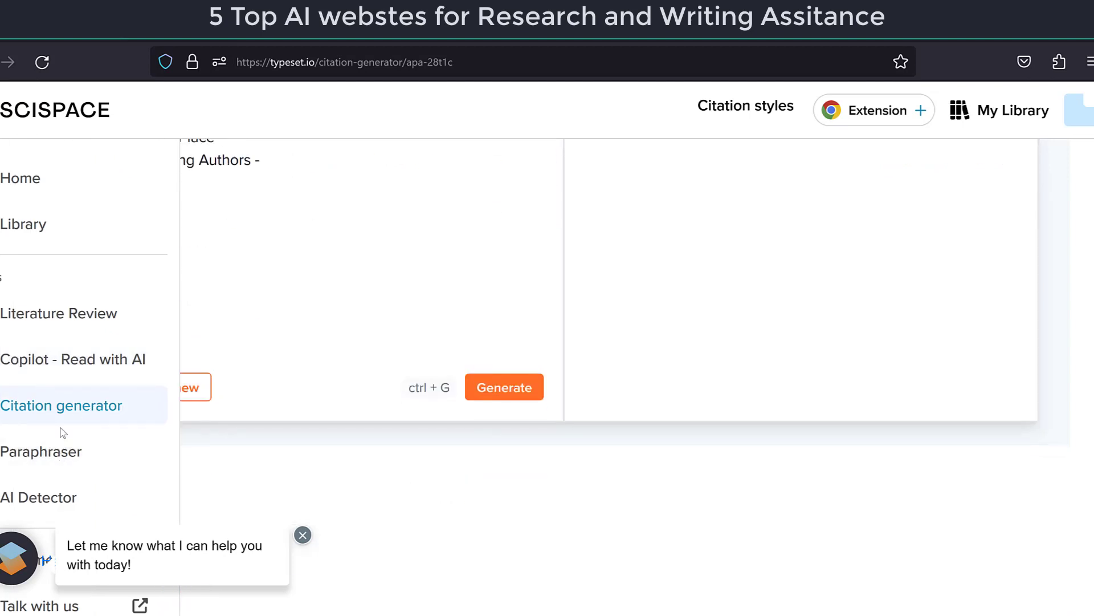
pyautogui.moveTo(41, 451)
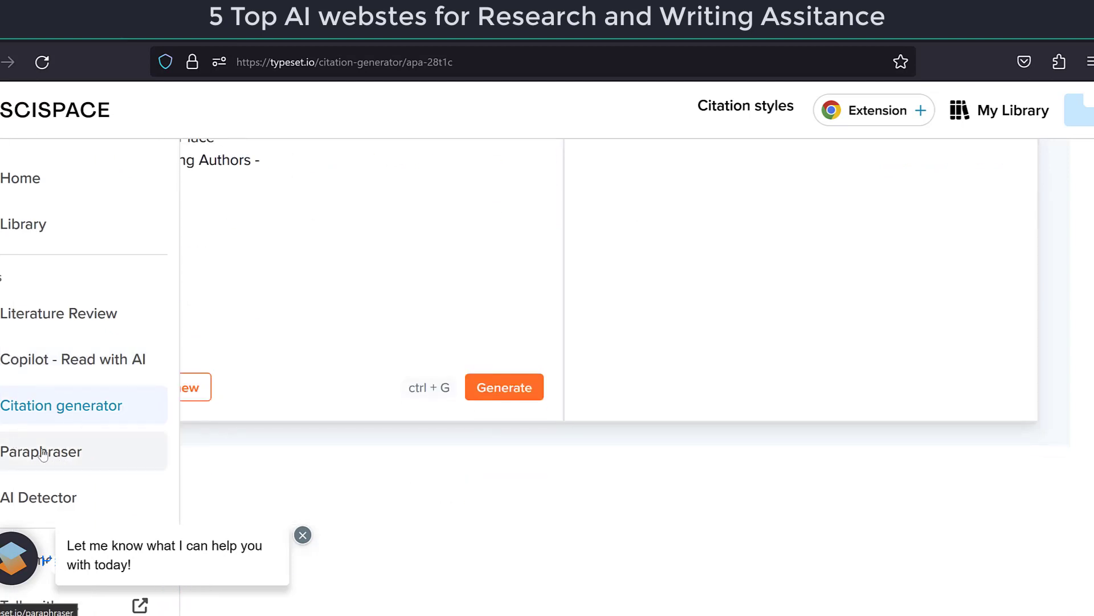
# Browse the Scholarly Paraphrasing Tool page, then go to the AI Detector tool
pyautogui.click(41, 451)
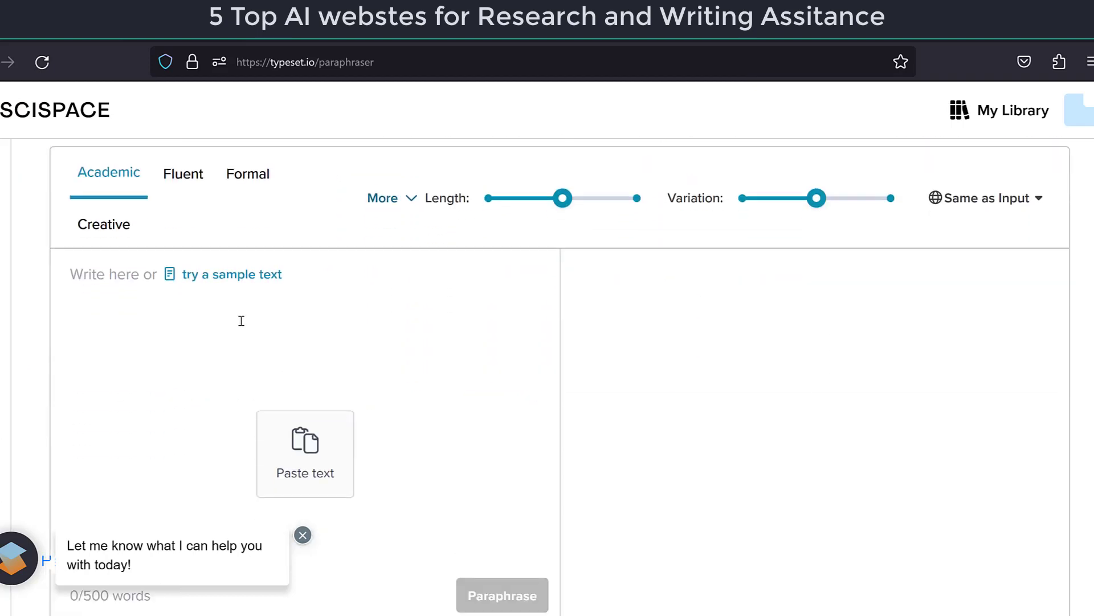
pyautogui.moveTo(146, 413)
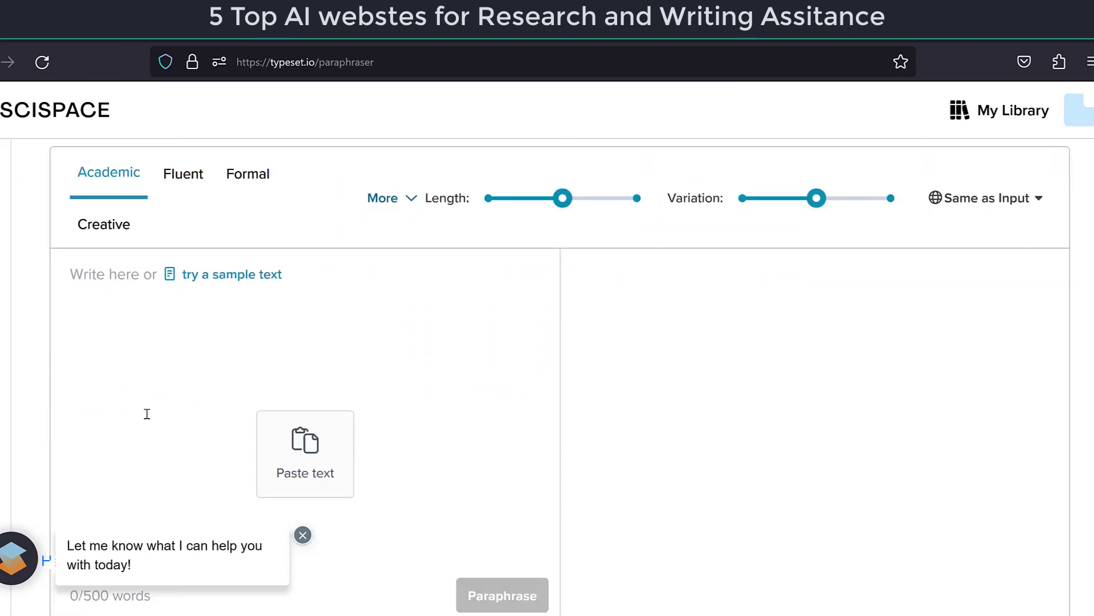
pyautogui.scroll(-3)
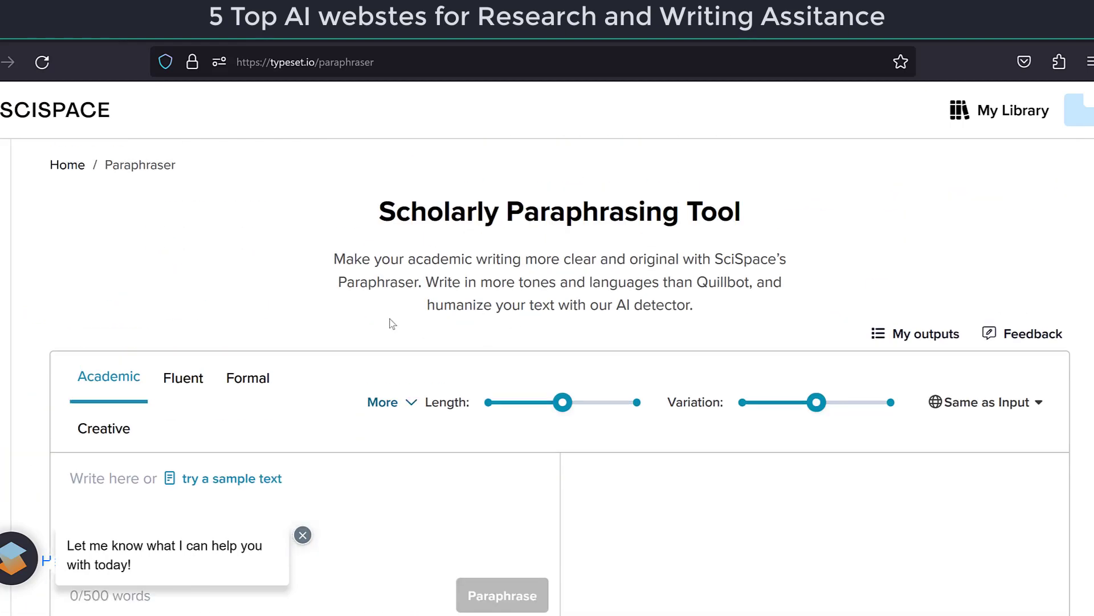
pyautogui.scroll(-3)
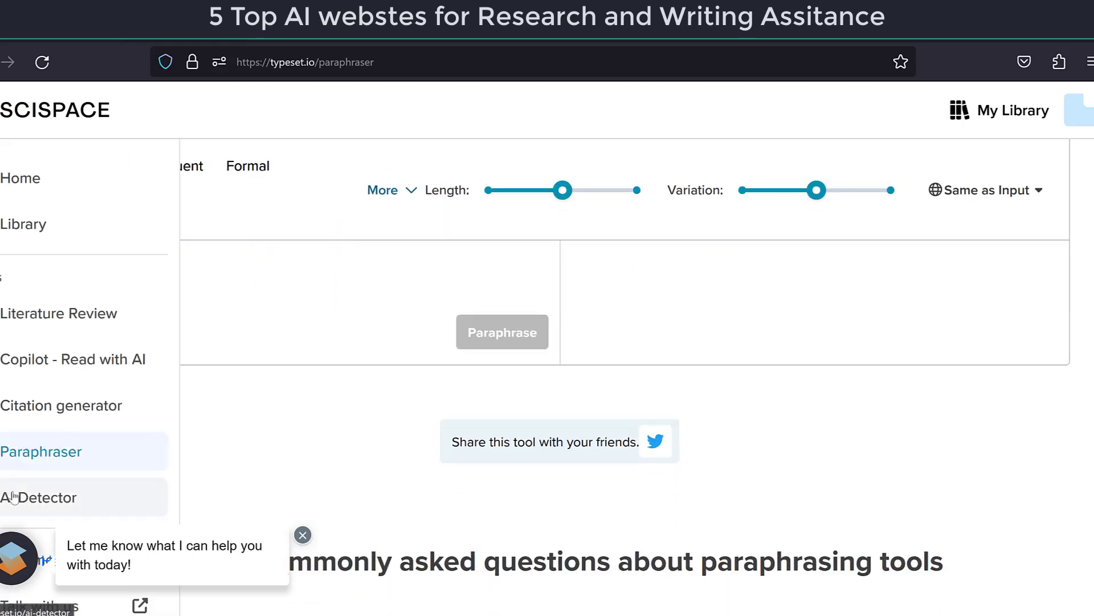
pyautogui.click(40, 497)
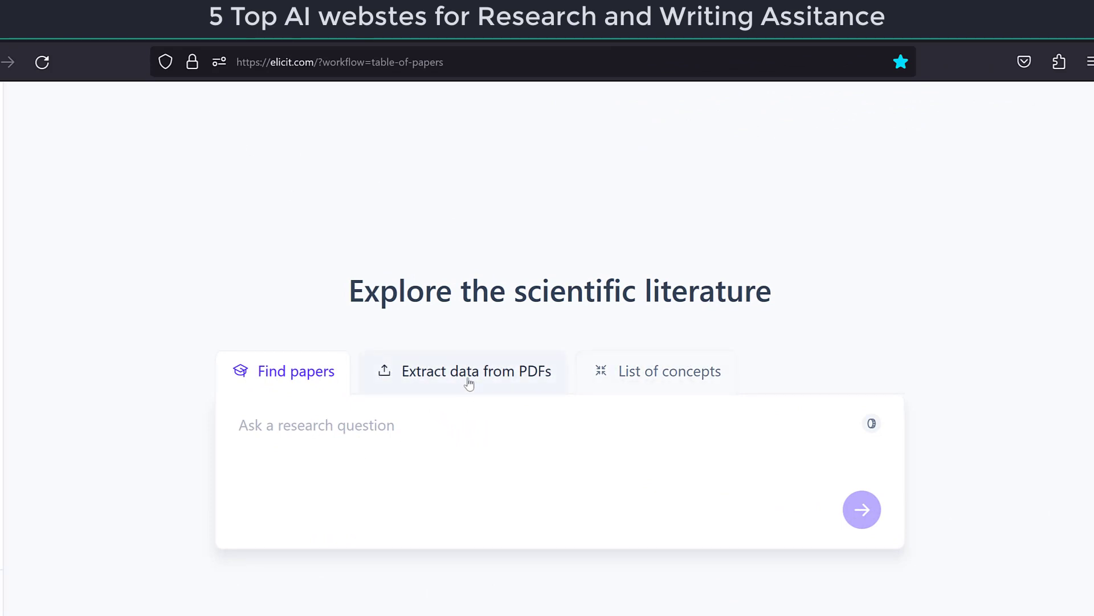
# Search Elicit for 'Likert scale Techniques'
pyautogui.click(315, 425)
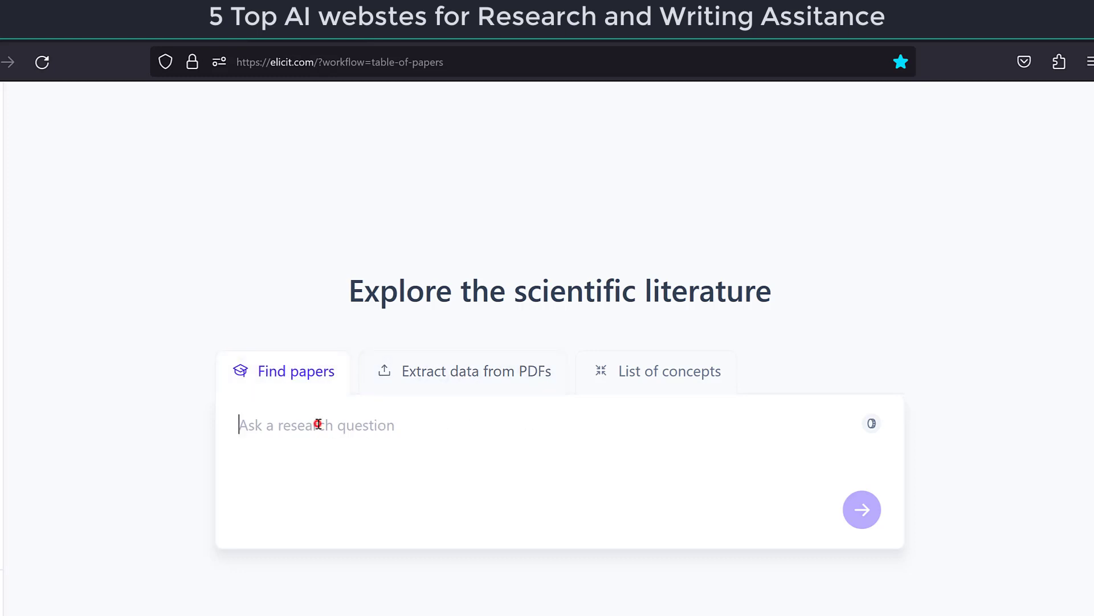
pyautogui.write('L')
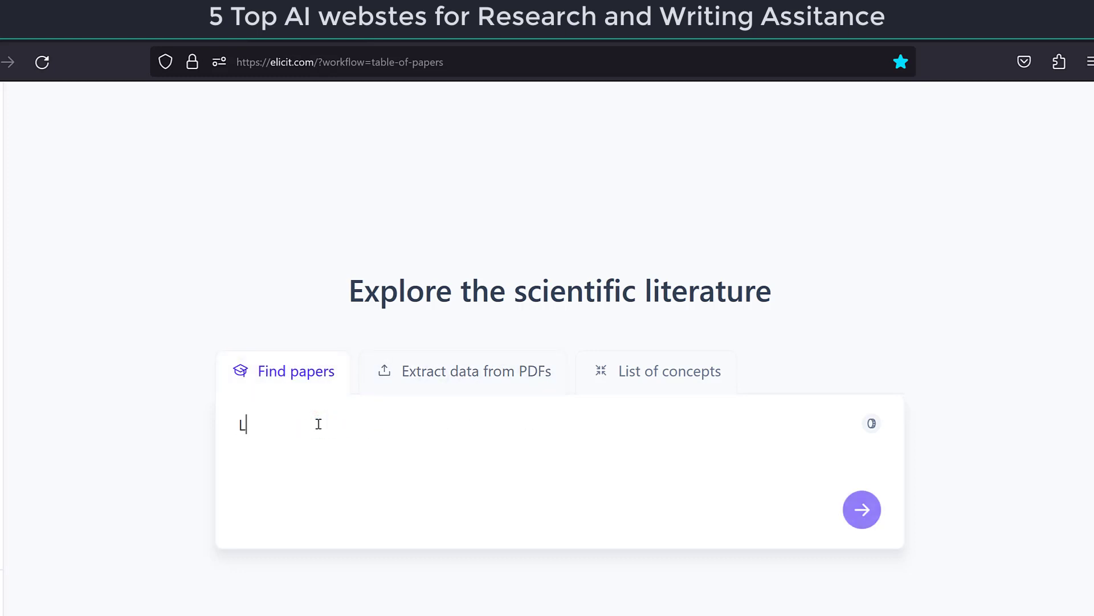
pyautogui.write('ikert scale')
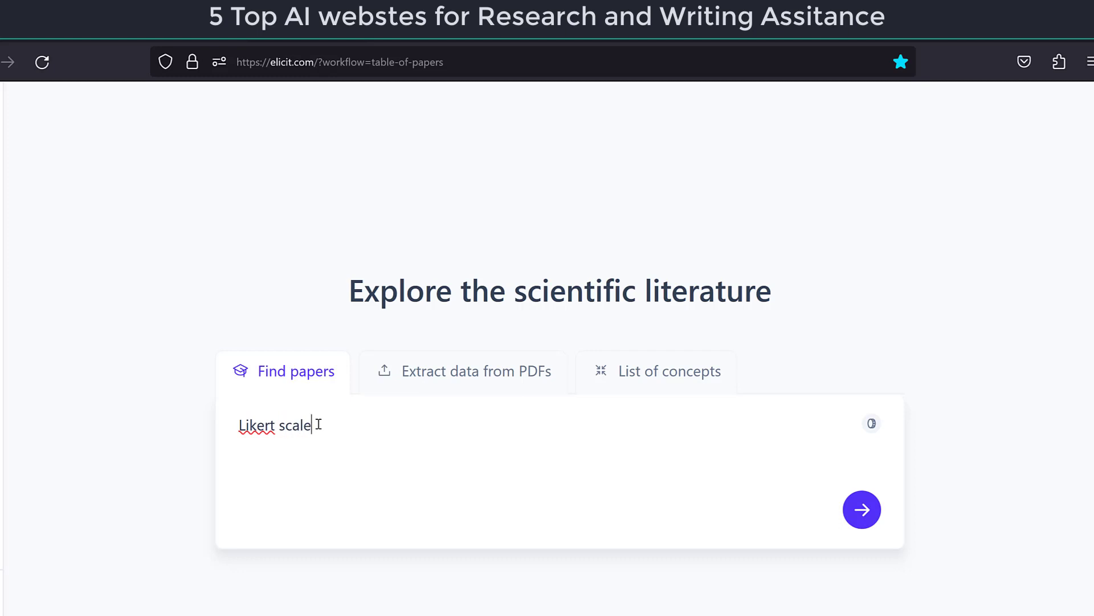
pyautogui.write('Techniqy')
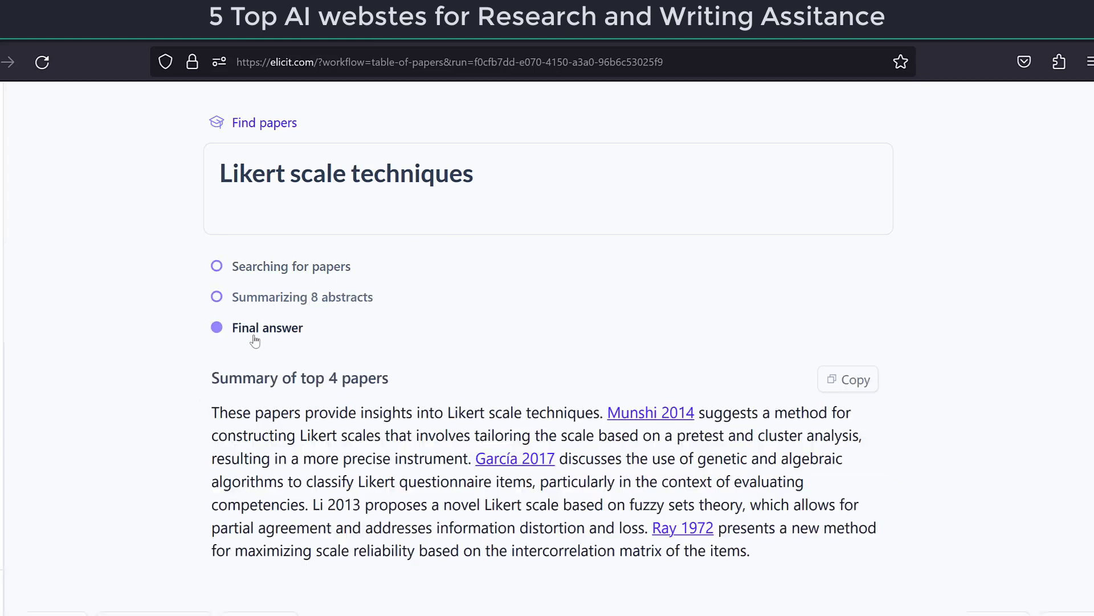
# Open the García 2017 Likert item classification paper and read its abstract
pyautogui.scroll(-3)
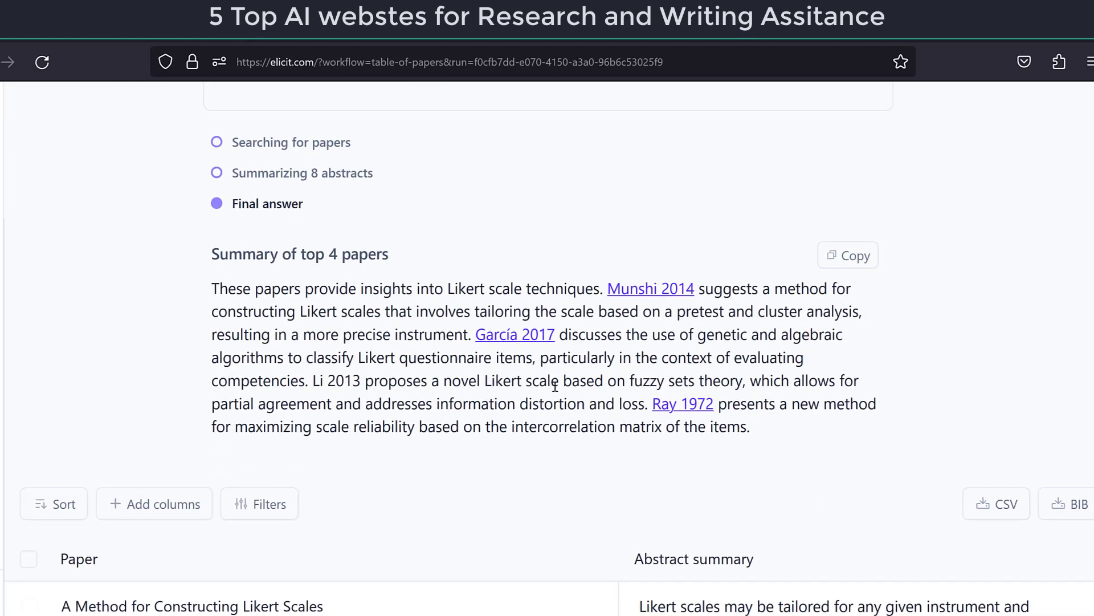
pyautogui.moveTo(768, 432)
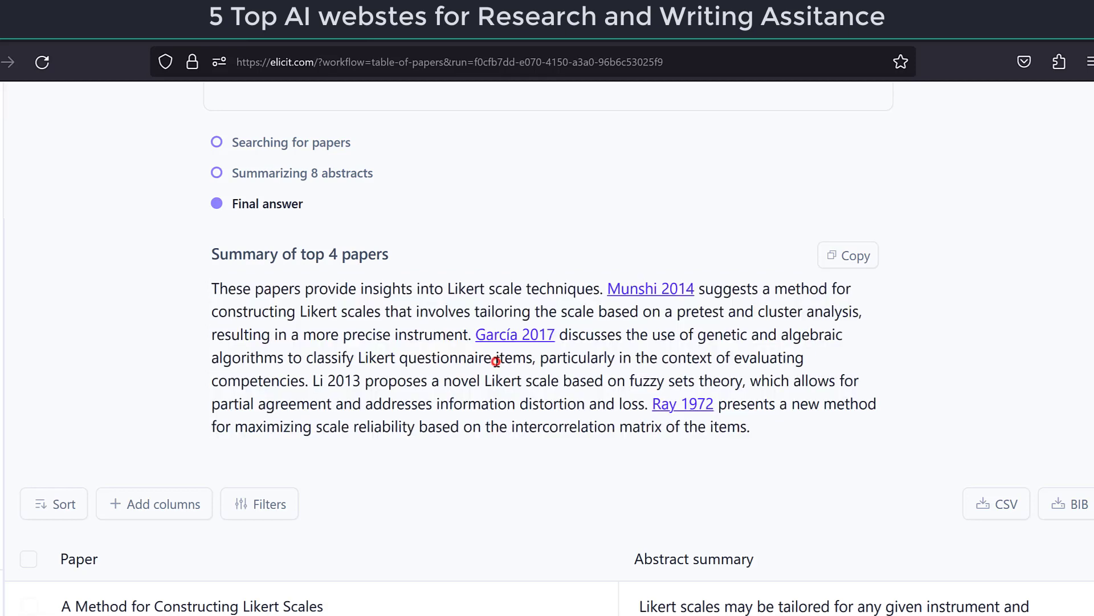
pyautogui.rightClick(495, 361)
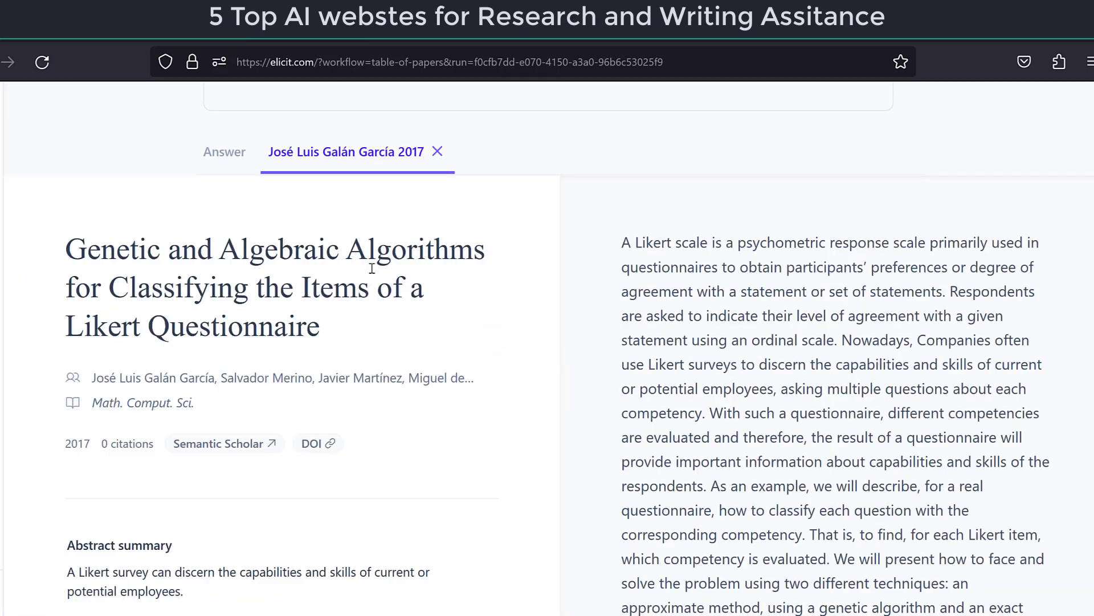
pyautogui.scroll(-3)
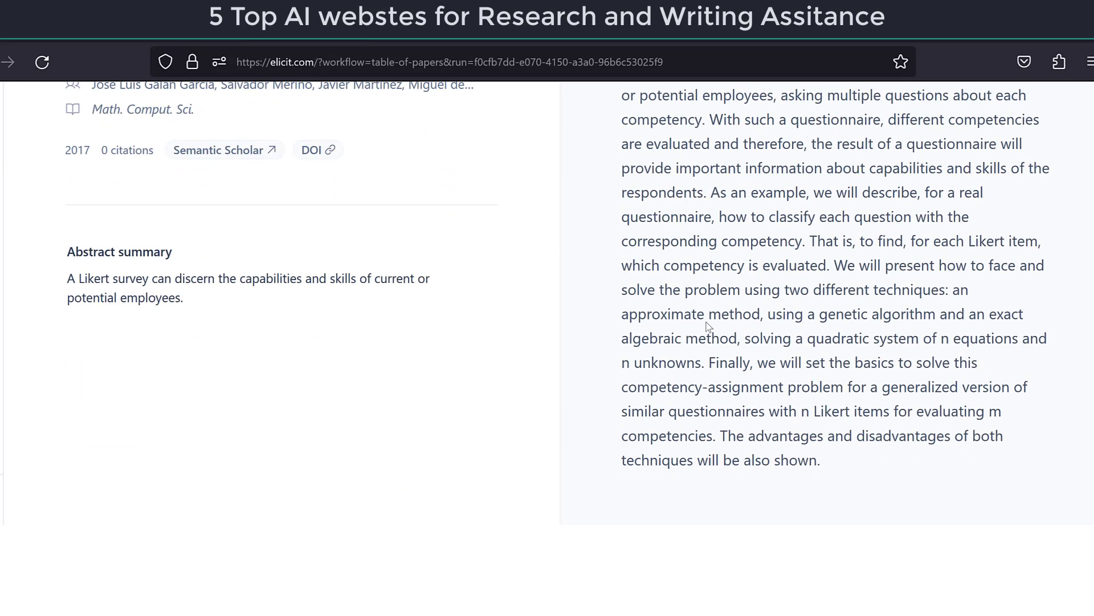
pyautogui.scroll(3)
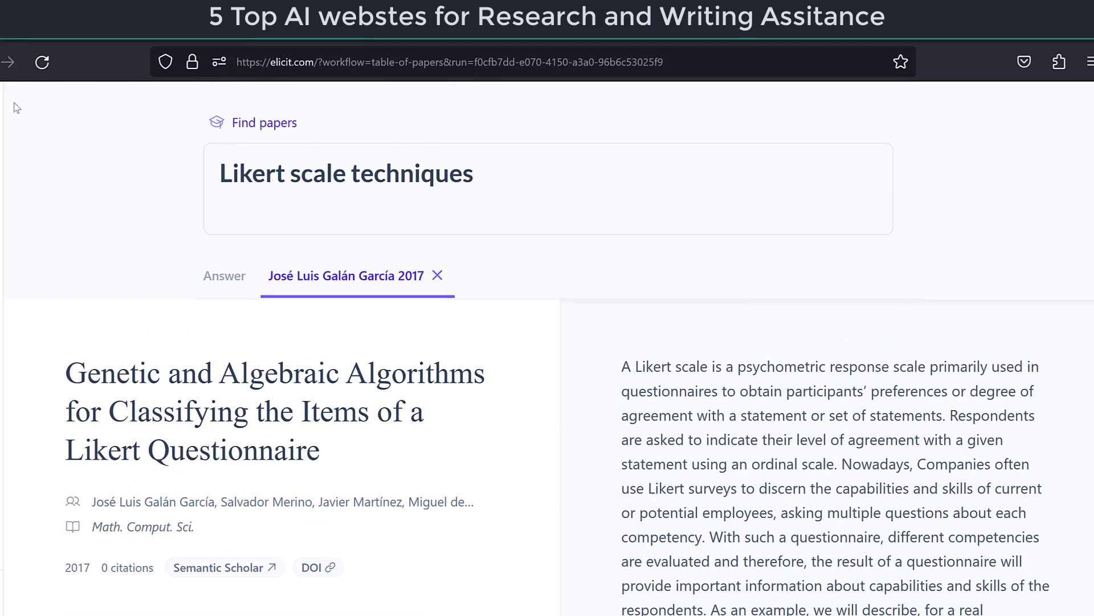
# Return to the Elicit home page
pyautogui.click(41, 61)
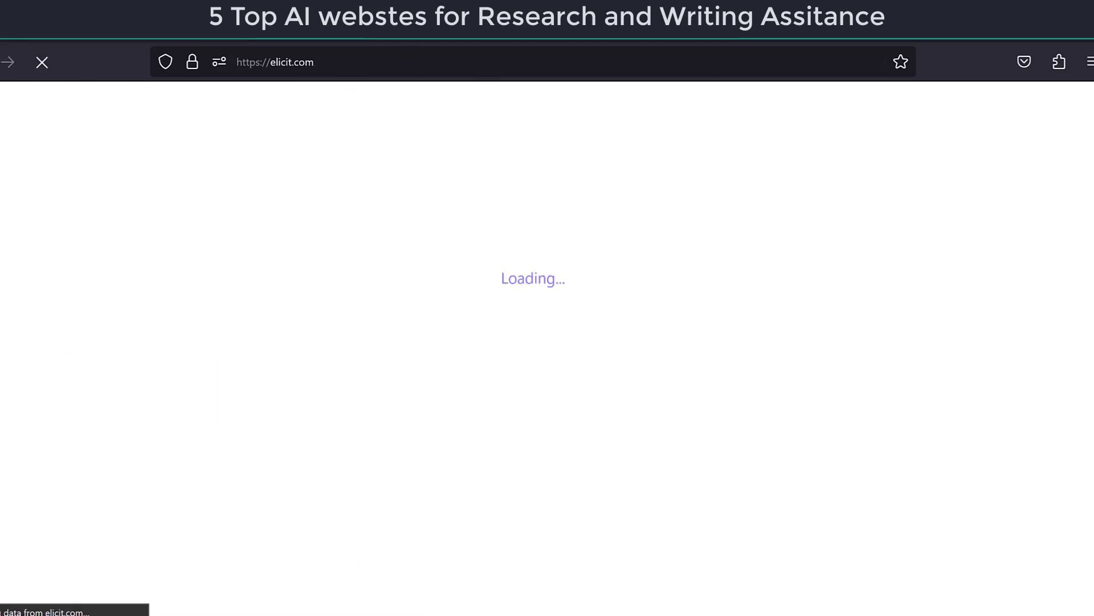
pyautogui.moveTo(486, 333)
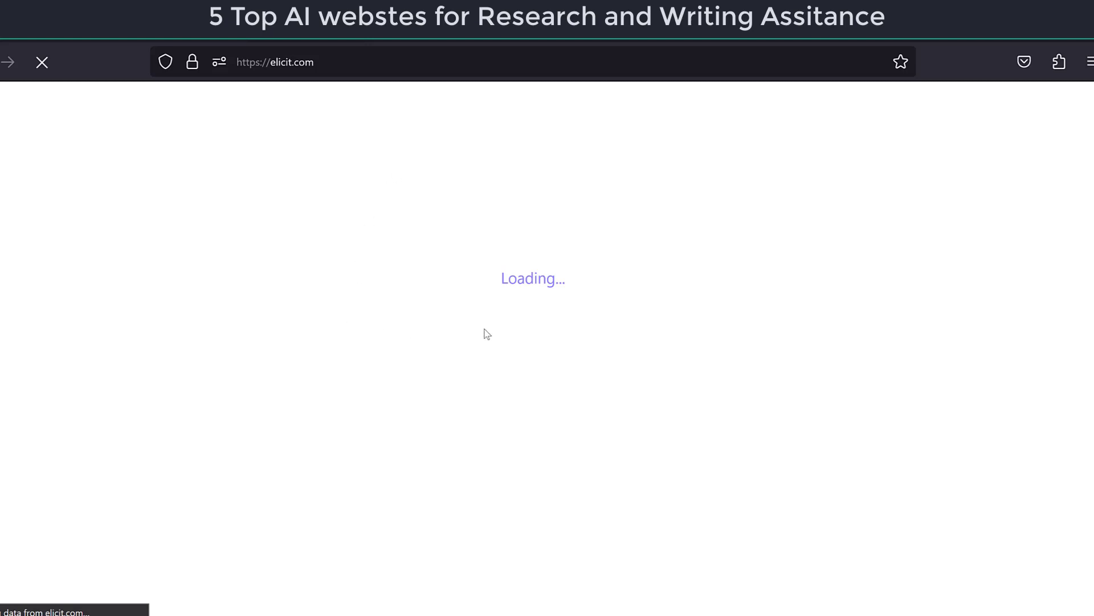
pyautogui.moveTo(665, 305)
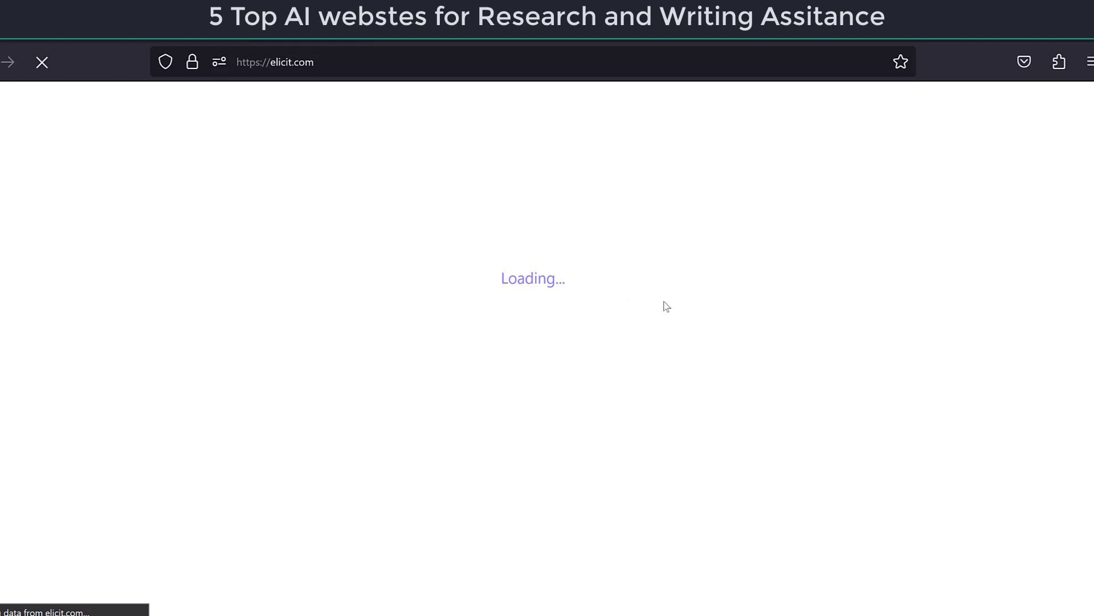
pyautogui.moveTo(574, 297)
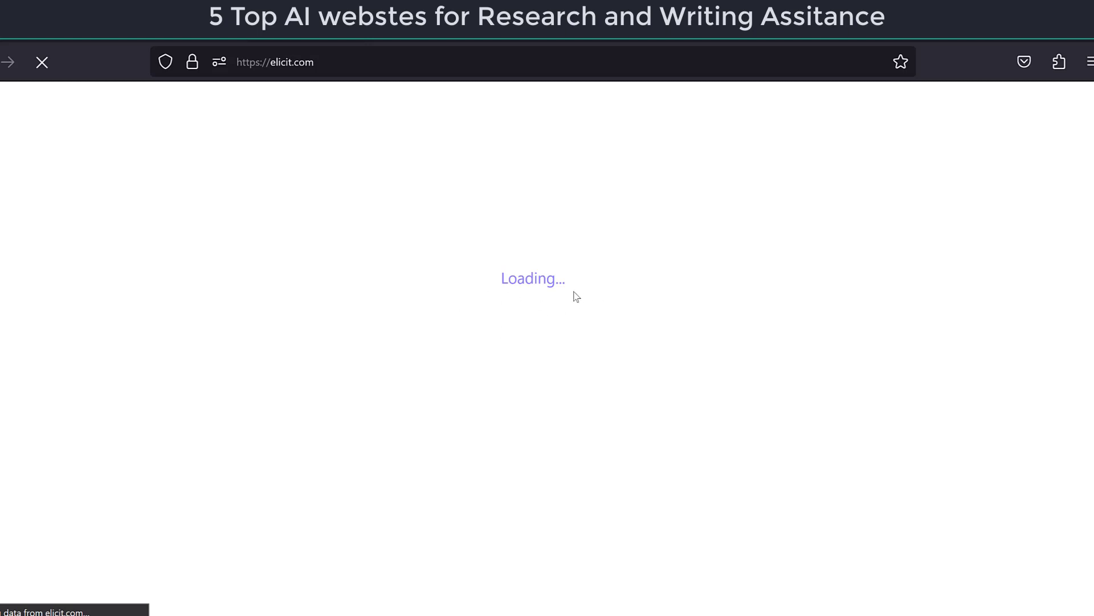
pyautogui.moveTo(626, 298)
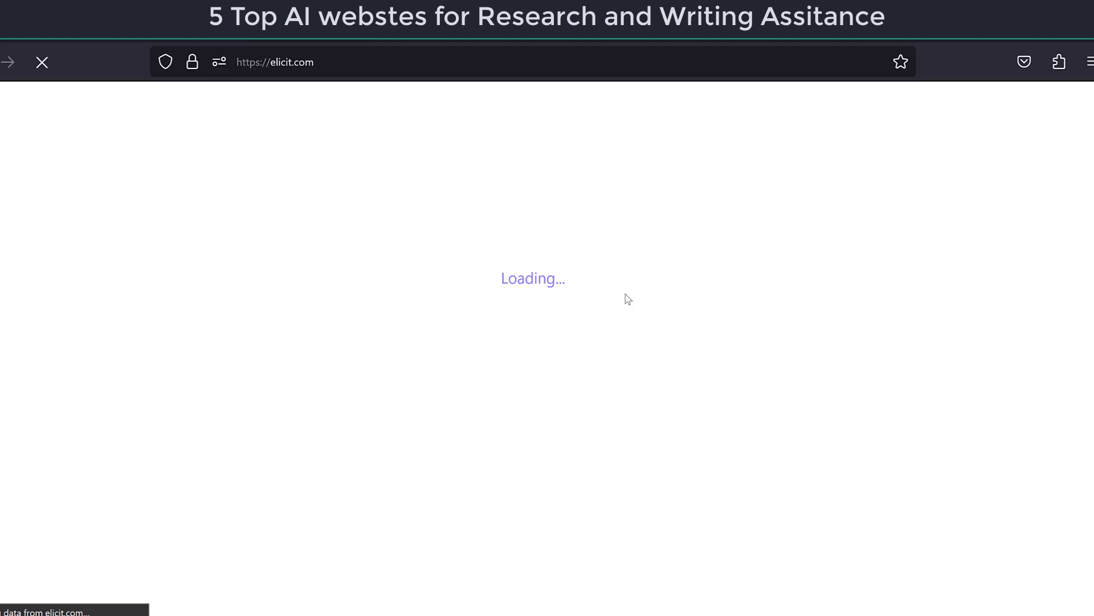
pyautogui.moveTo(465, 296)
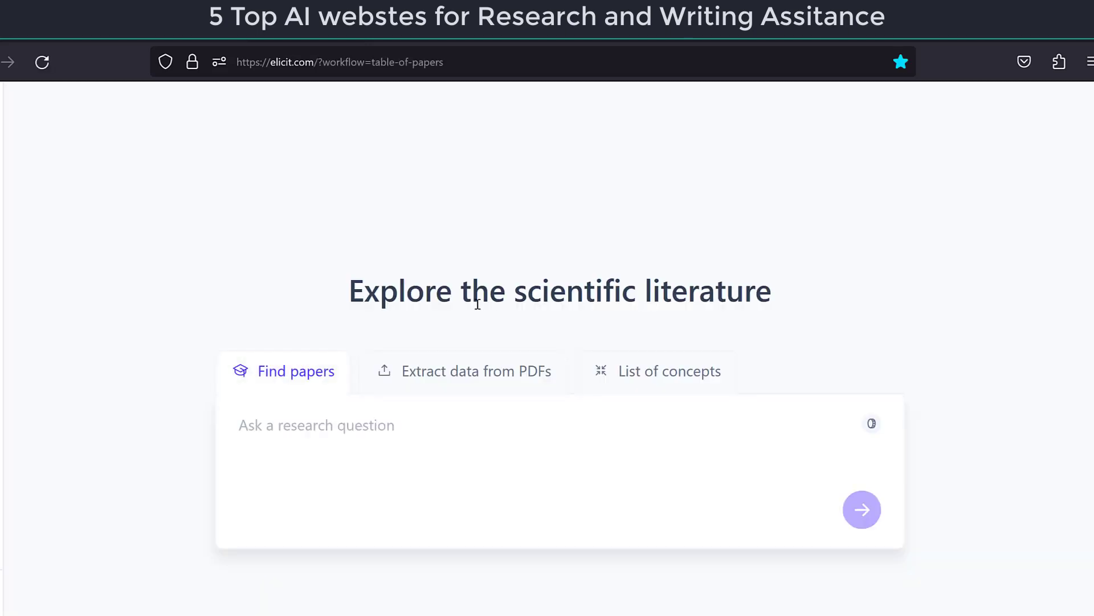
pyautogui.moveTo(663, 381)
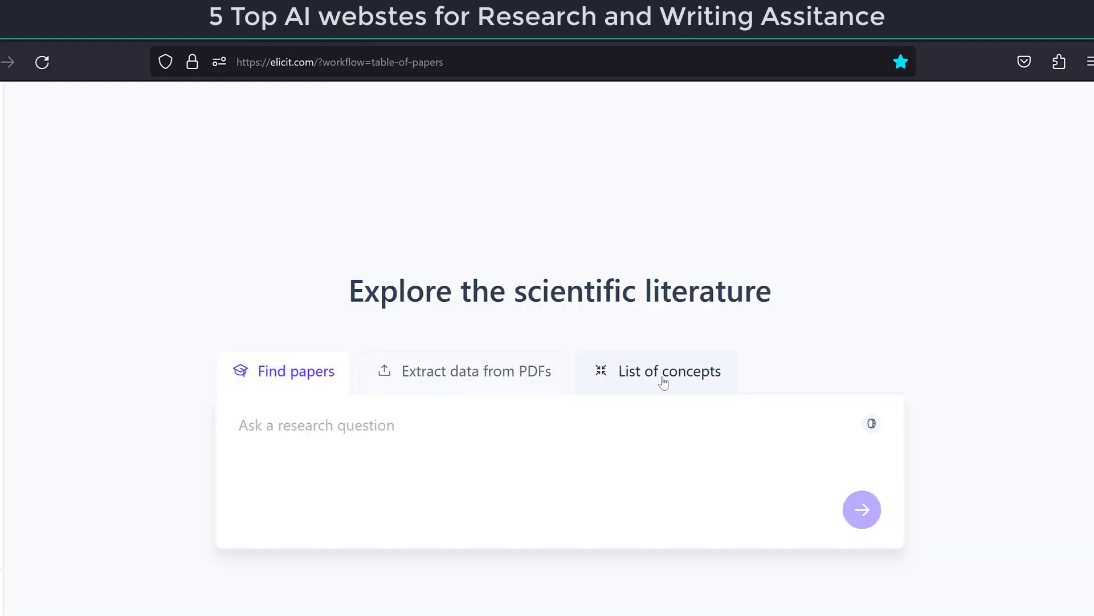
pyautogui.click(668, 370)
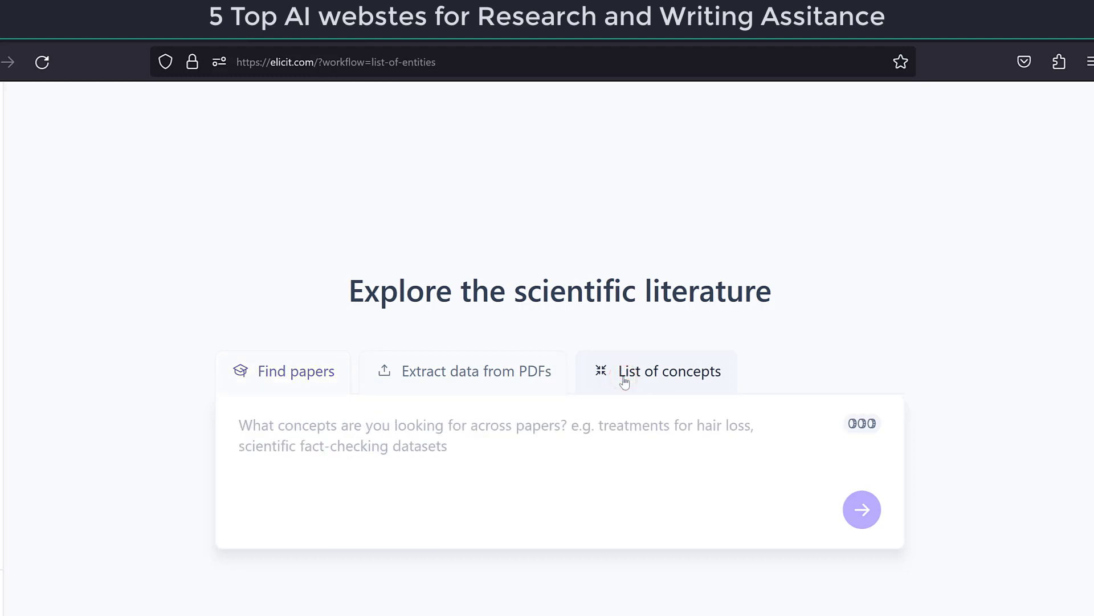
pyautogui.click(668, 370)
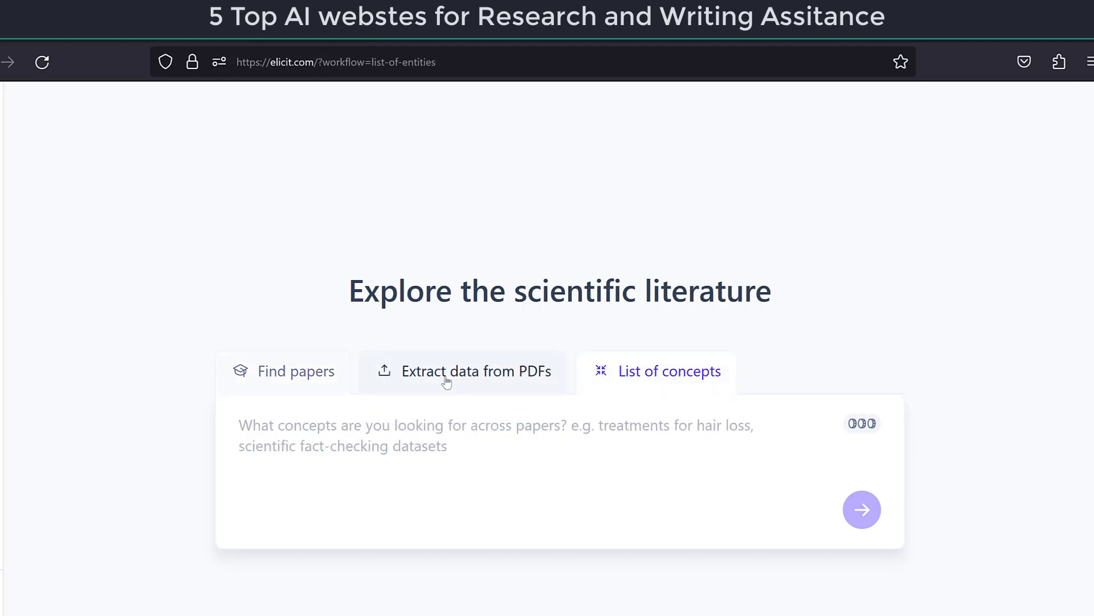
pyautogui.click(464, 371)
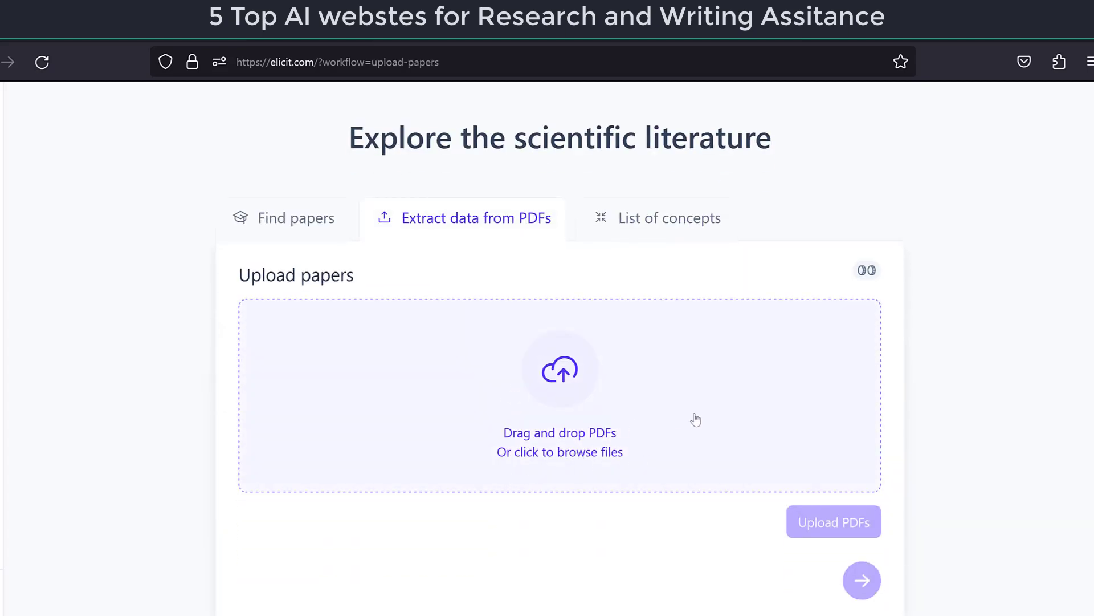
pyautogui.moveTo(617, 401)
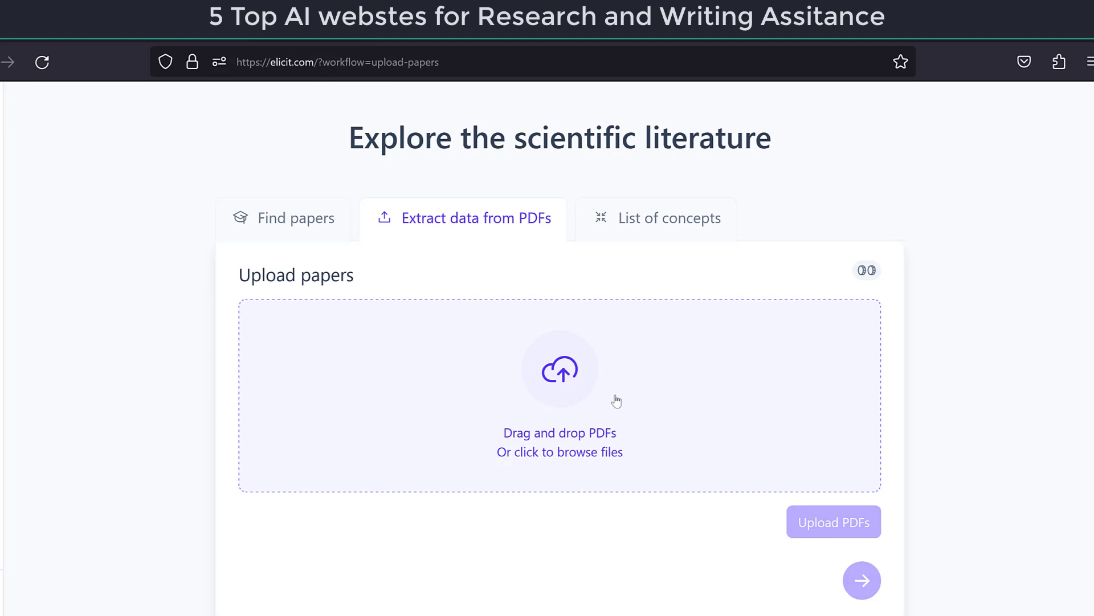
pyautogui.click(295, 218)
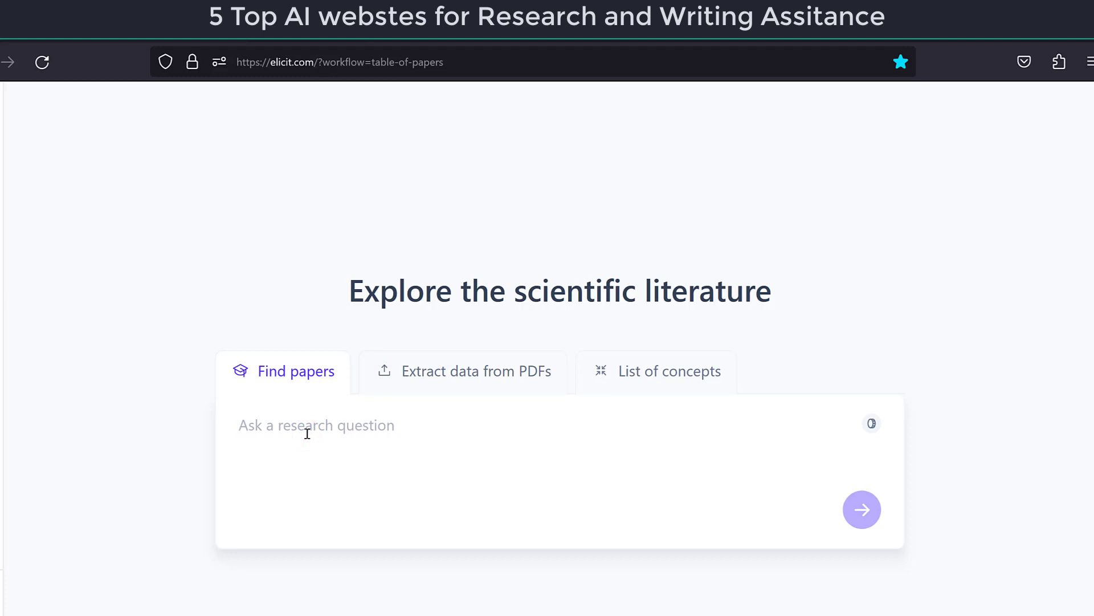
# Search Elicit for 'Likert scale data analysis' and scroll to the results table
pyautogui.write('Likert scale data ana')
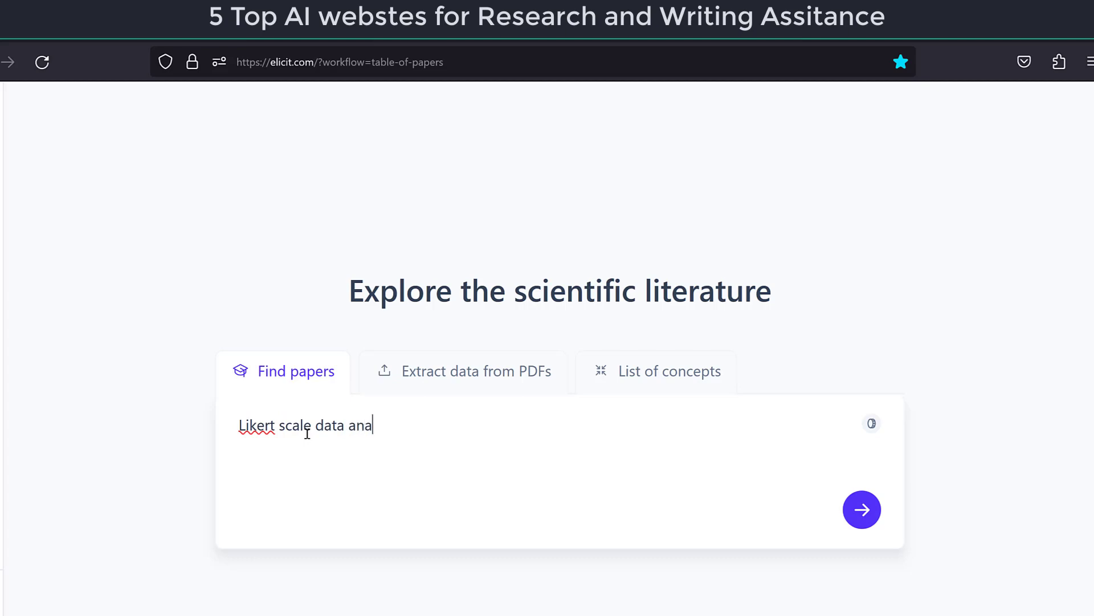
pyautogui.click(861, 509)
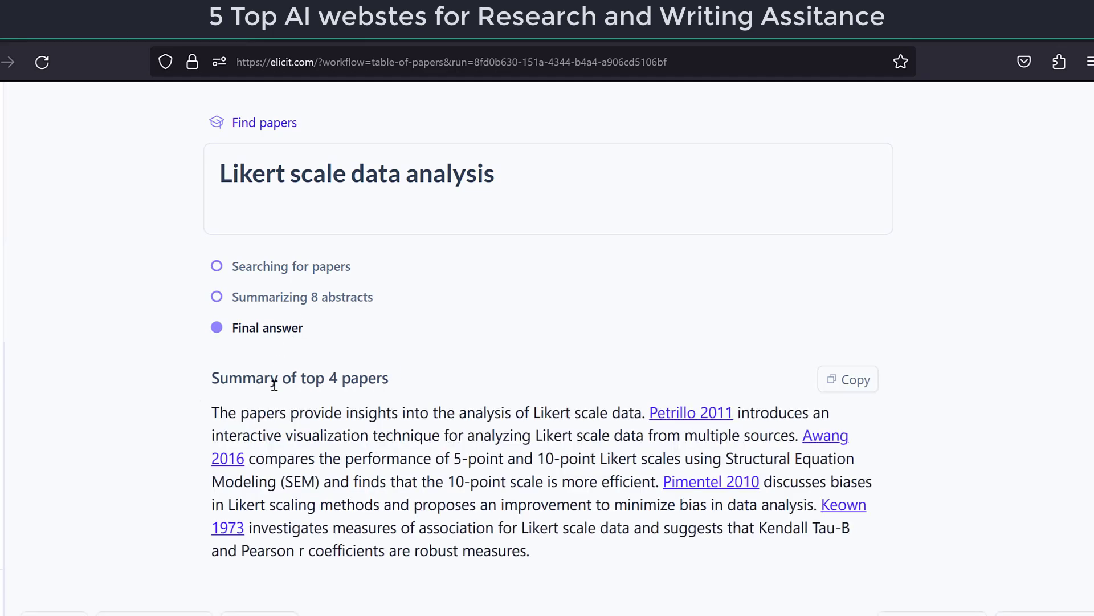
pyautogui.scroll(-3)
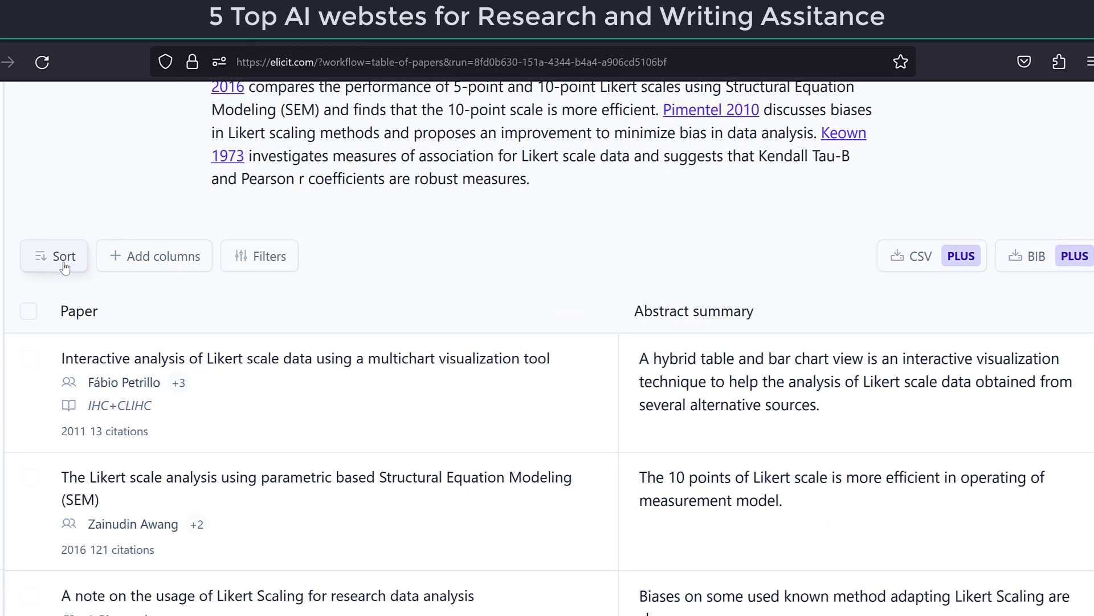
# Sort the Elicit papers by Most cited, then by Most recent so 2020 papers lead
pyautogui.click(54, 255)
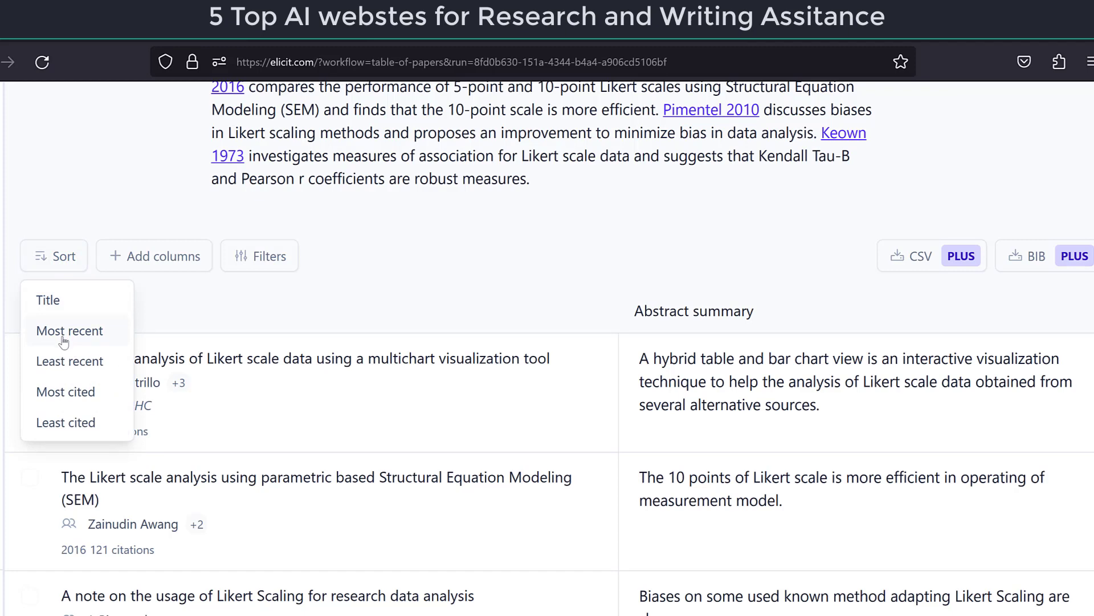
pyautogui.click(65, 391)
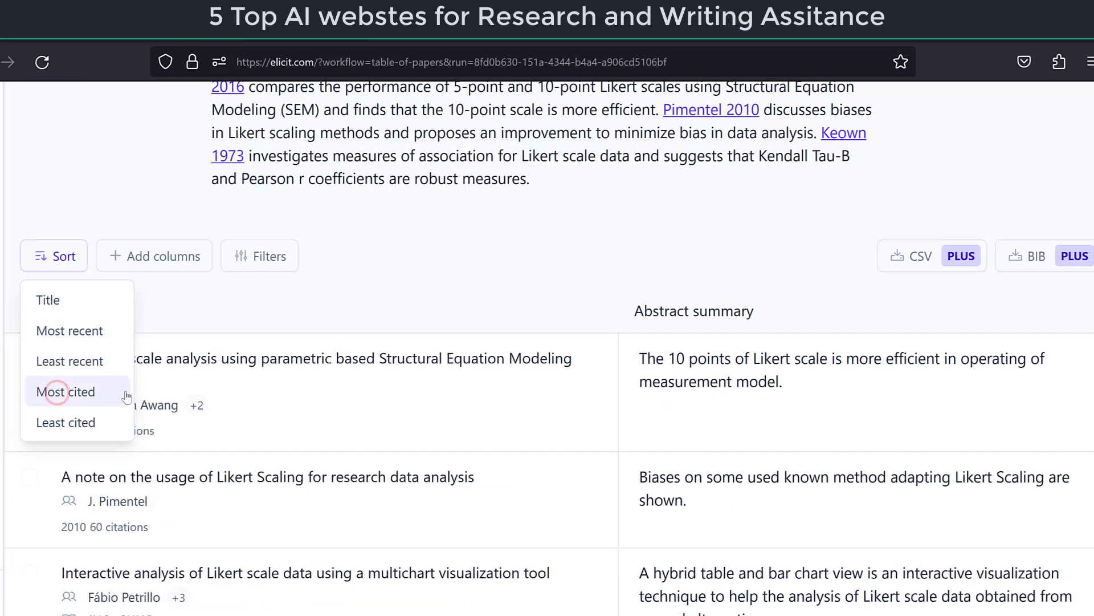
pyautogui.click(65, 392)
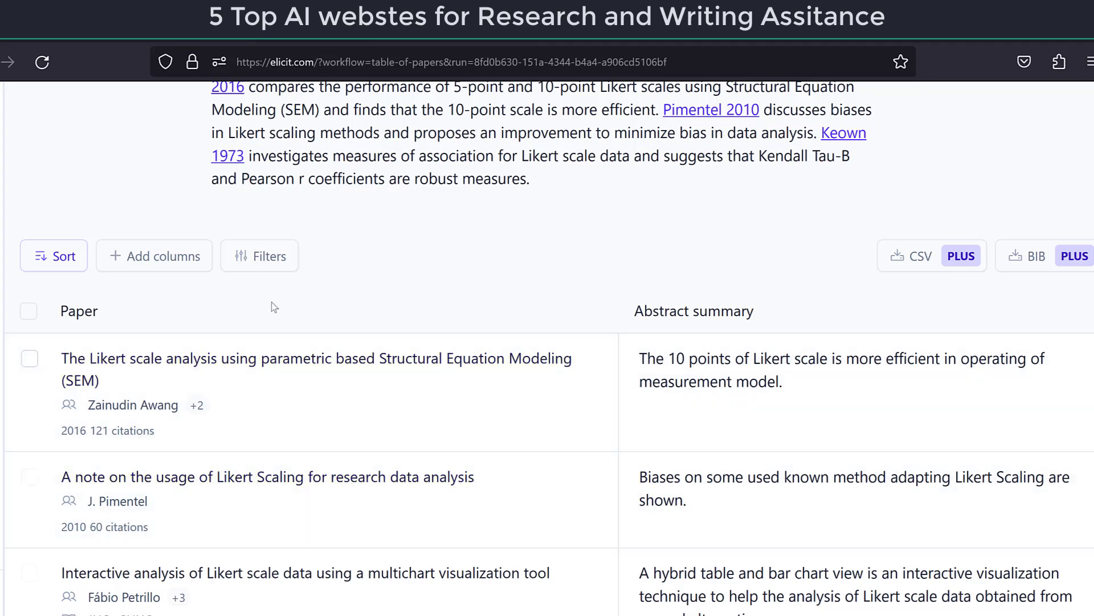
pyautogui.click(53, 256)
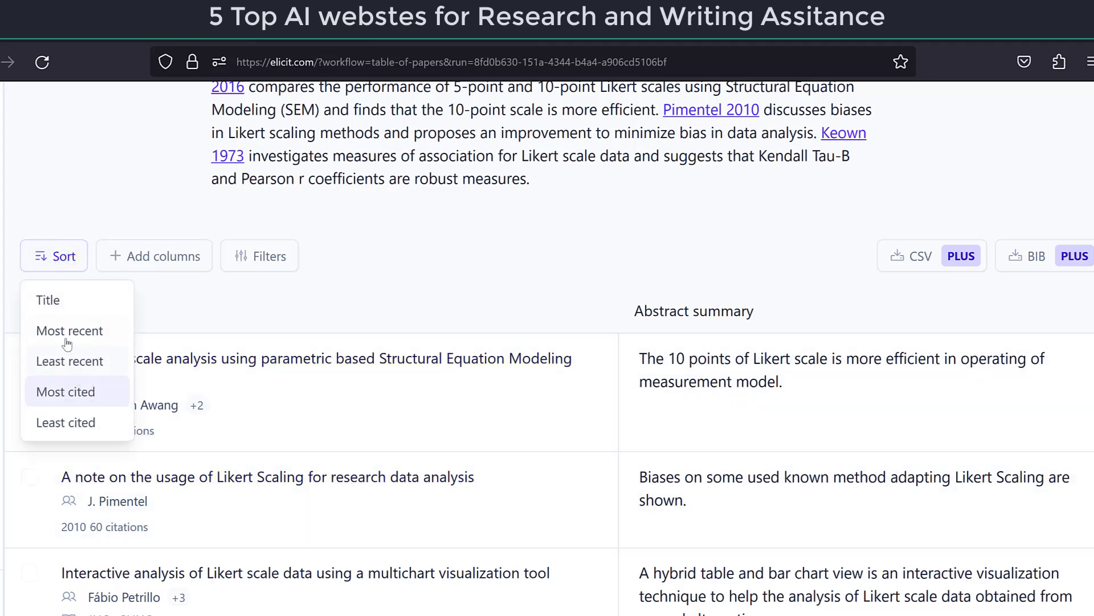
pyautogui.click(65, 391)
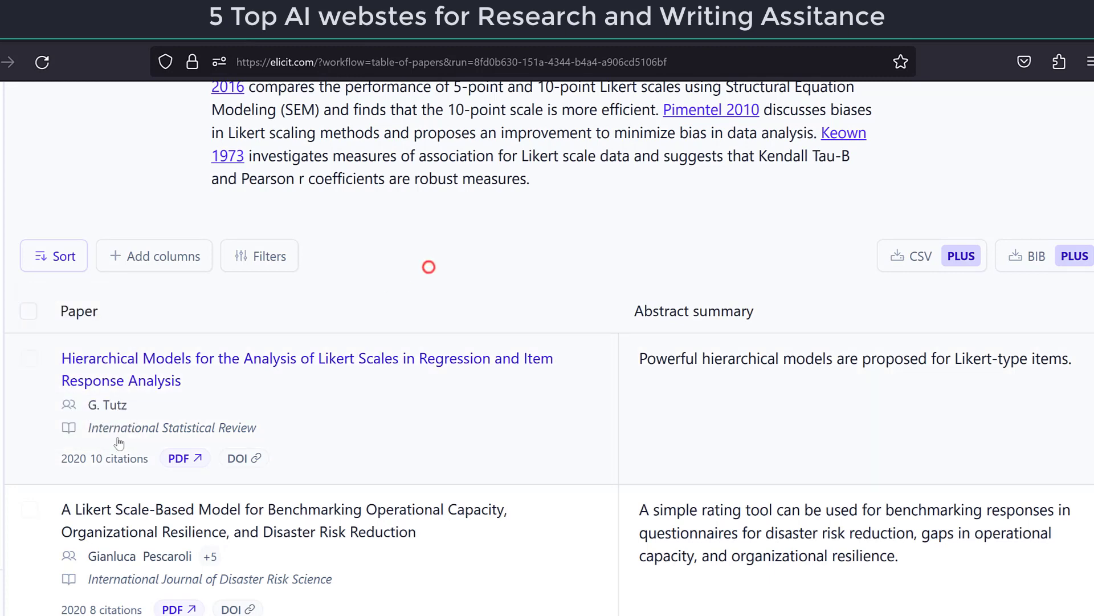
pyautogui.moveTo(932, 255)
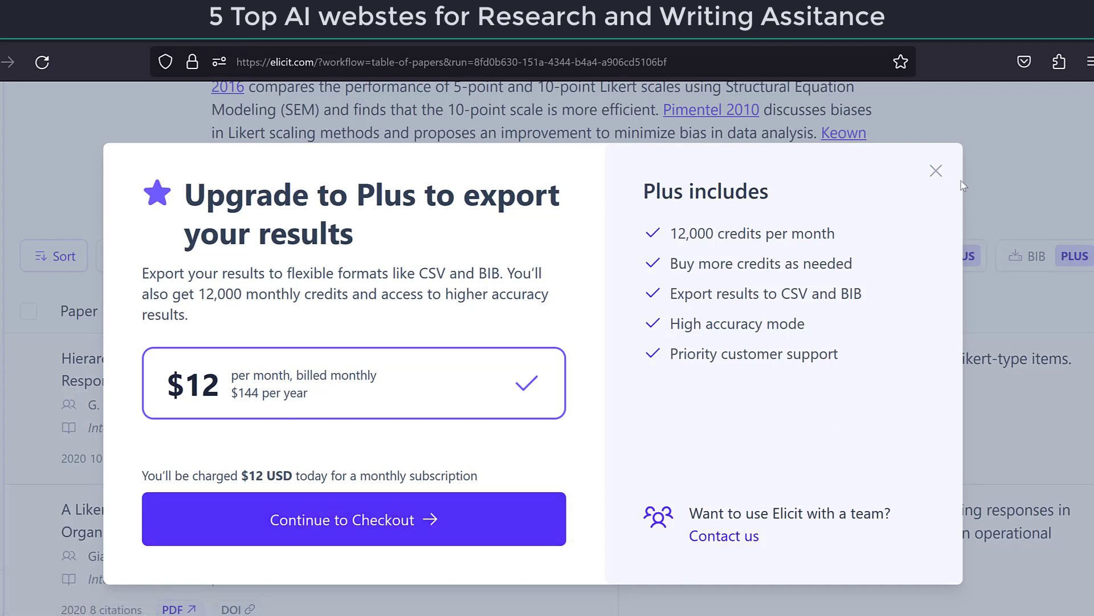
# Dismiss the Upgrade to Plus export offer to reveal the newest-first paper table
pyautogui.click(936, 170)
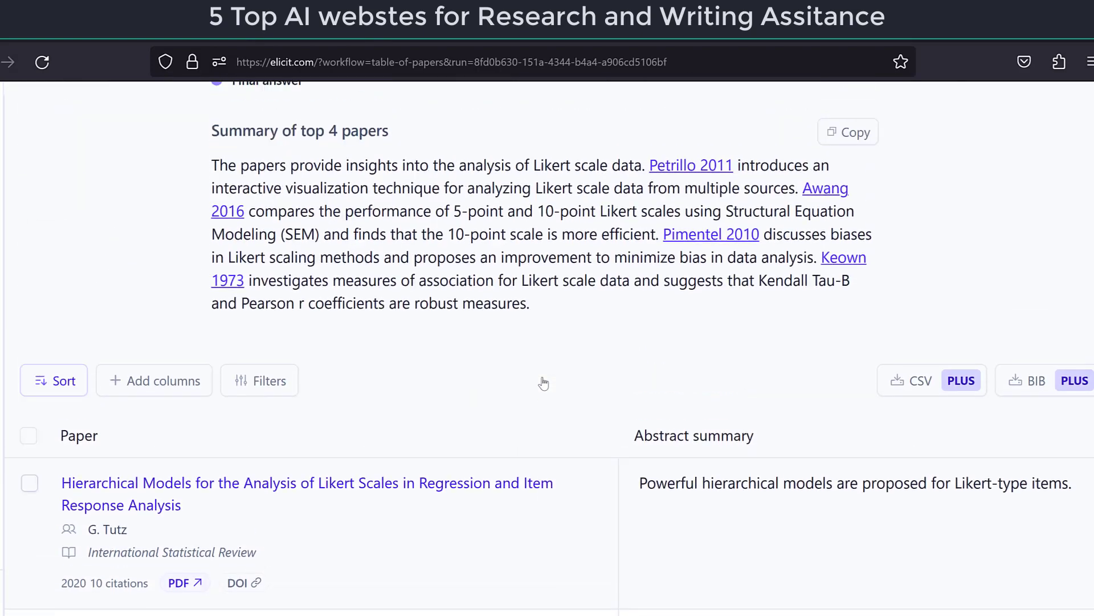
# Filter the Likert scale papers to those with a PDF and scroll through the results
pyautogui.scroll(-3)
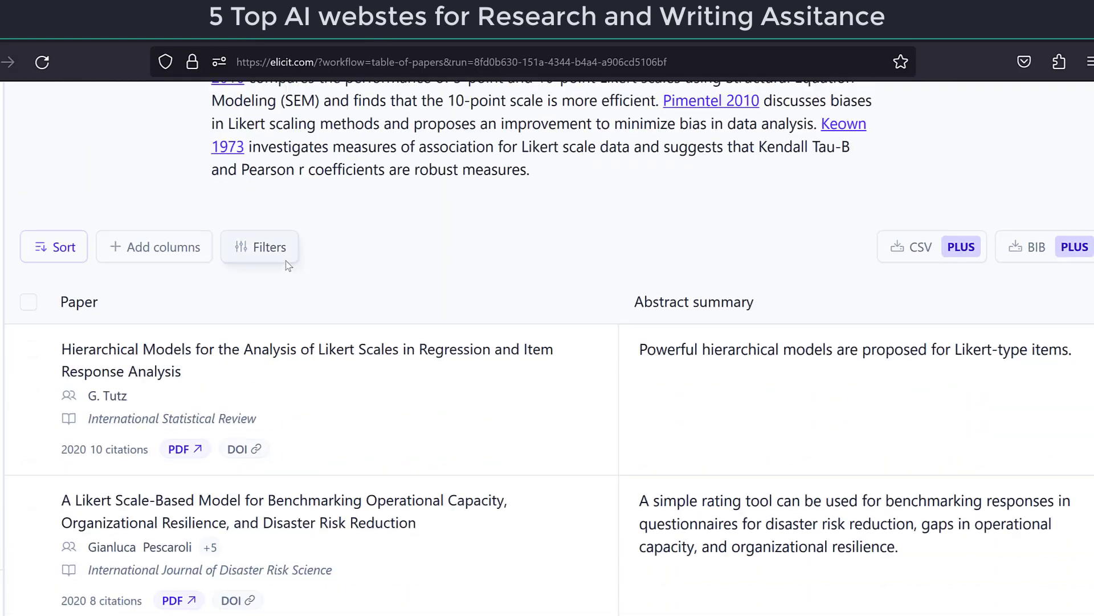
pyautogui.click(268, 246)
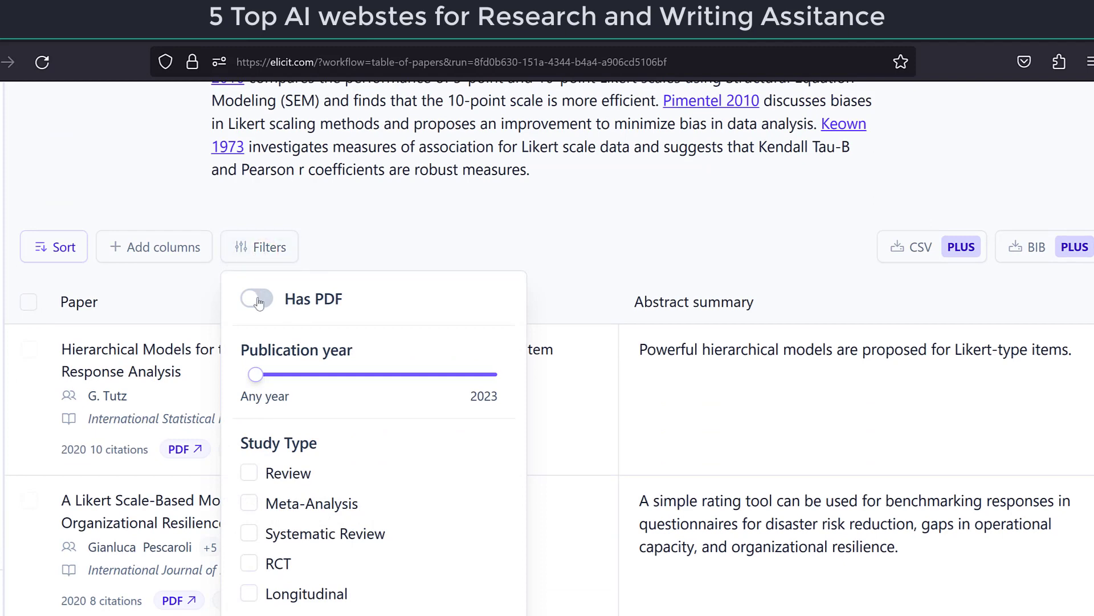
pyautogui.click(256, 299)
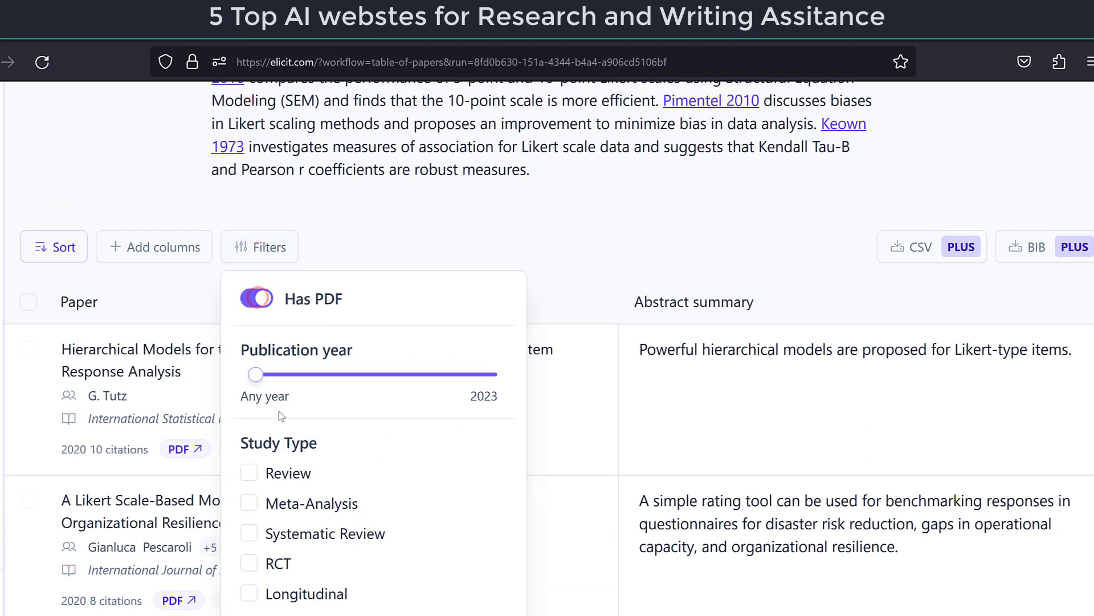
pyautogui.click(249, 299)
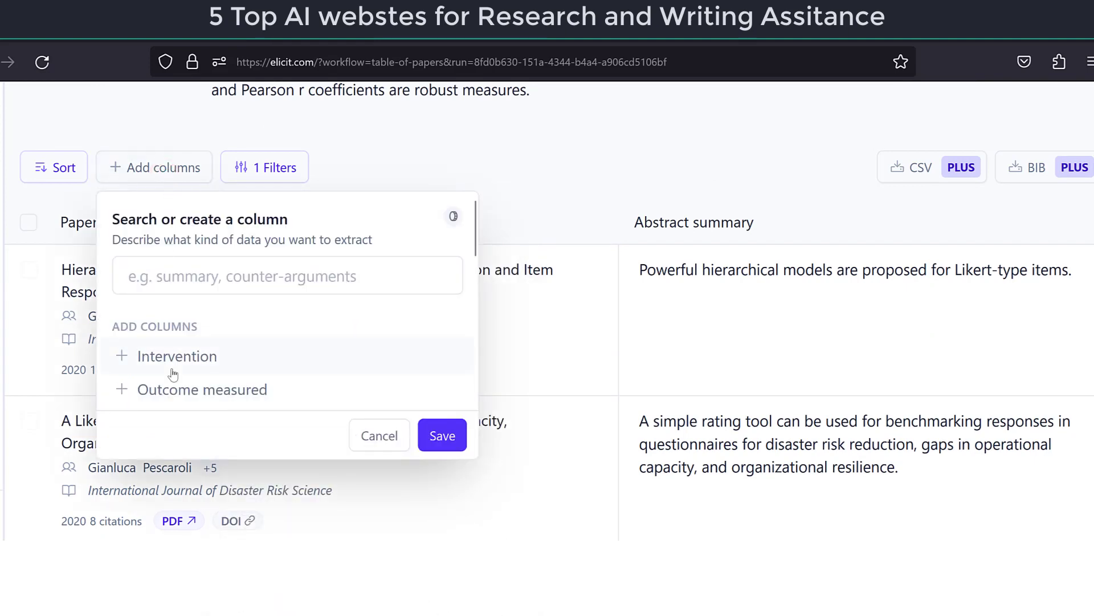
pyautogui.moveTo(56, 180)
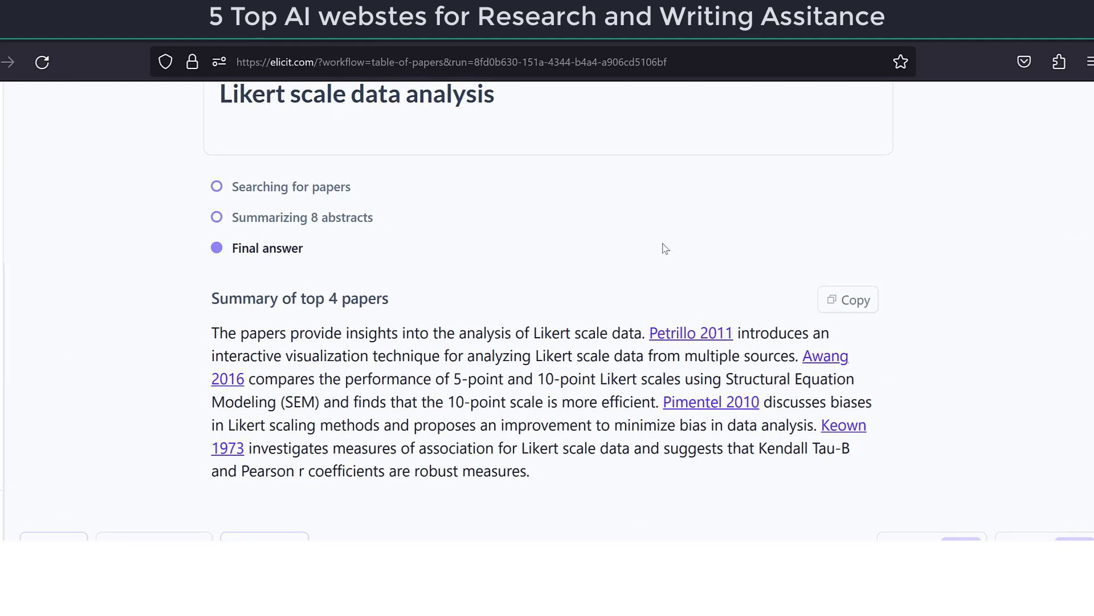
pyautogui.moveTo(812, 256)
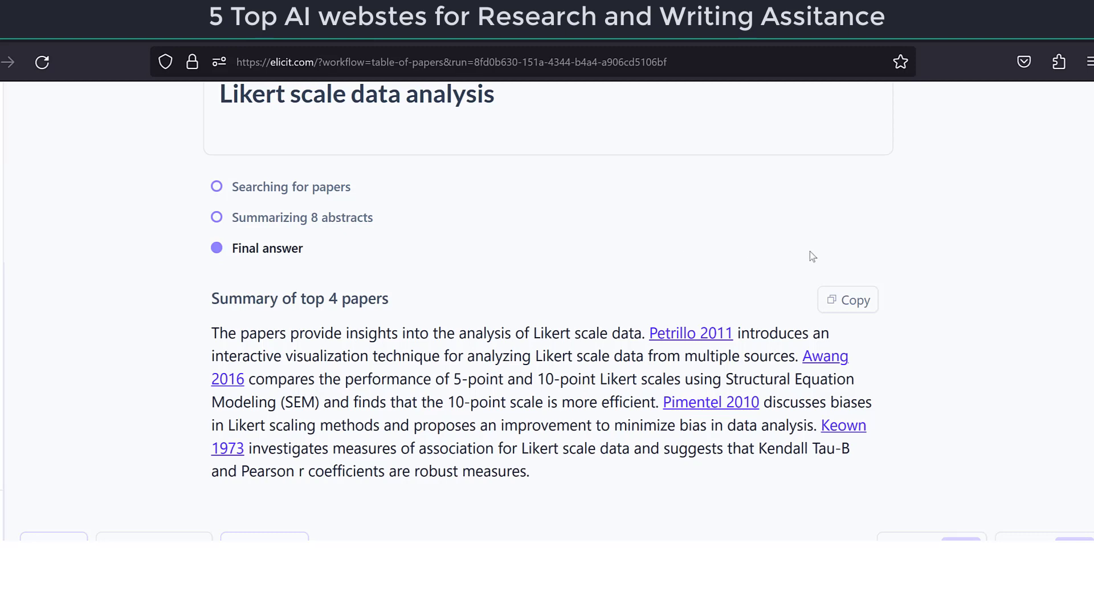
pyautogui.moveTo(635, 309)
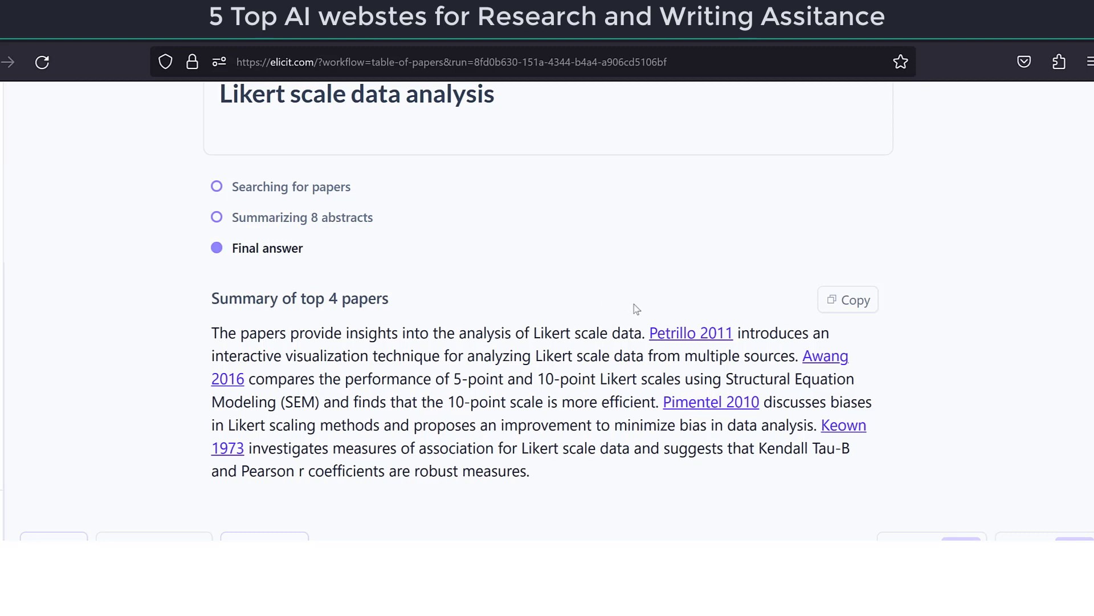
pyautogui.scroll(-3)
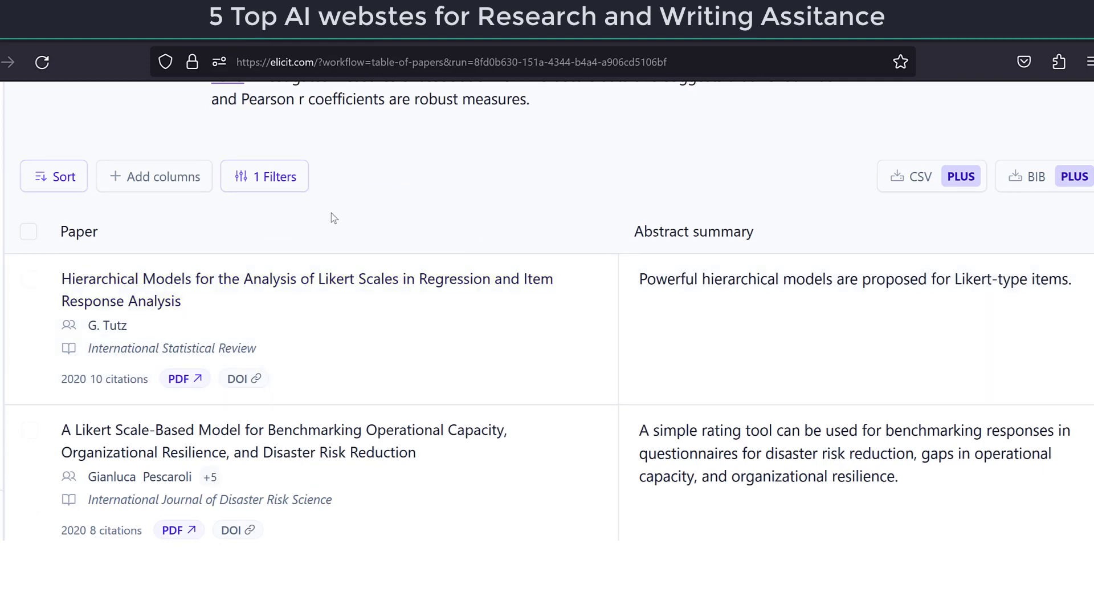
pyautogui.moveTo(418, 227)
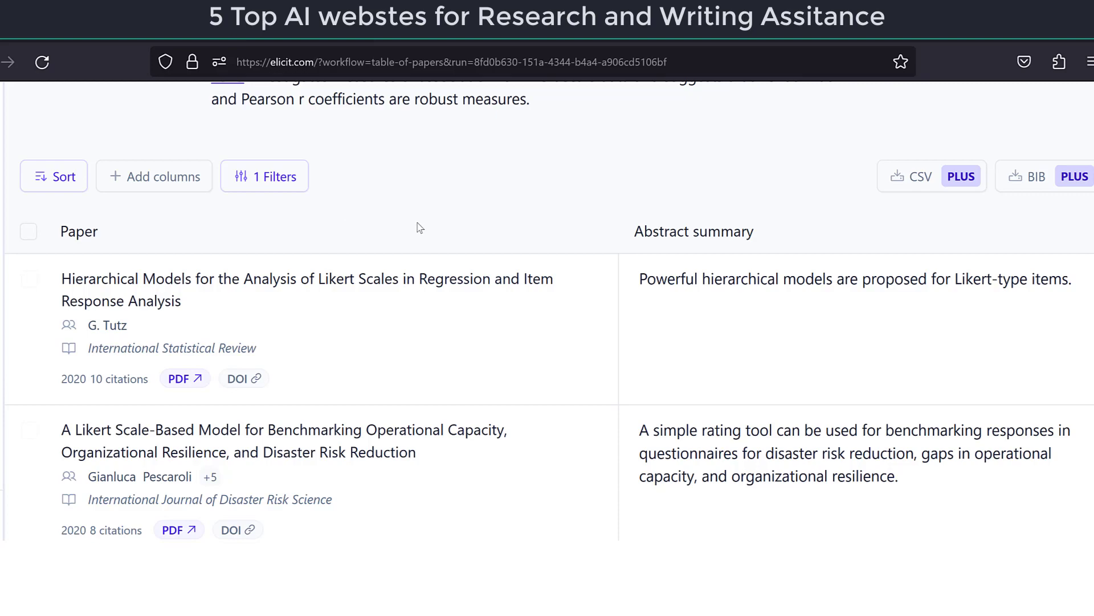
pyautogui.scroll(-3)
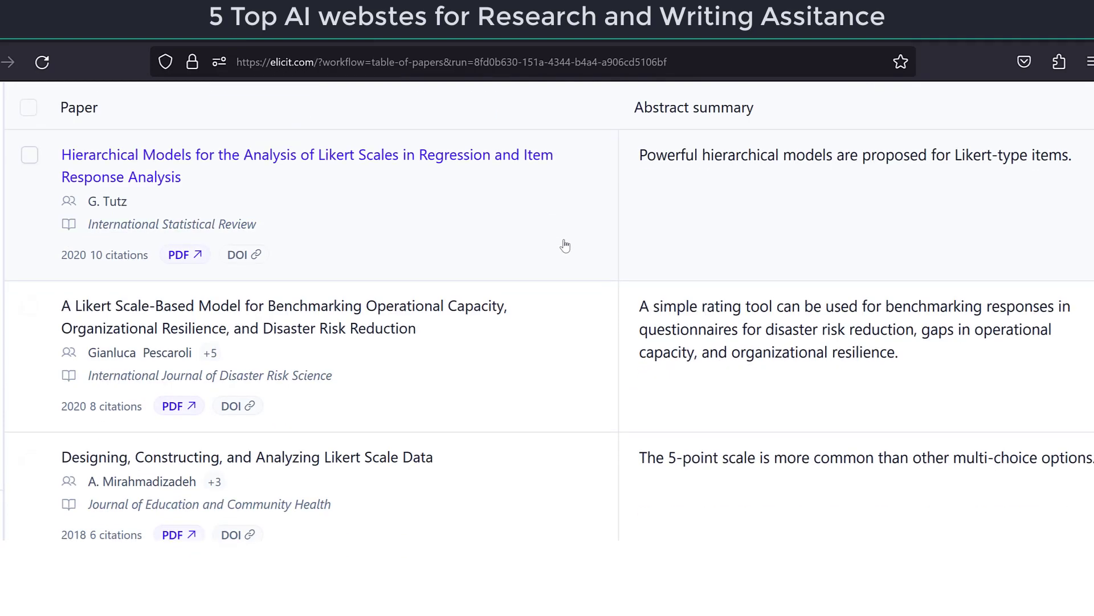
pyautogui.scroll(-3)
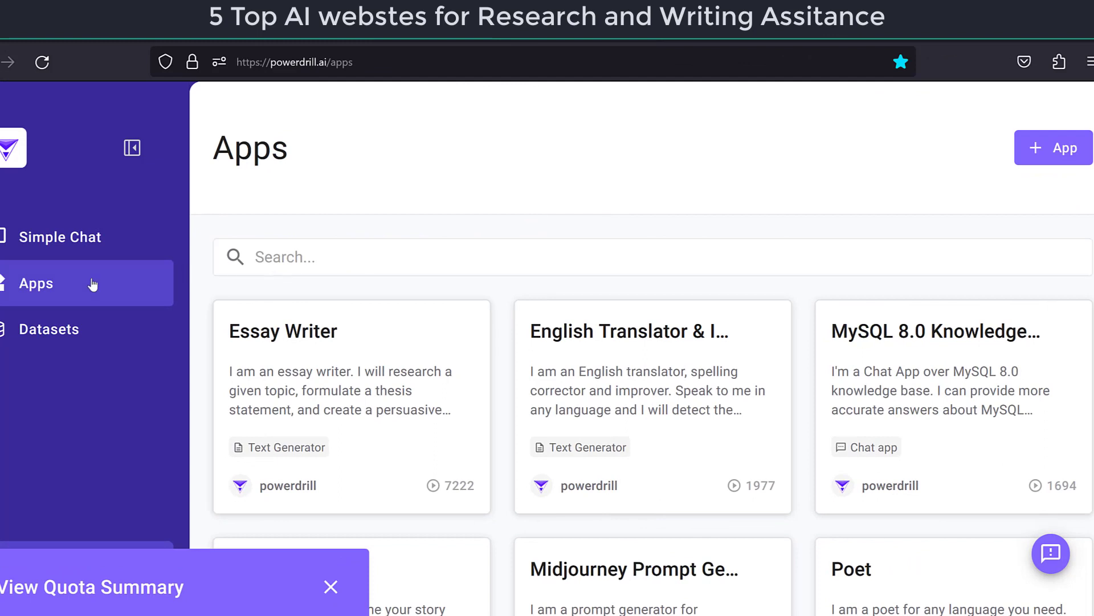
pyautogui.moveTo(310, 397)
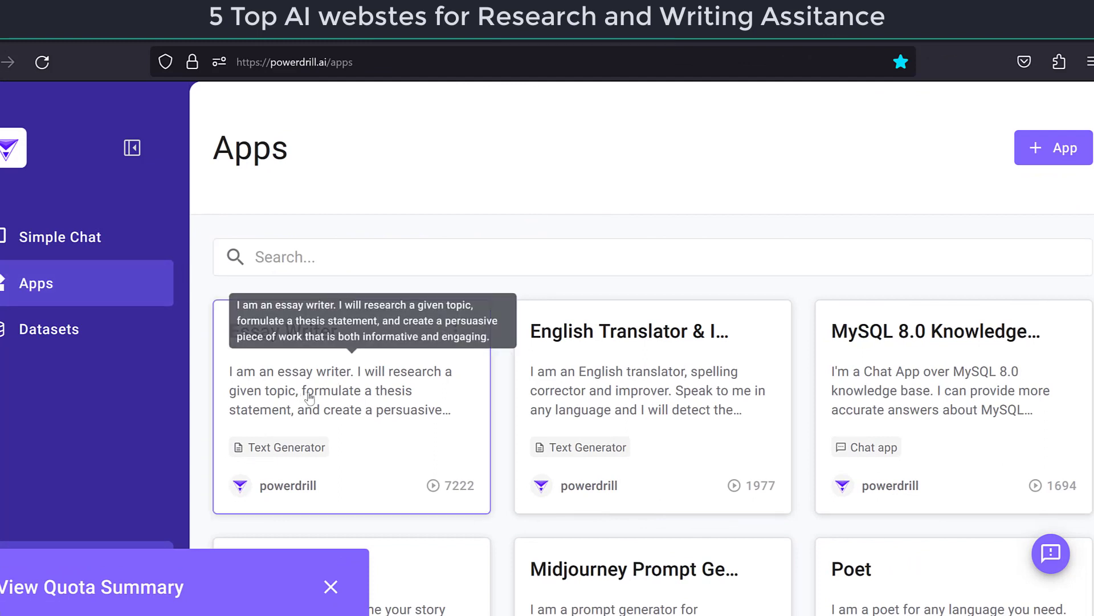
# Run Essay Writer on the sample plastic waste topic, then view the app's settings
pyautogui.click(309, 379)
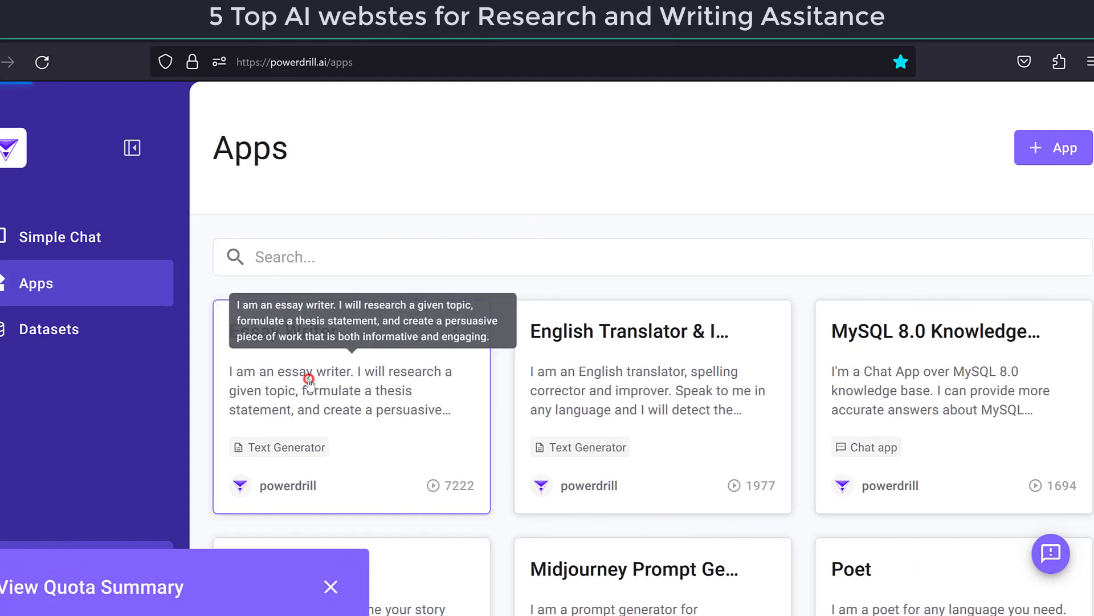
pyautogui.click(314, 377)
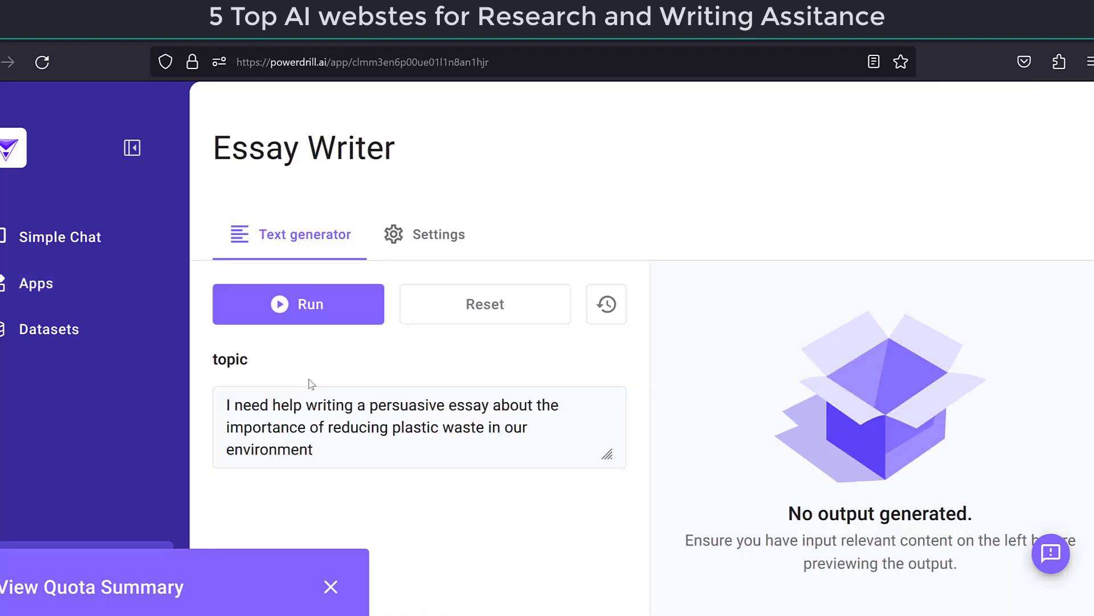
pyautogui.click(347, 446)
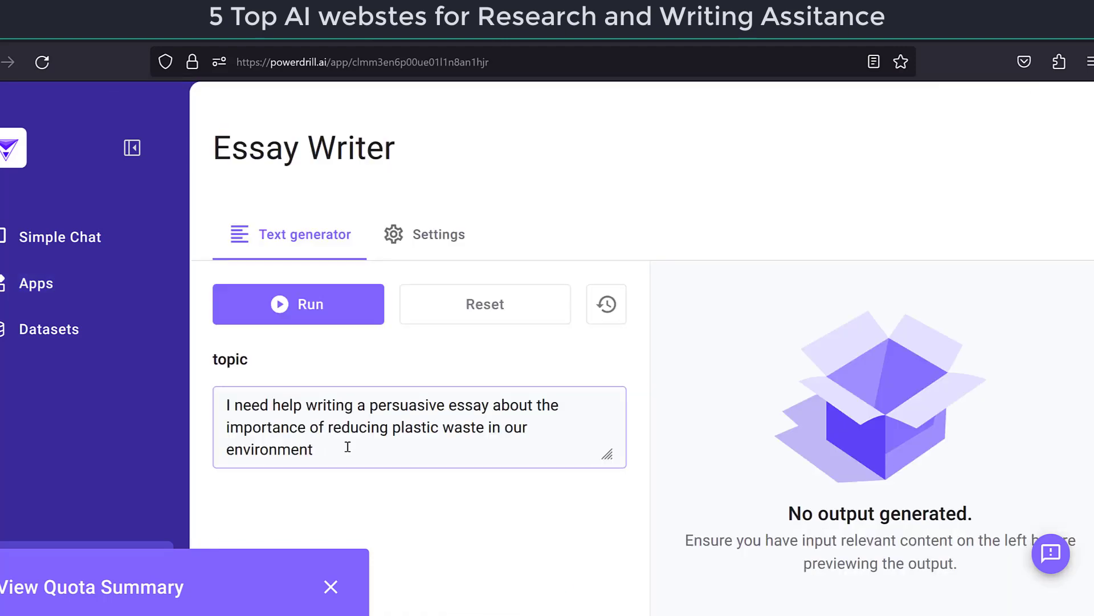
pyautogui.click(297, 303)
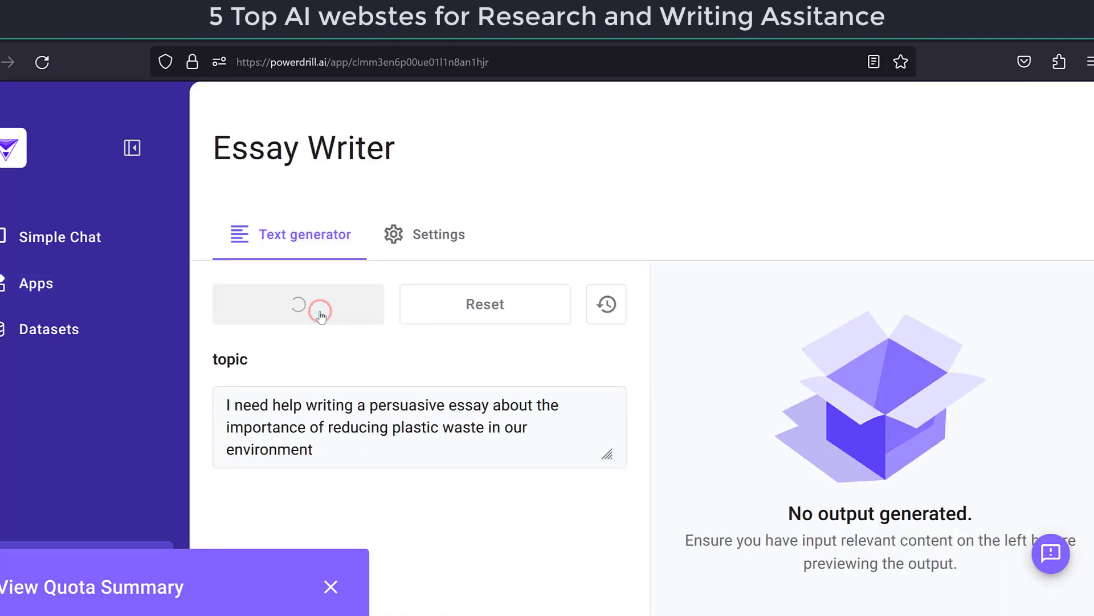
pyautogui.click(298, 304)
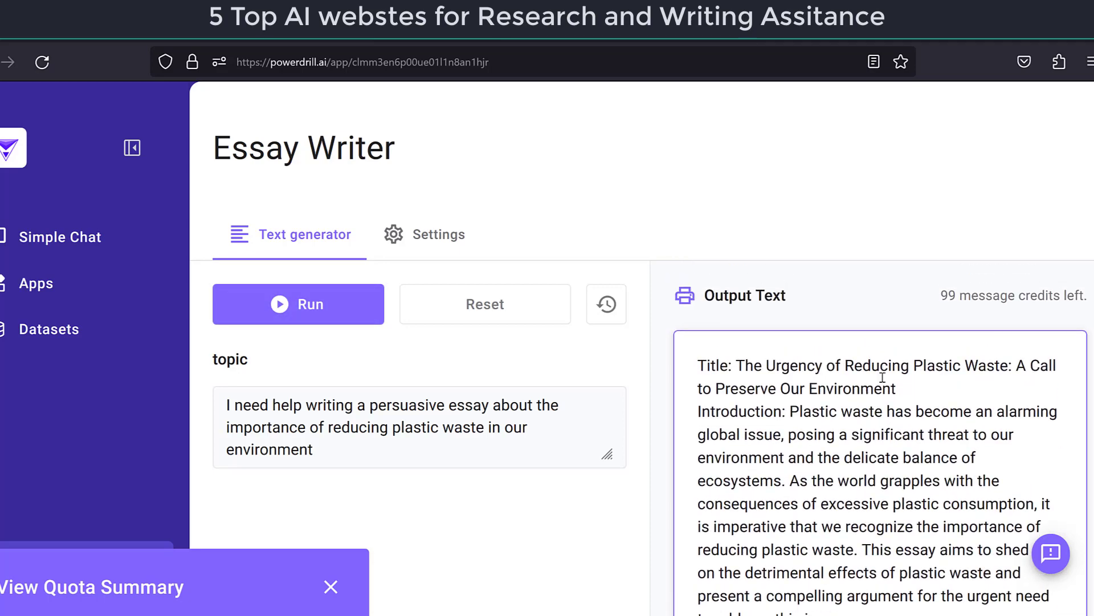
pyautogui.click(438, 234)
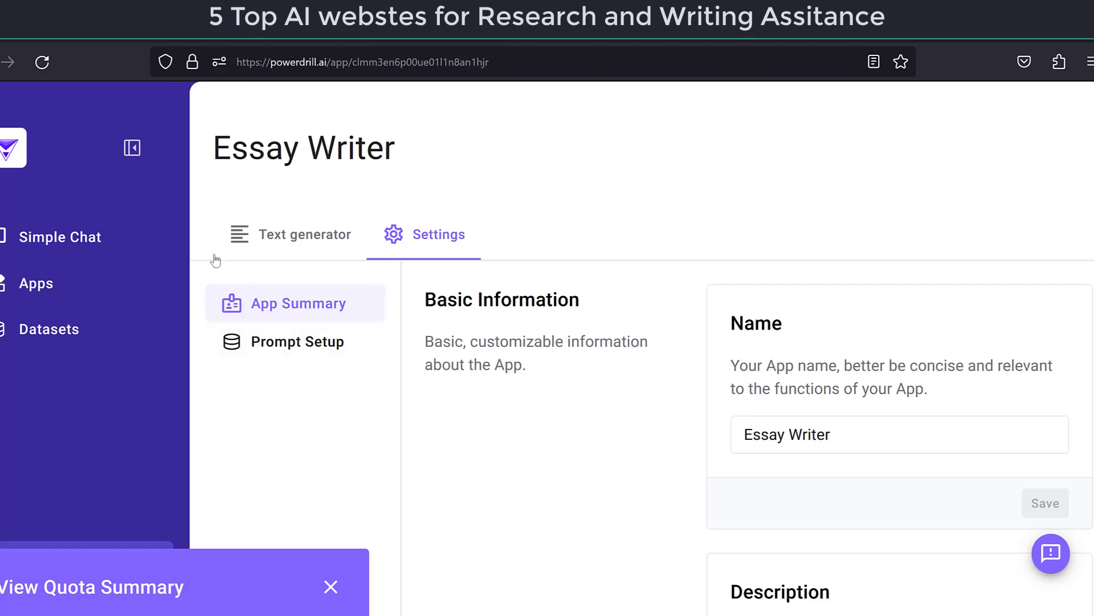
# Ask Simple Chat the Virtual Reality example question and read through the answer
pyautogui.click(60, 236)
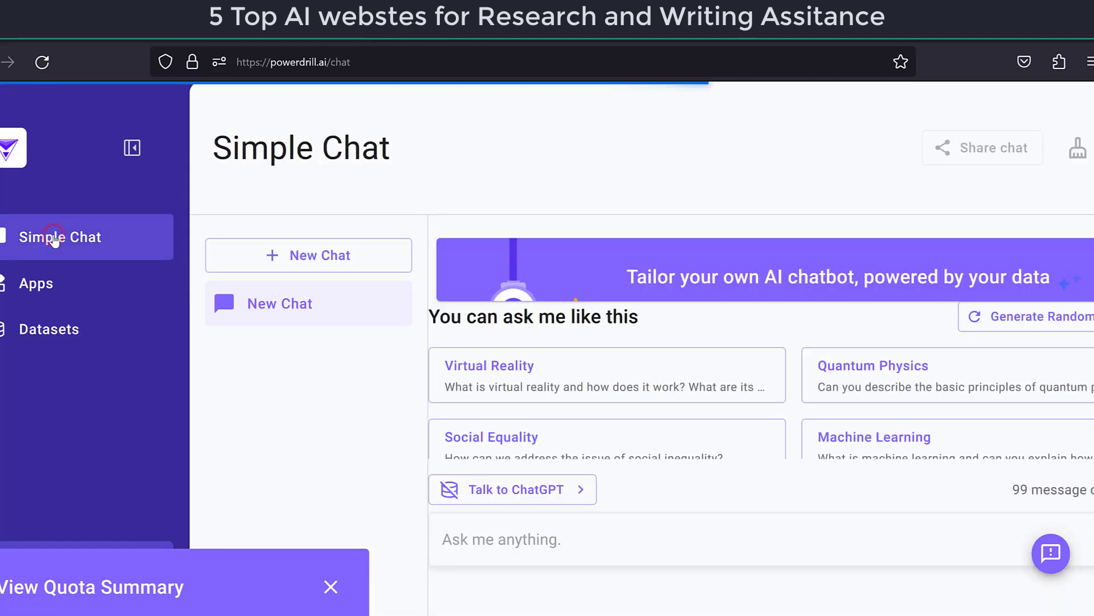
pyautogui.click(529, 538)
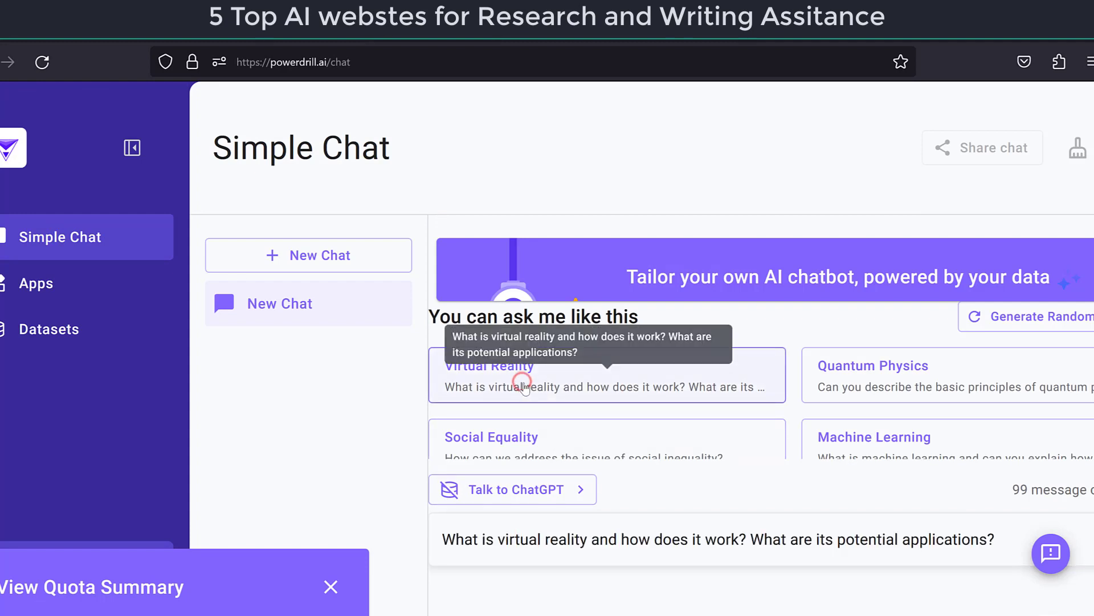
pyautogui.moveTo(983, 572)
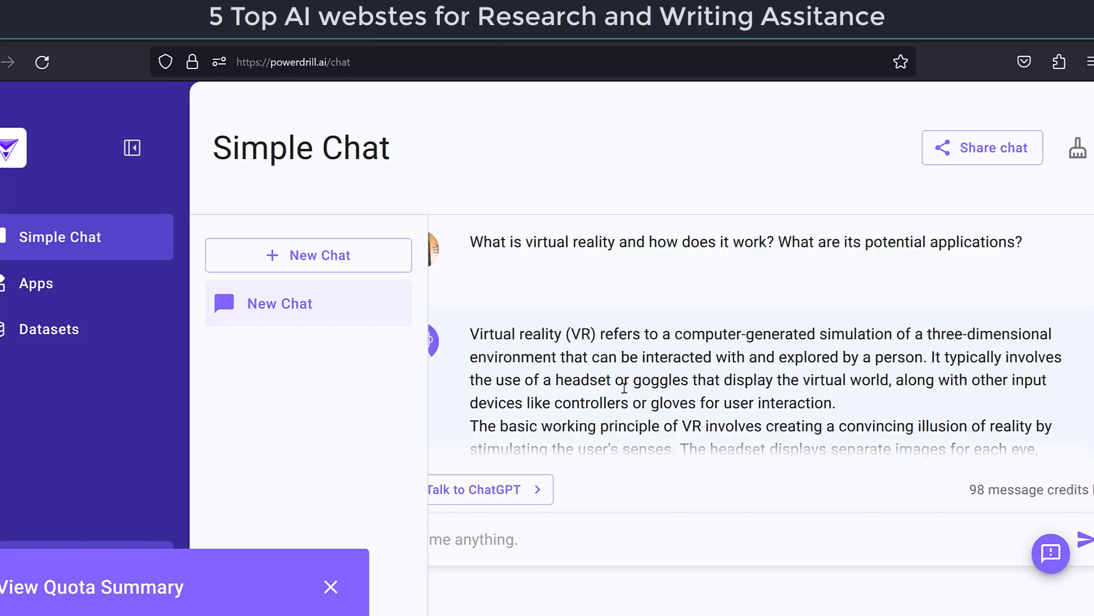
pyautogui.scroll(-3)
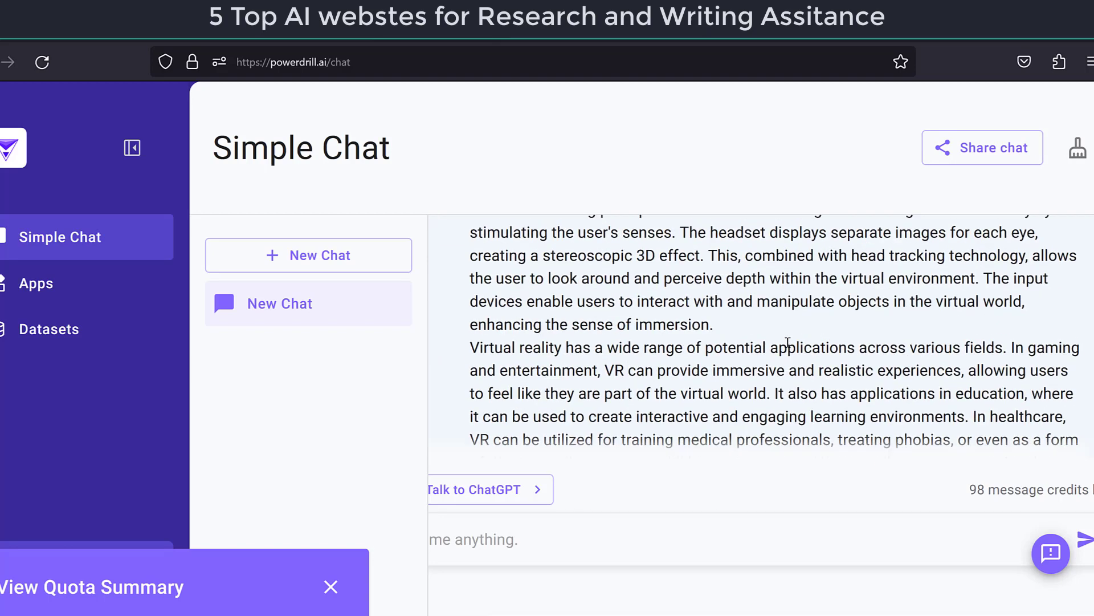
pyautogui.scroll(-3)
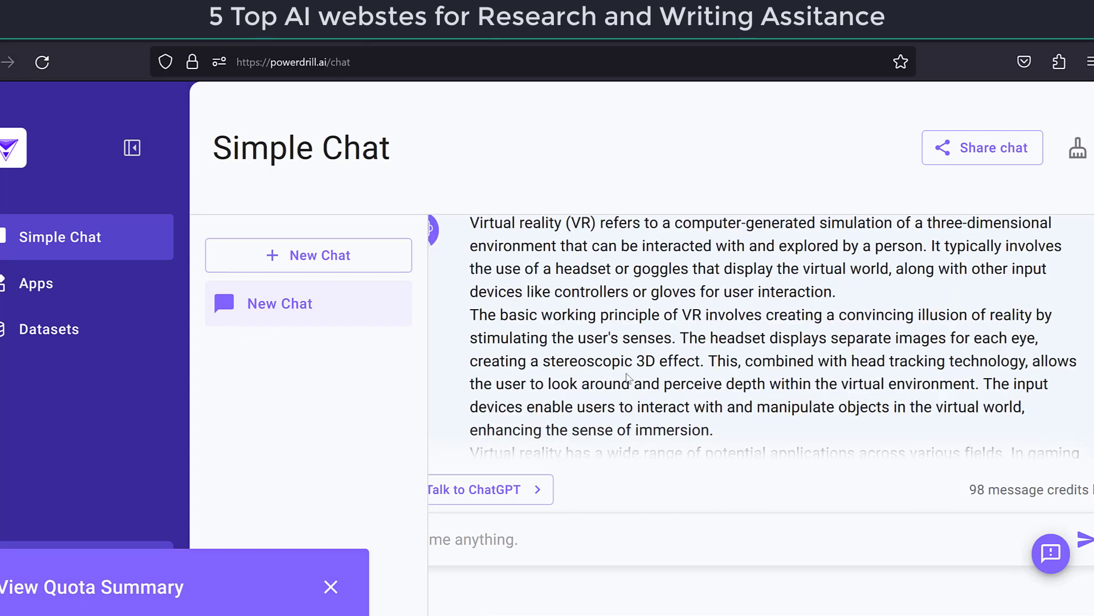
pyautogui.moveTo(878, 333)
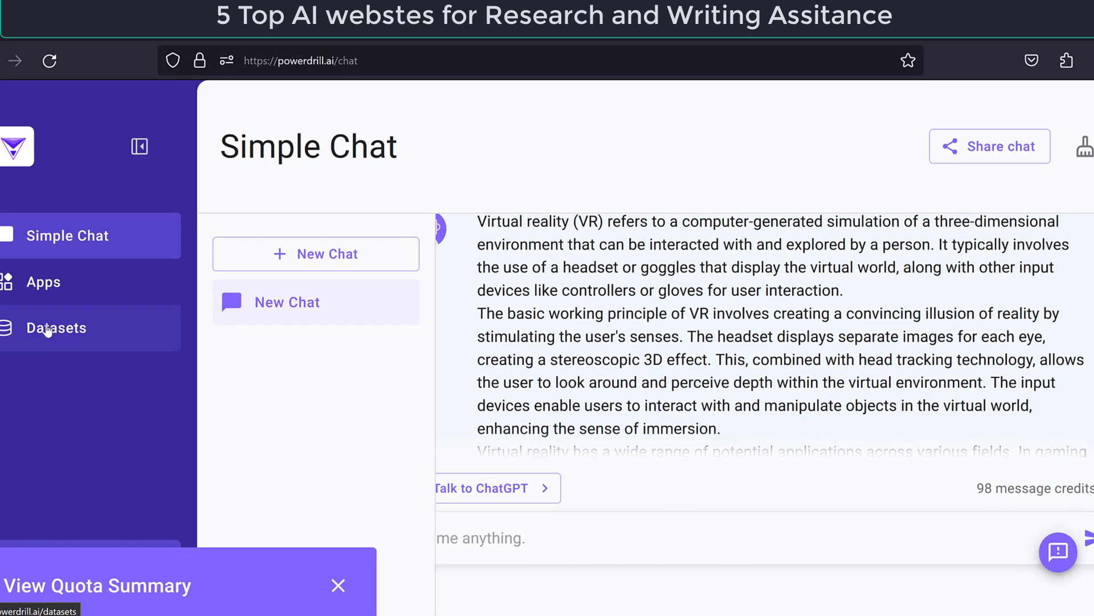
pyautogui.click(56, 329)
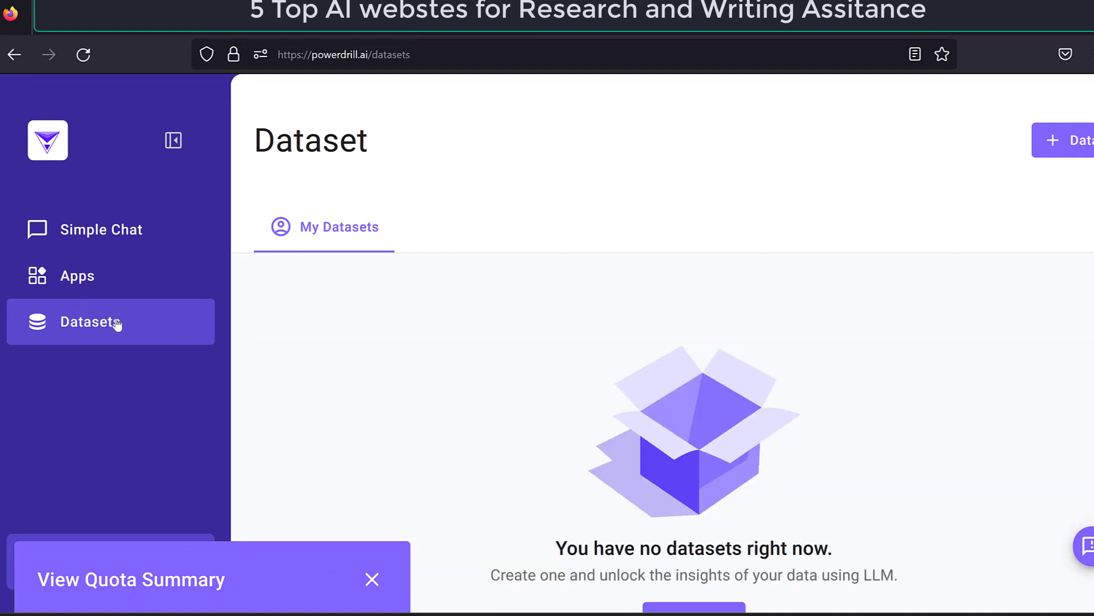
pyautogui.moveTo(77, 275)
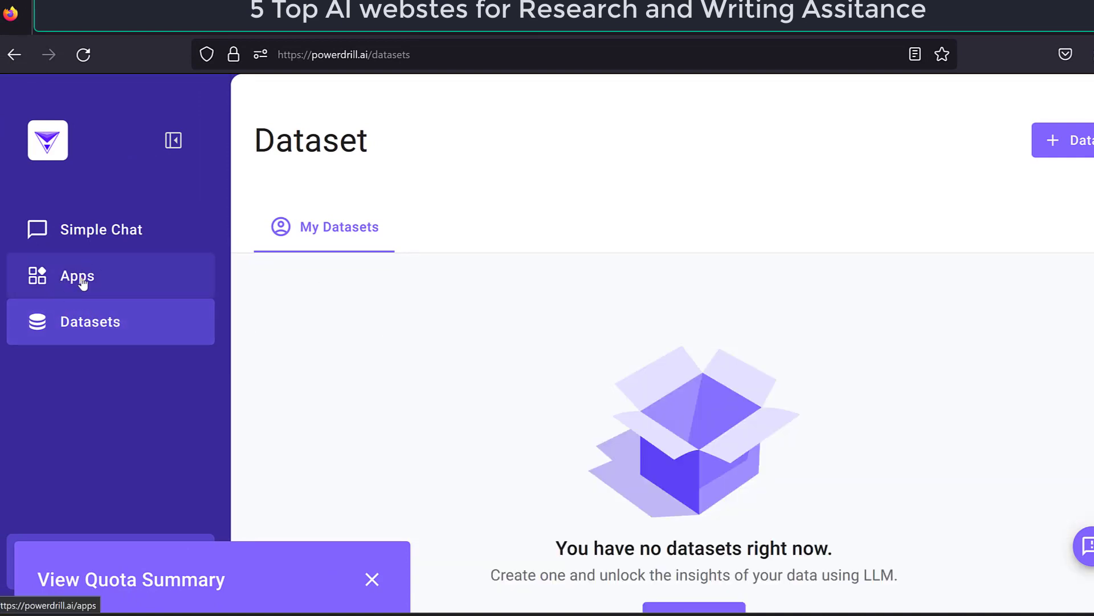
pyautogui.click(77, 276)
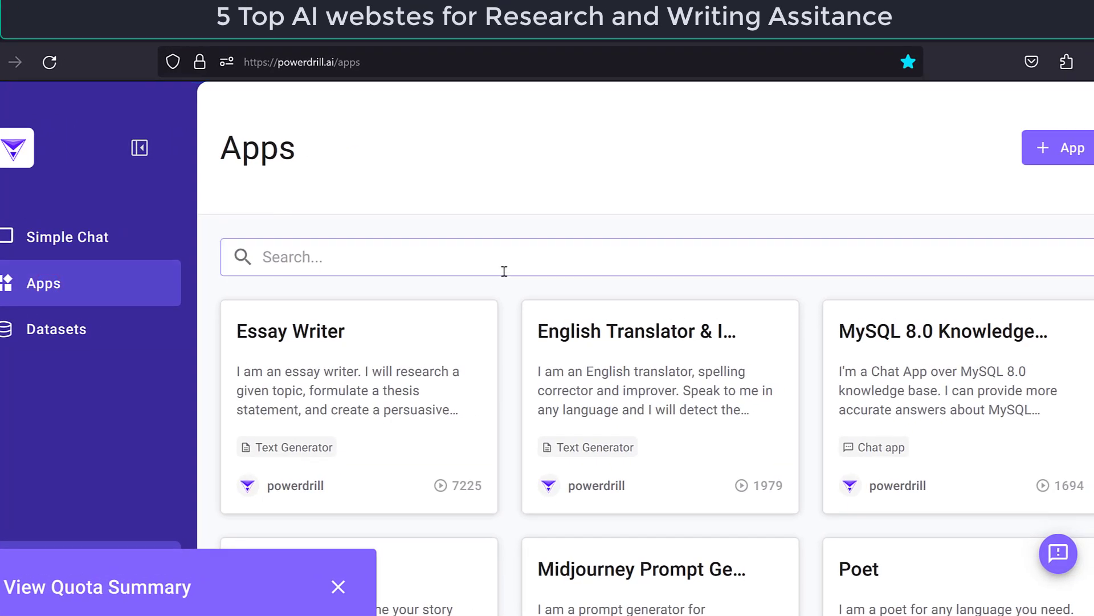
pyautogui.scroll(-3)
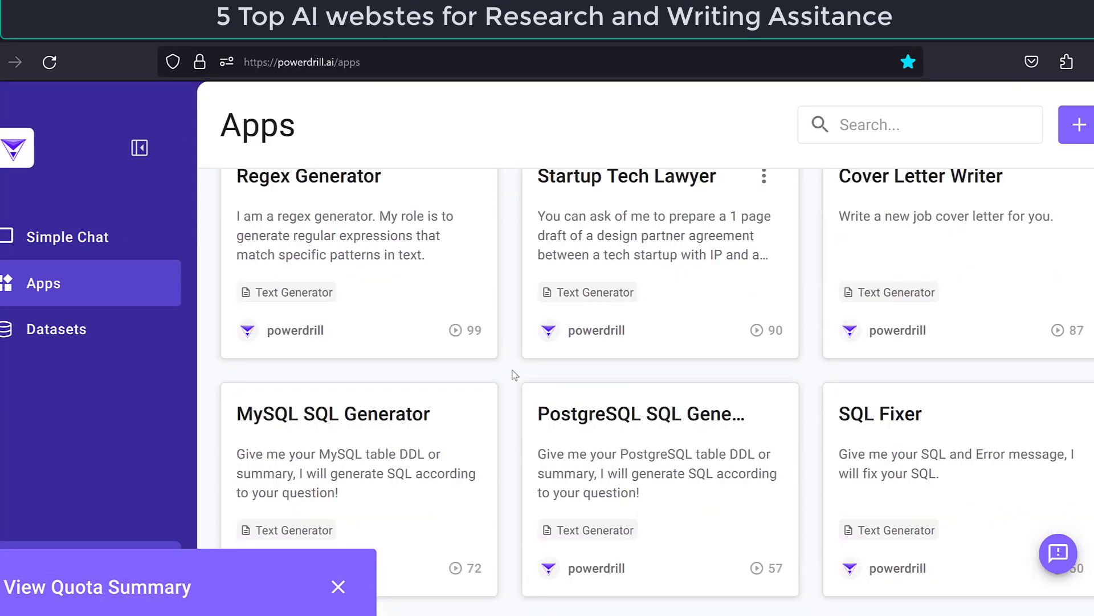
pyautogui.scroll(-3)
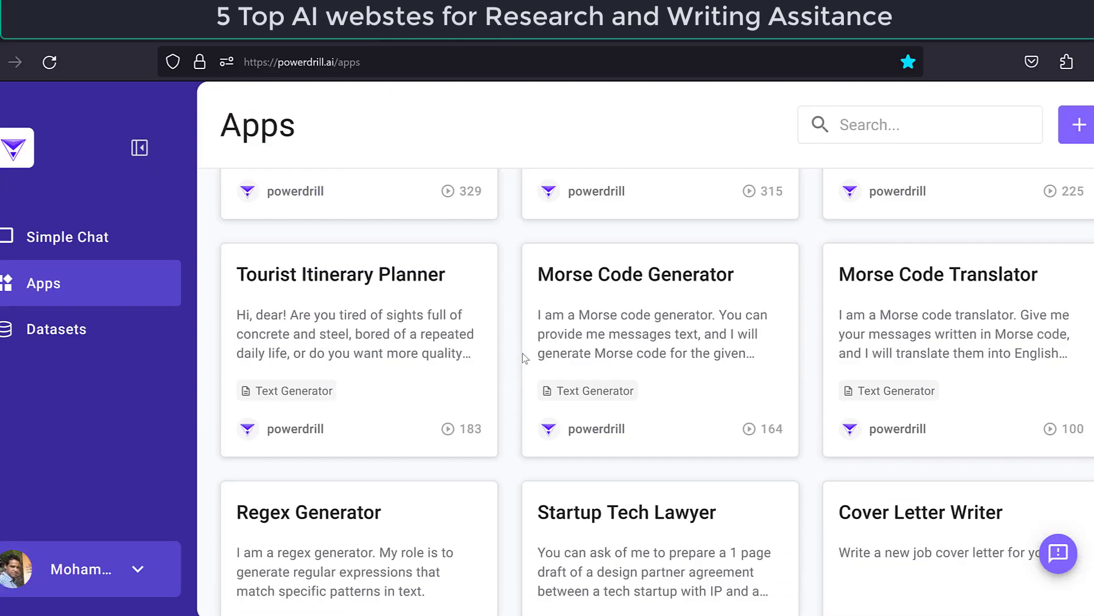
pyautogui.scroll(-3)
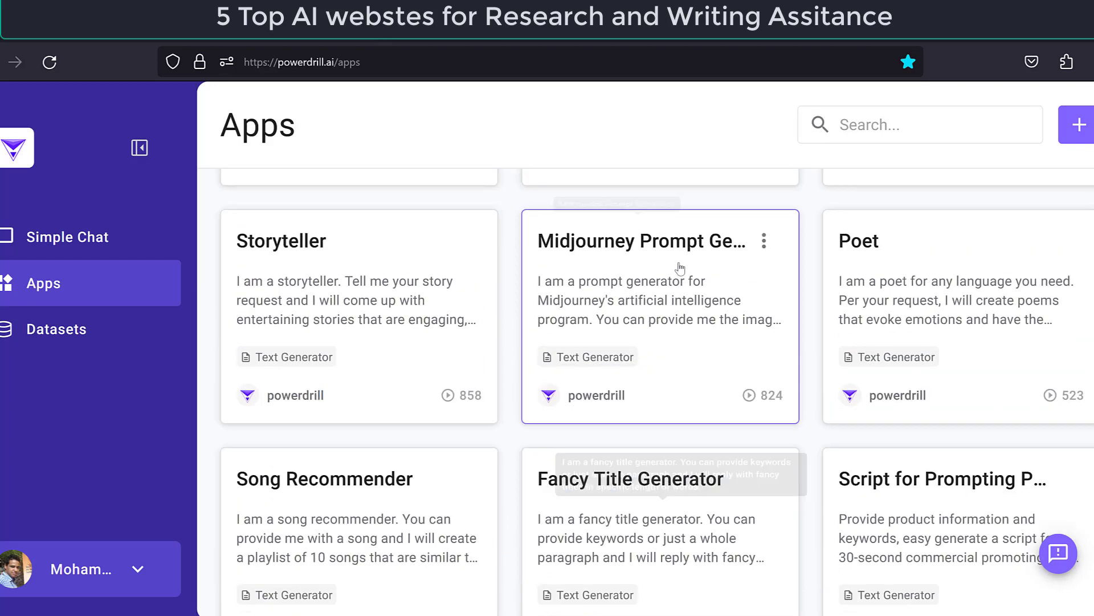
pyautogui.scroll(3)
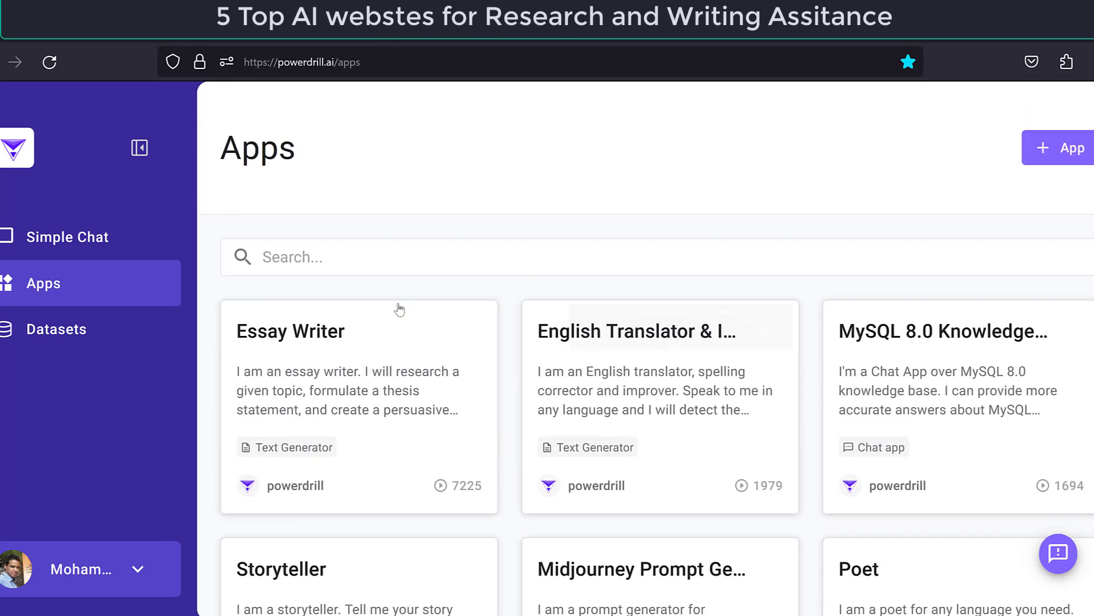
pyautogui.scroll(-3)
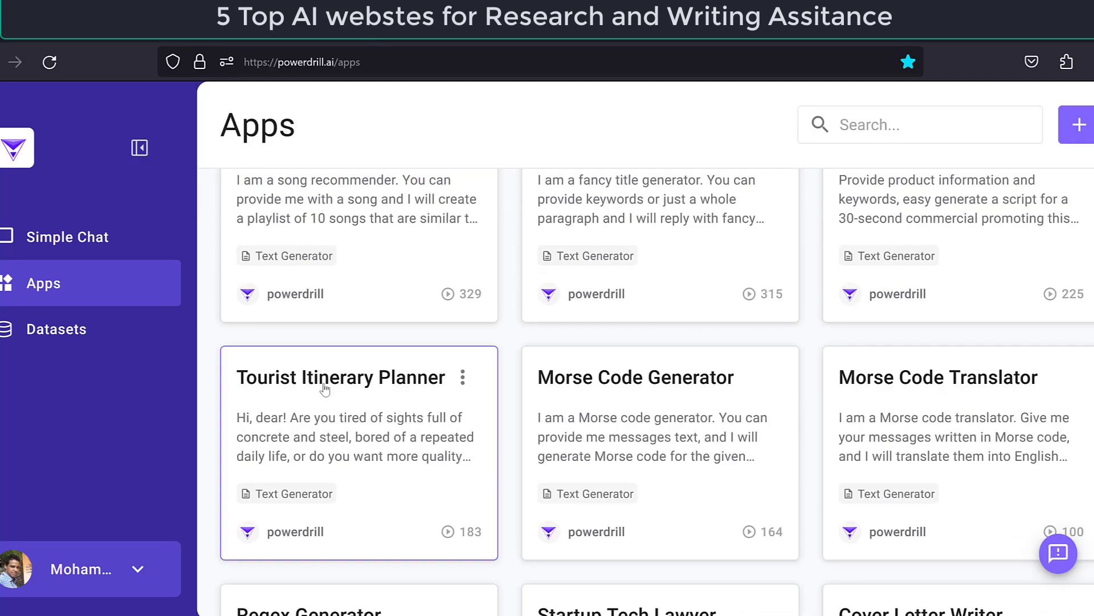
pyautogui.scroll(-3)
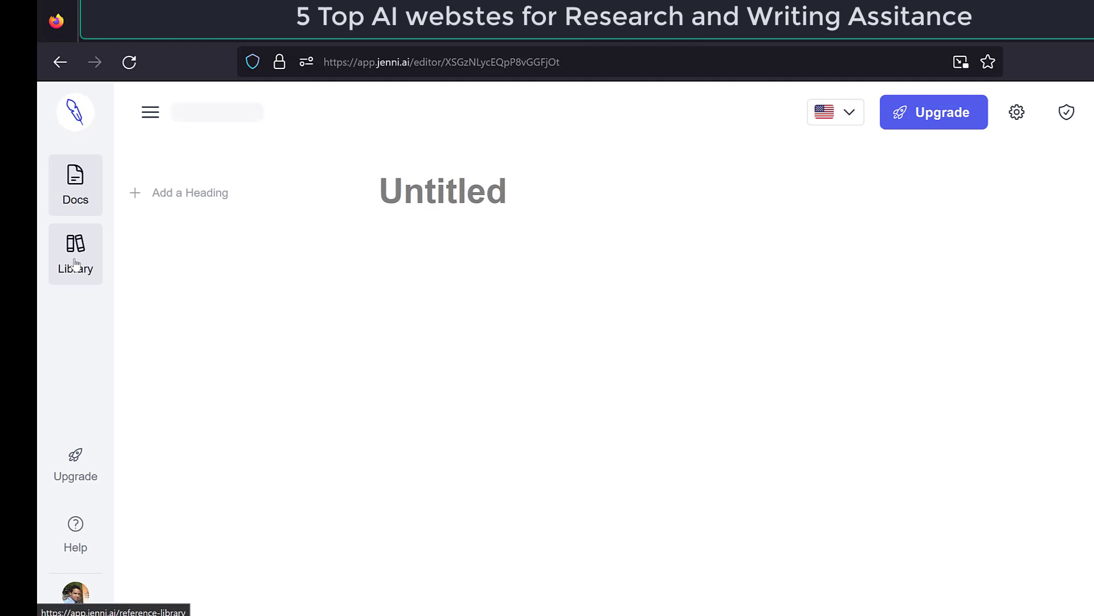
# Create a new untitled document from the Jenni AI Documents panel
pyautogui.click(75, 253)
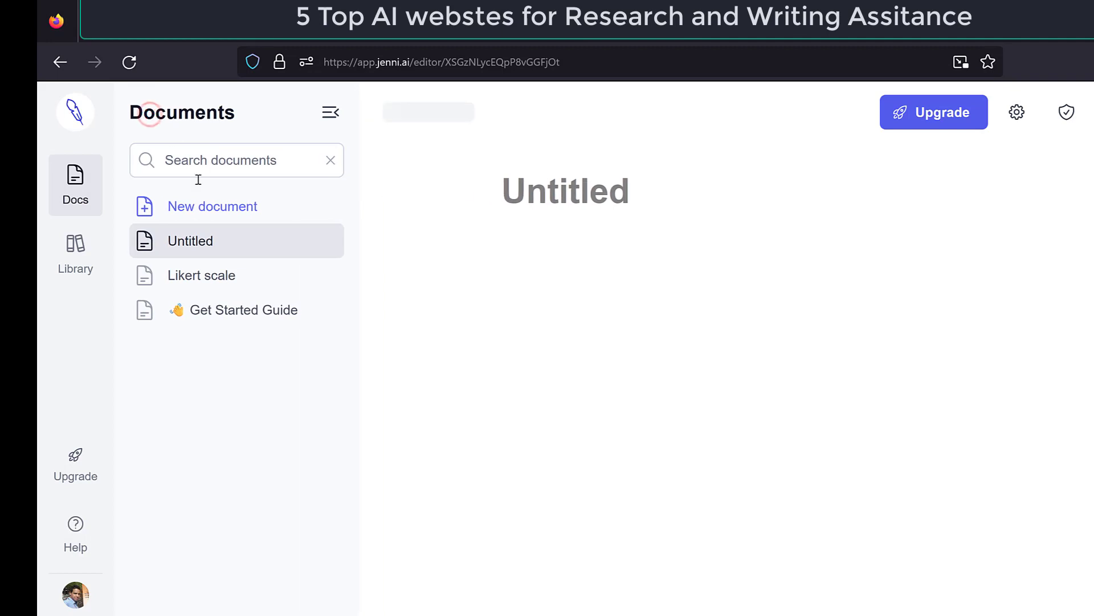
pyautogui.click(212, 205)
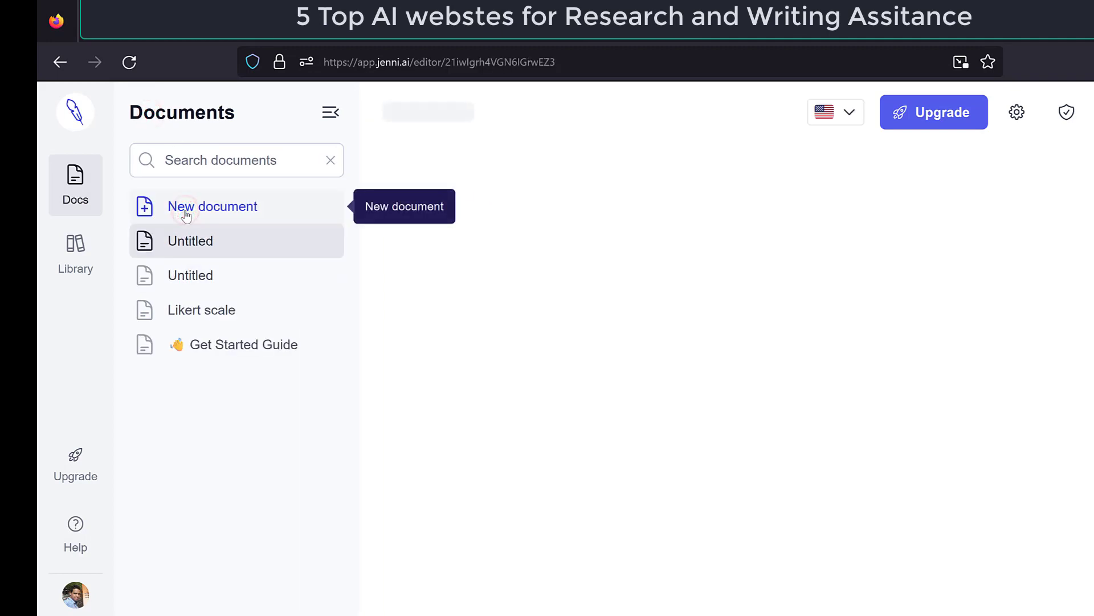
pyautogui.click(213, 206)
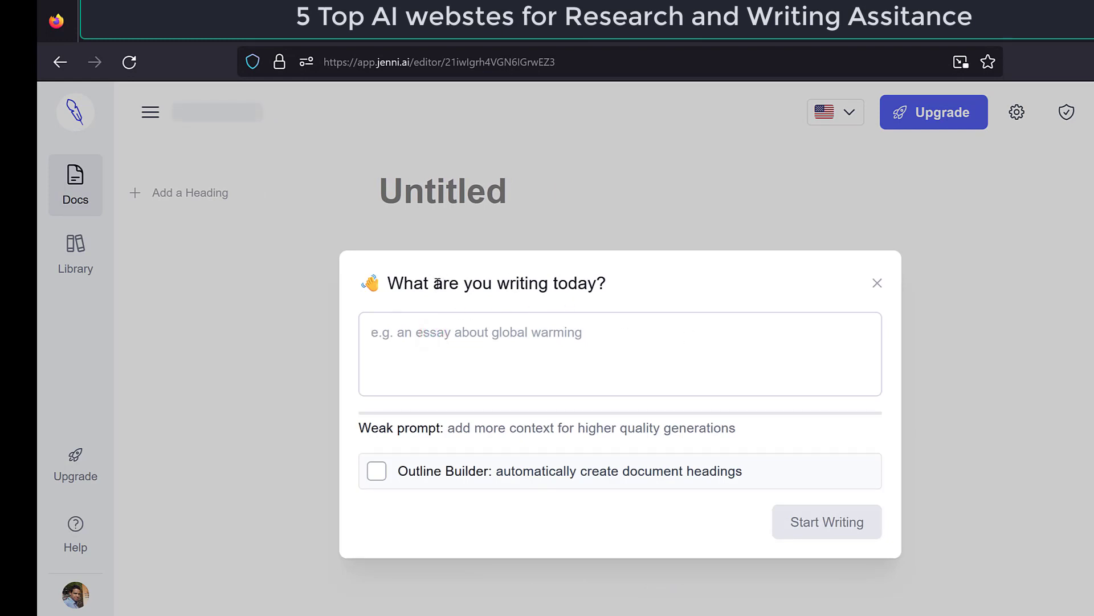
pyautogui.moveTo(398, 345)
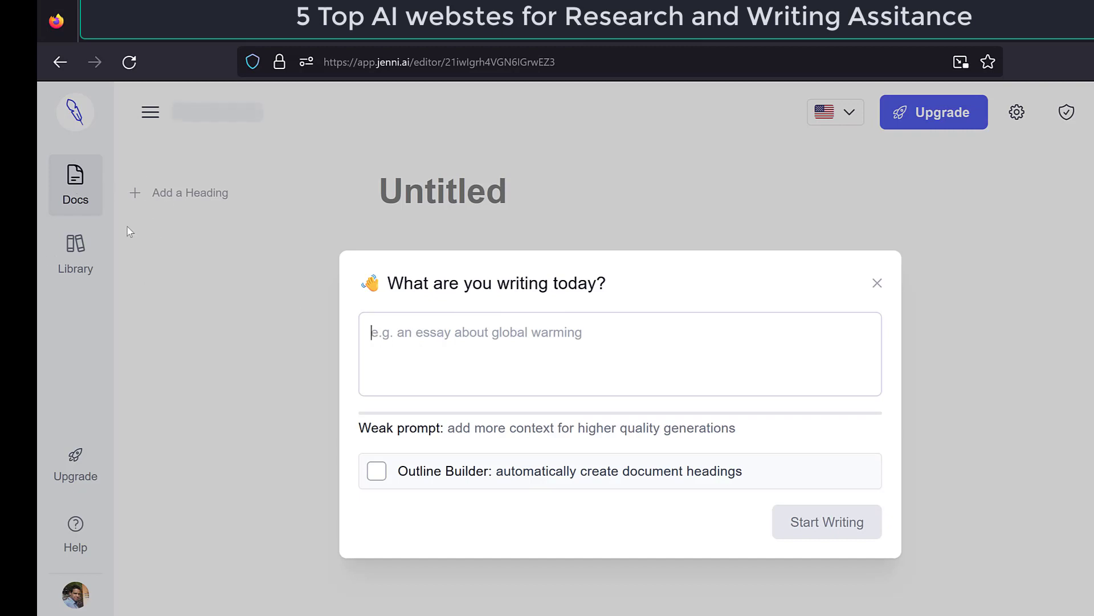
pyautogui.moveTo(722, 317)
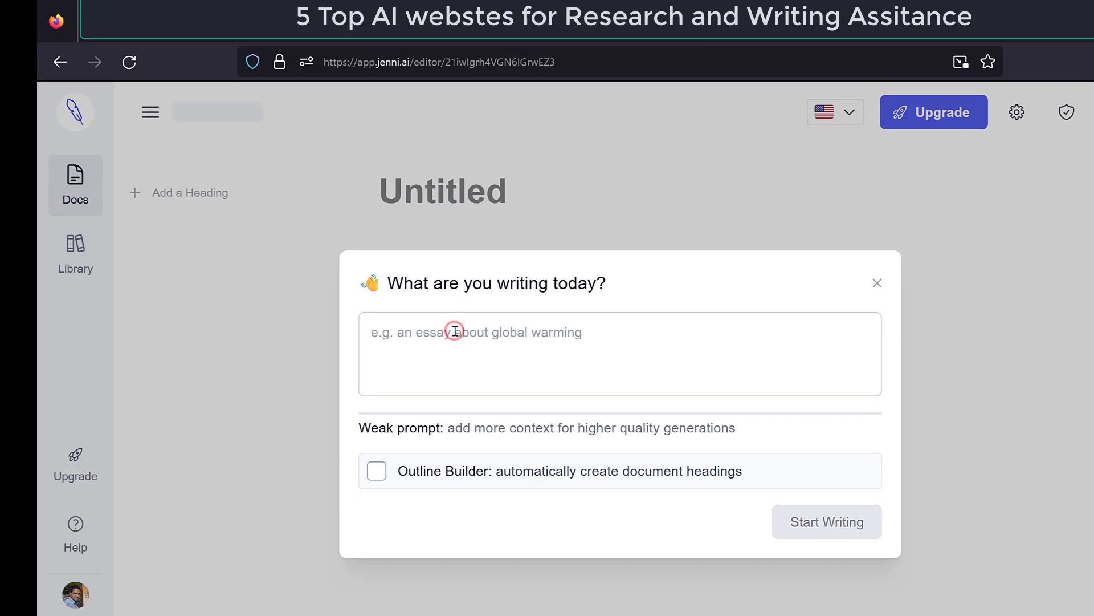
# Enter a Likert scale data analysis techniques in psychology personality traits topic, enable Outline Builder, and start writing
pyautogui.write('Lie')
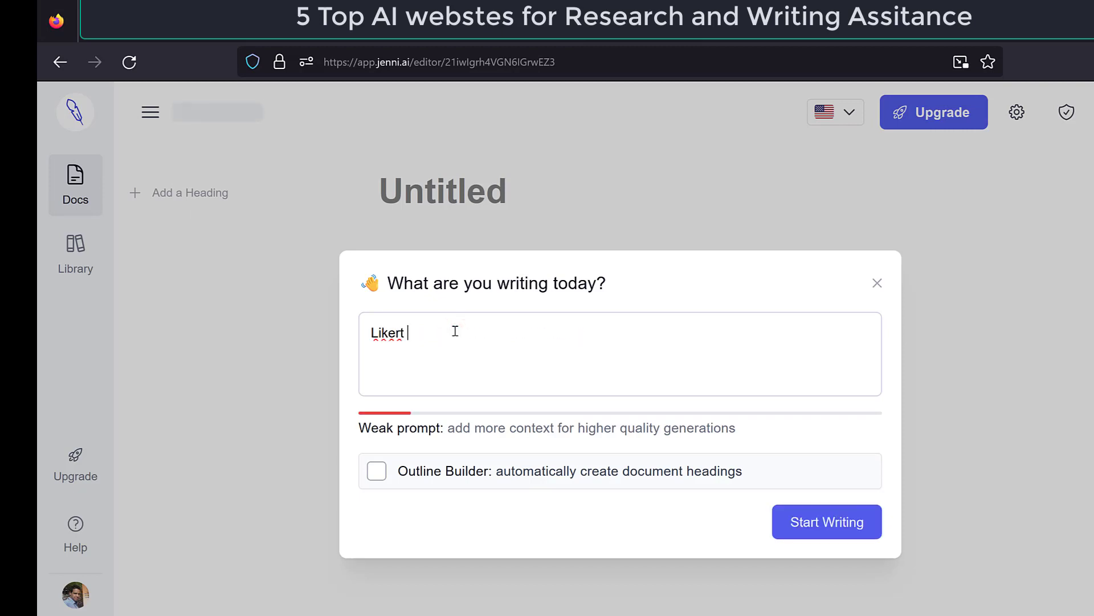
pyautogui.write('scale data')
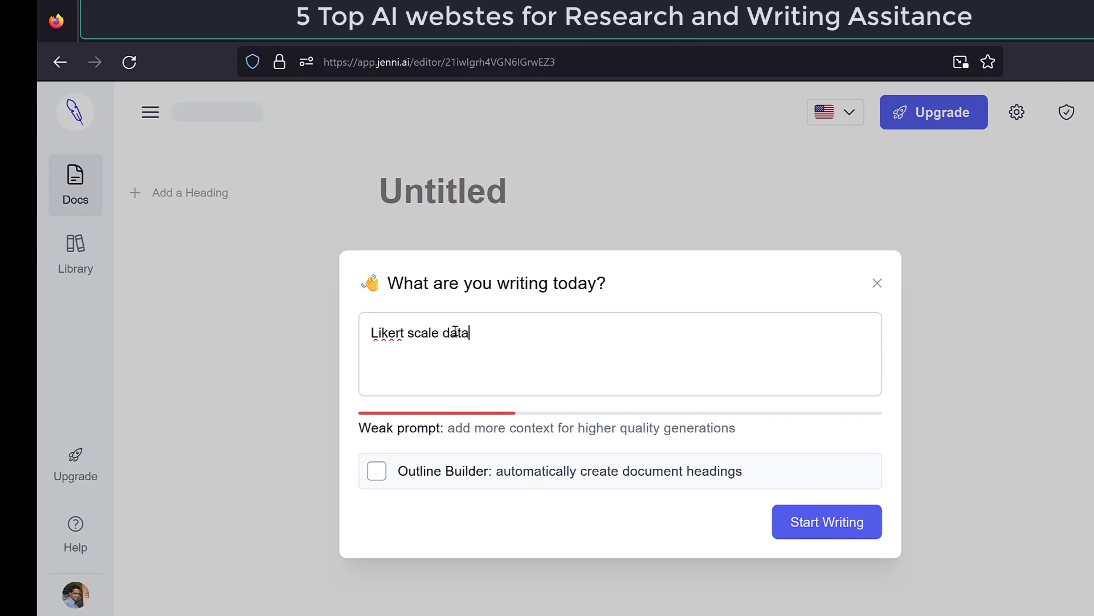
pyautogui.write('analysis')
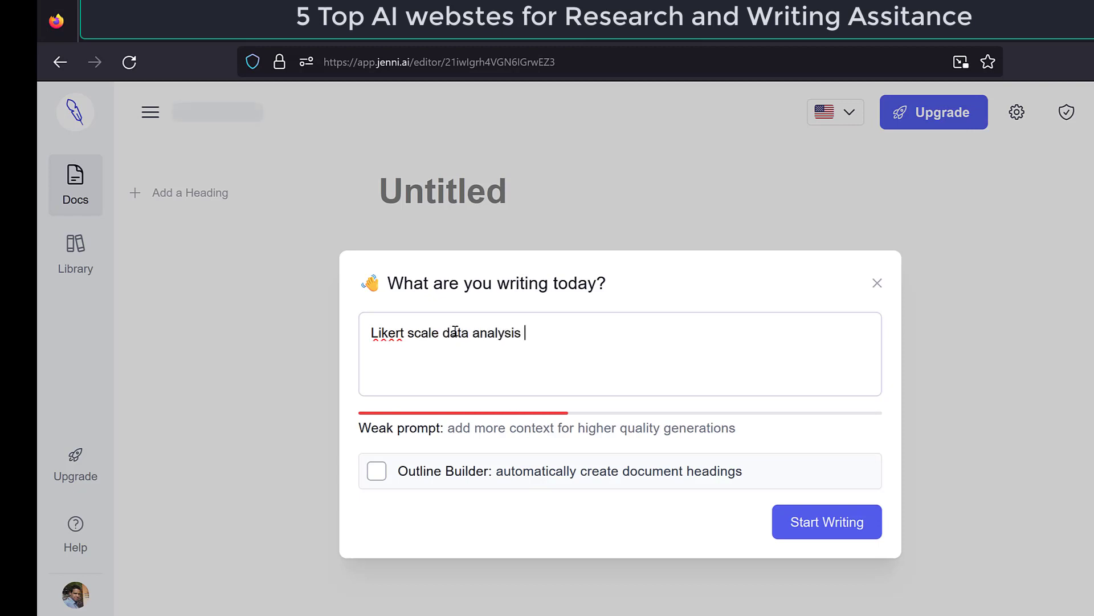
pyautogui.write('techniques')
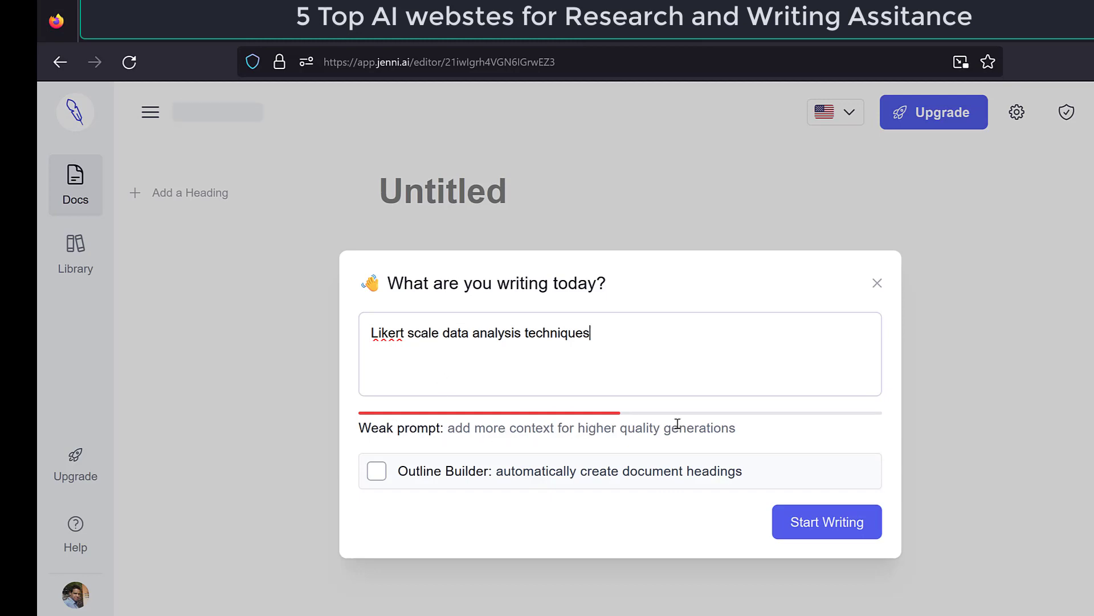
pyautogui.write('in')
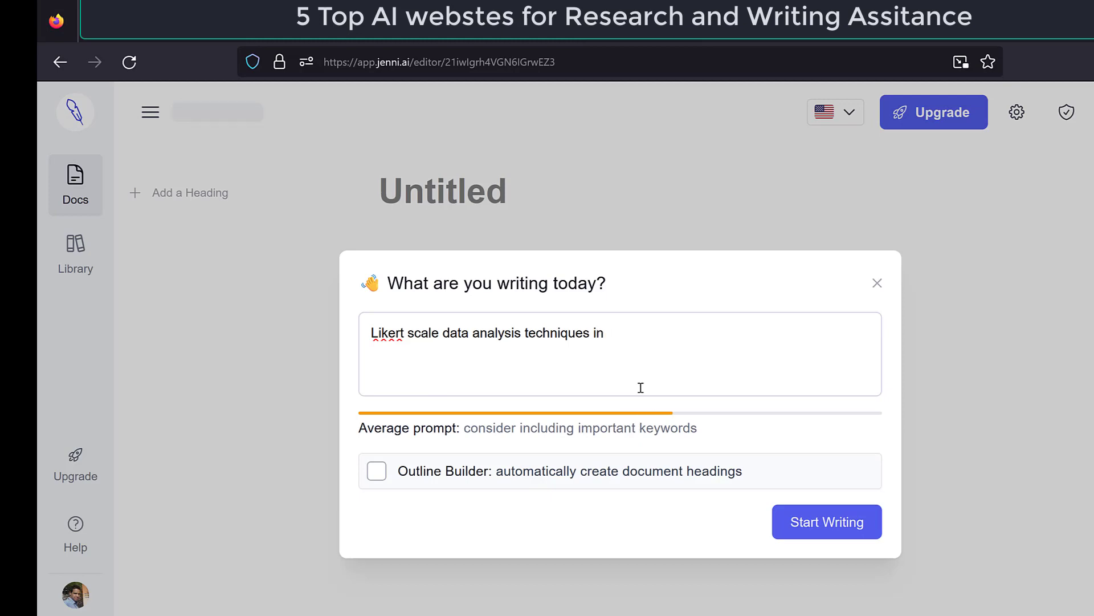
pyautogui.write('psy')
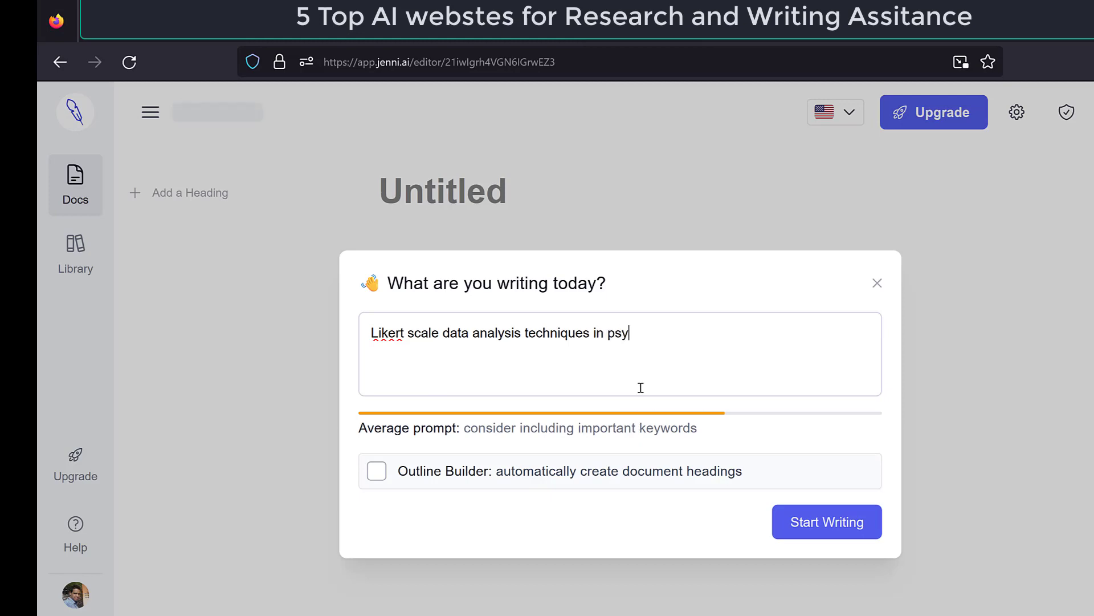
pyautogui.write('chology research')
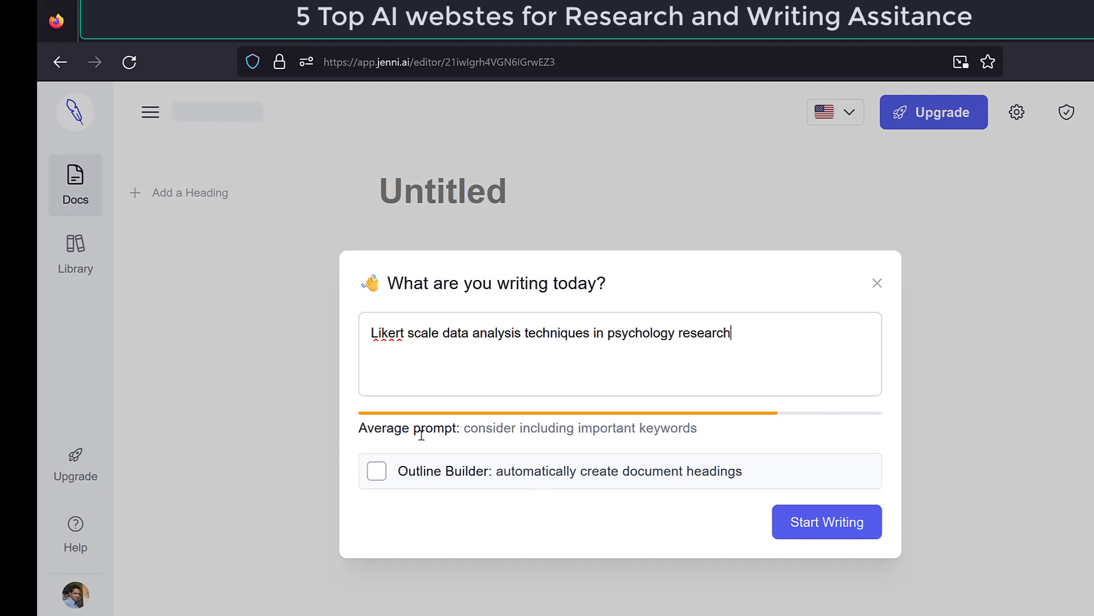
pyautogui.moveTo(459, 431)
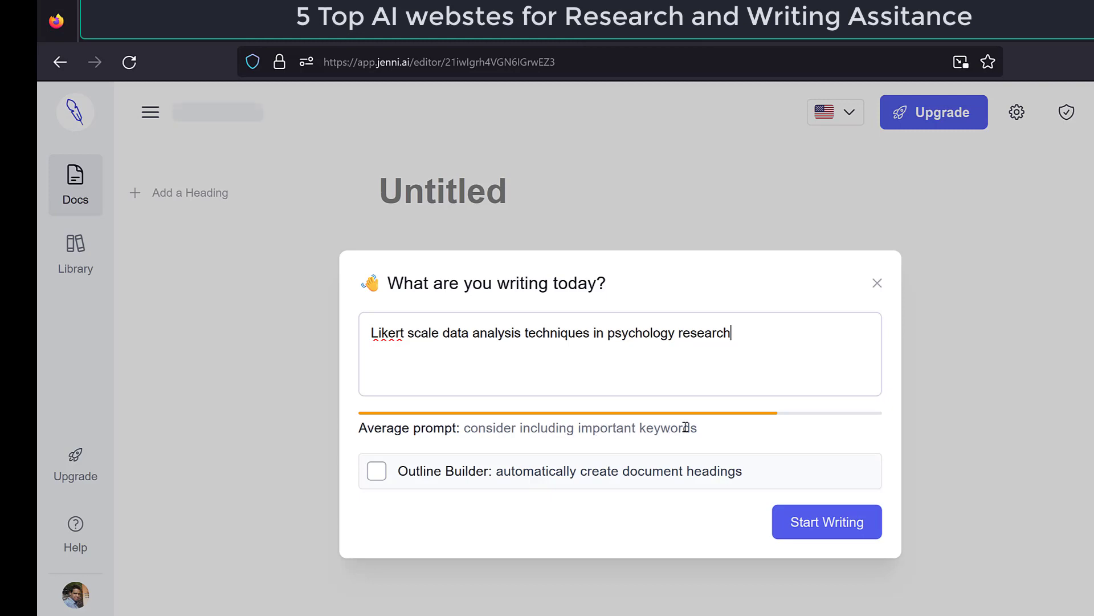
pyautogui.moveTo(739, 350)
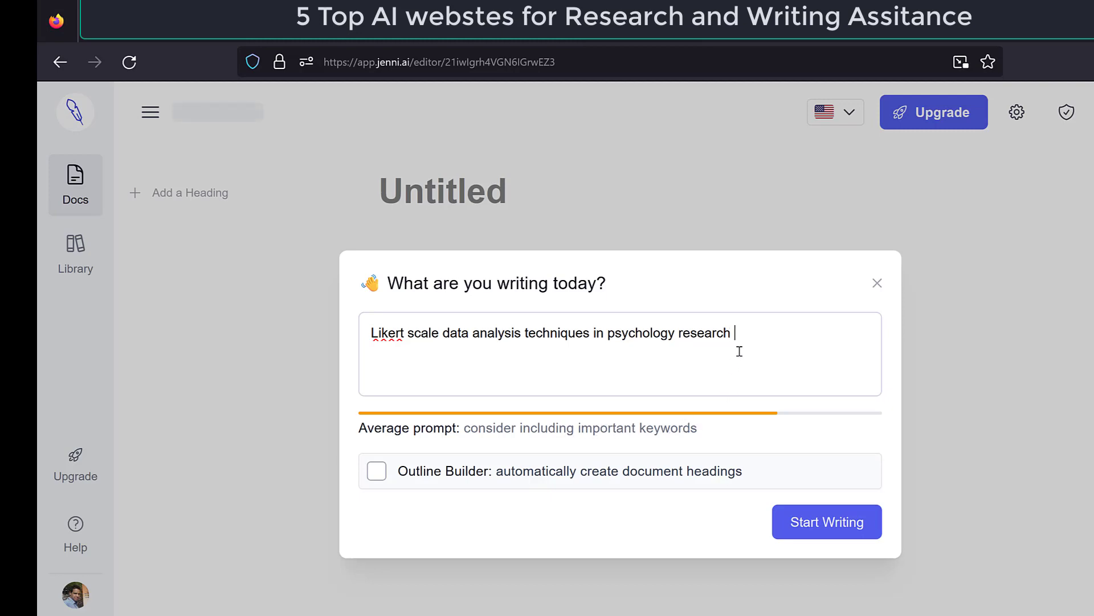
pyautogui.write('perso')
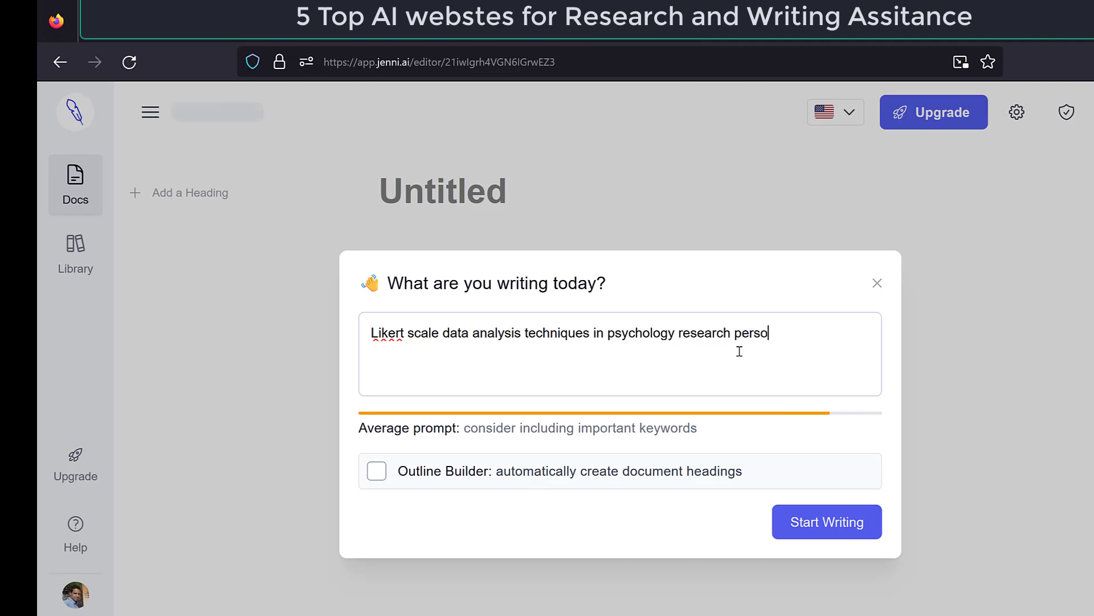
pyautogui.write('nality trai')
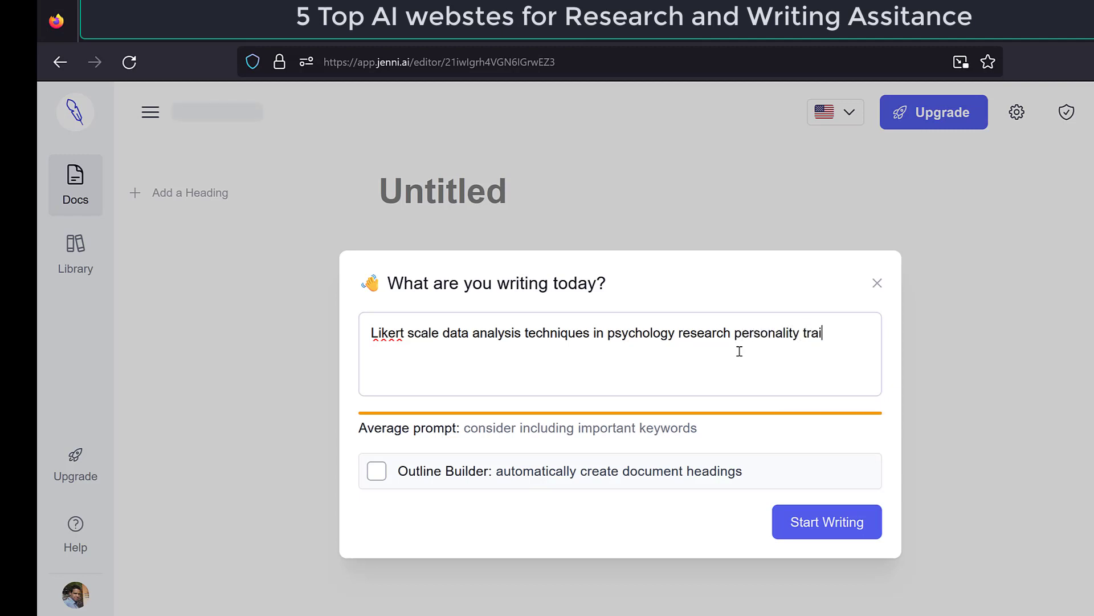
pyautogui.write('ts')
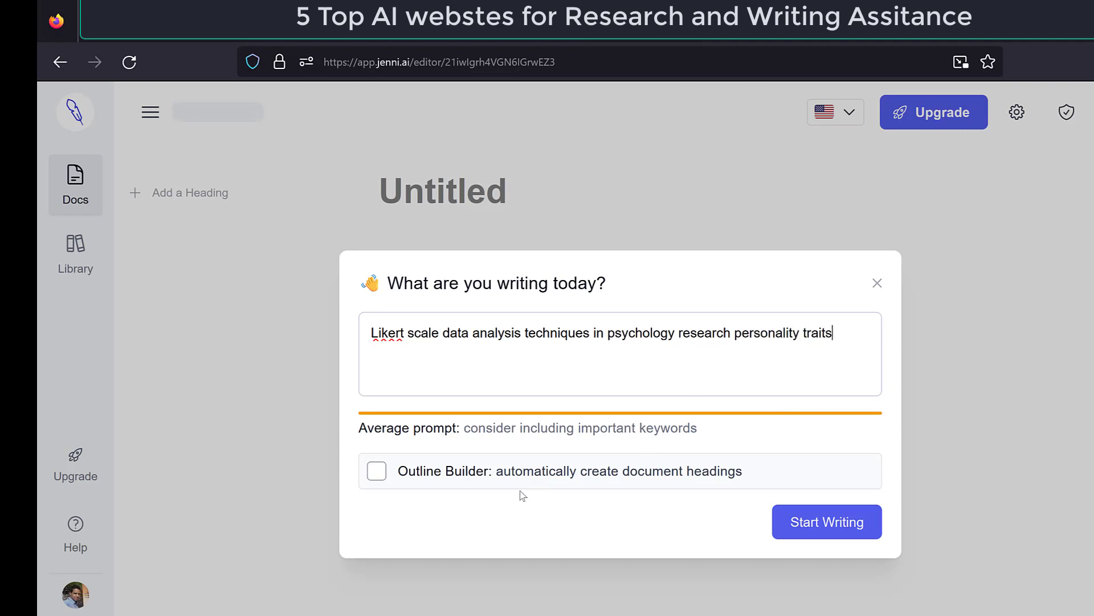
pyautogui.moveTo(677, 479)
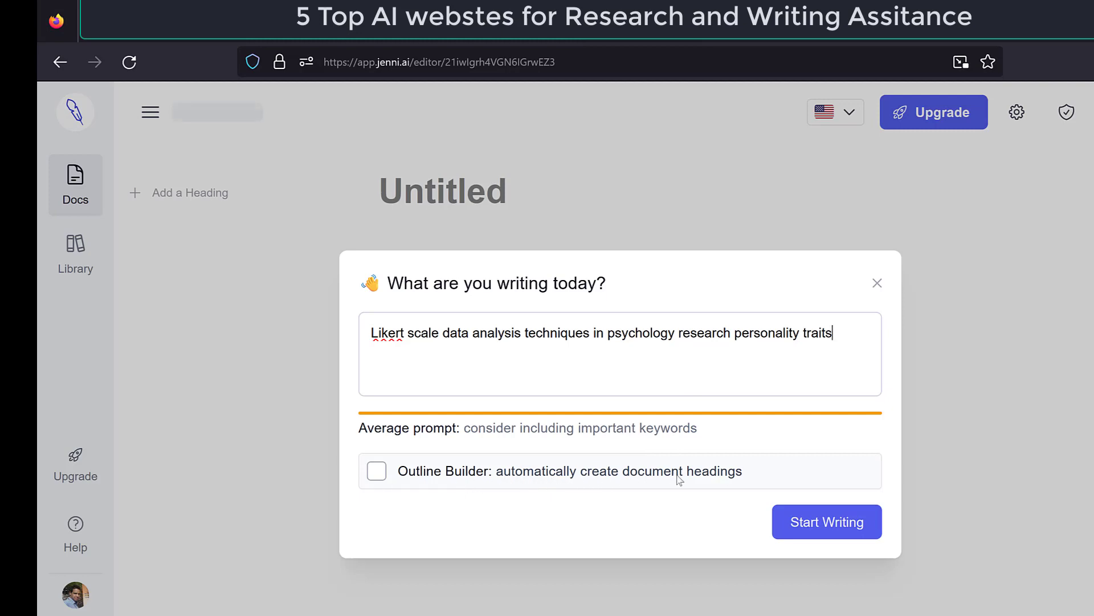
pyautogui.click(376, 470)
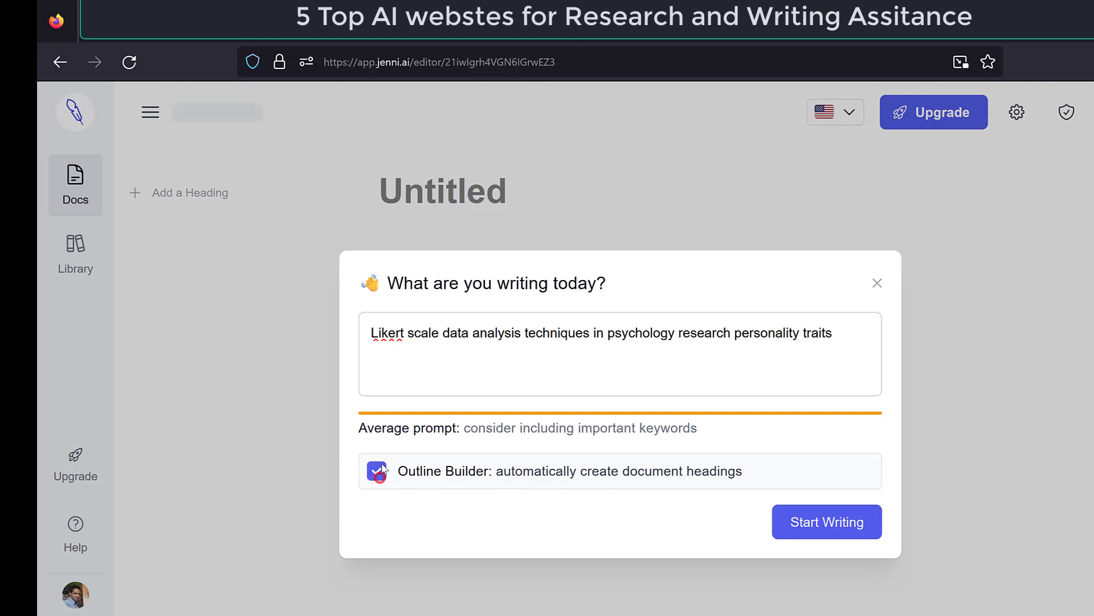
pyautogui.click(826, 521)
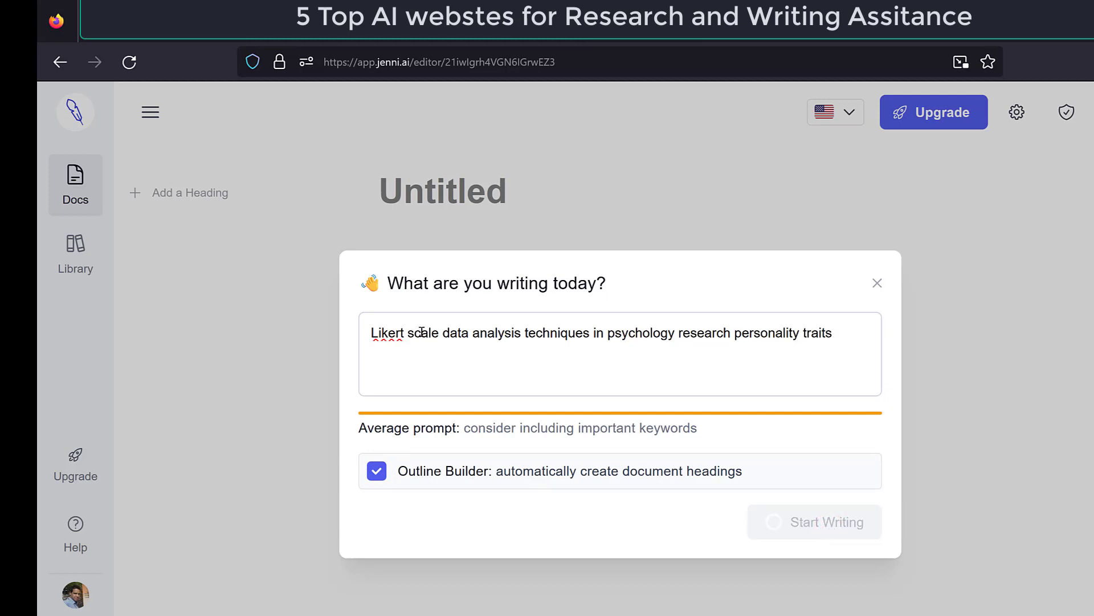
# Accept AI-suggested sentences, using AI Commands for more, to fill the first section with two paragraphs
pyautogui.click(814, 521)
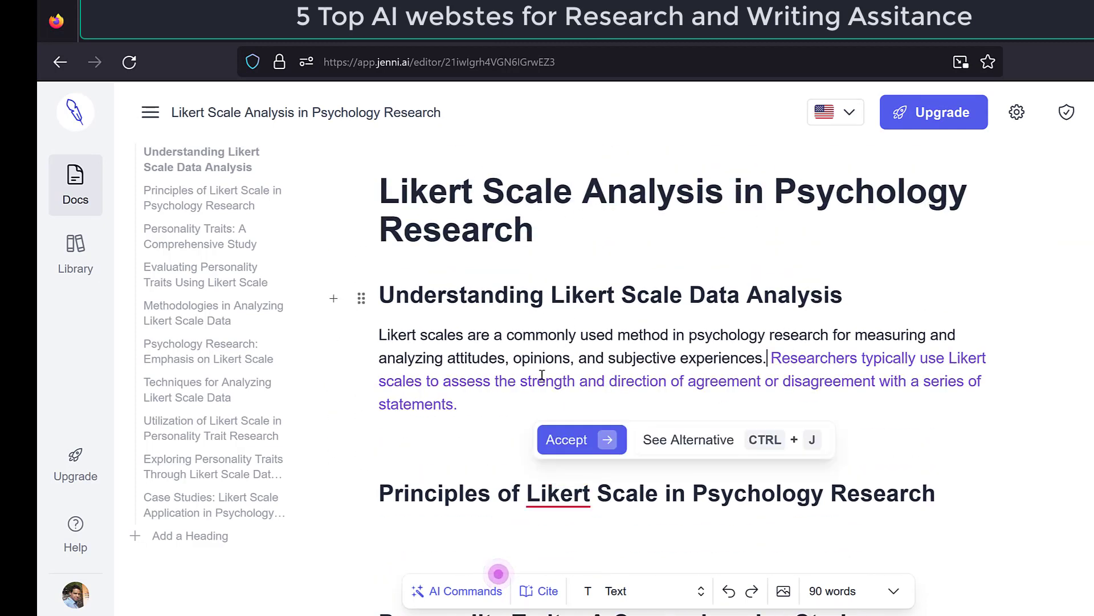
pyautogui.click(565, 439)
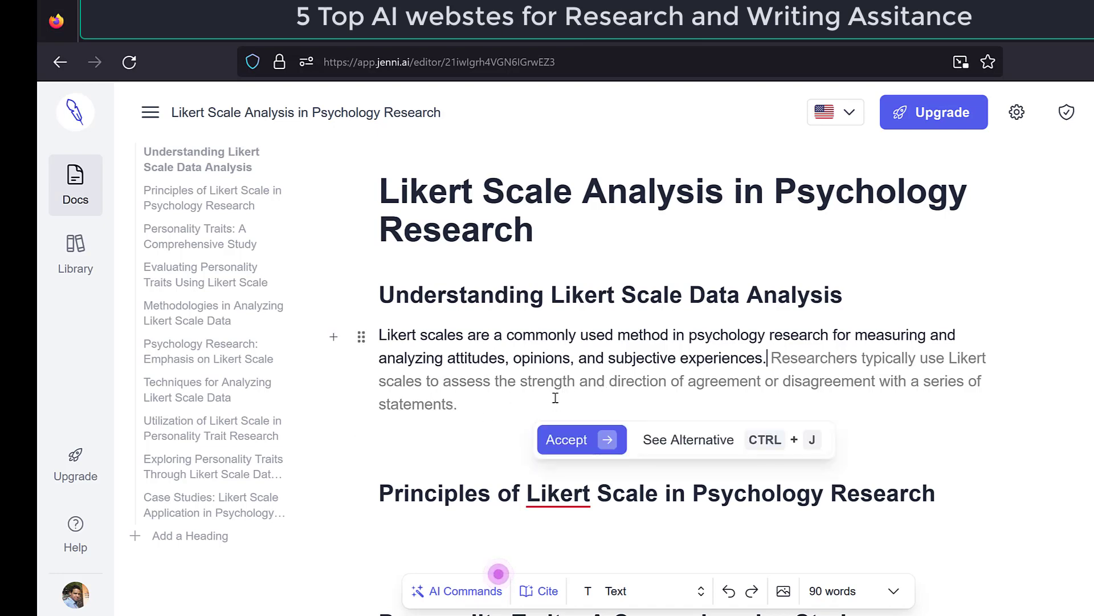
pyautogui.click(580, 439)
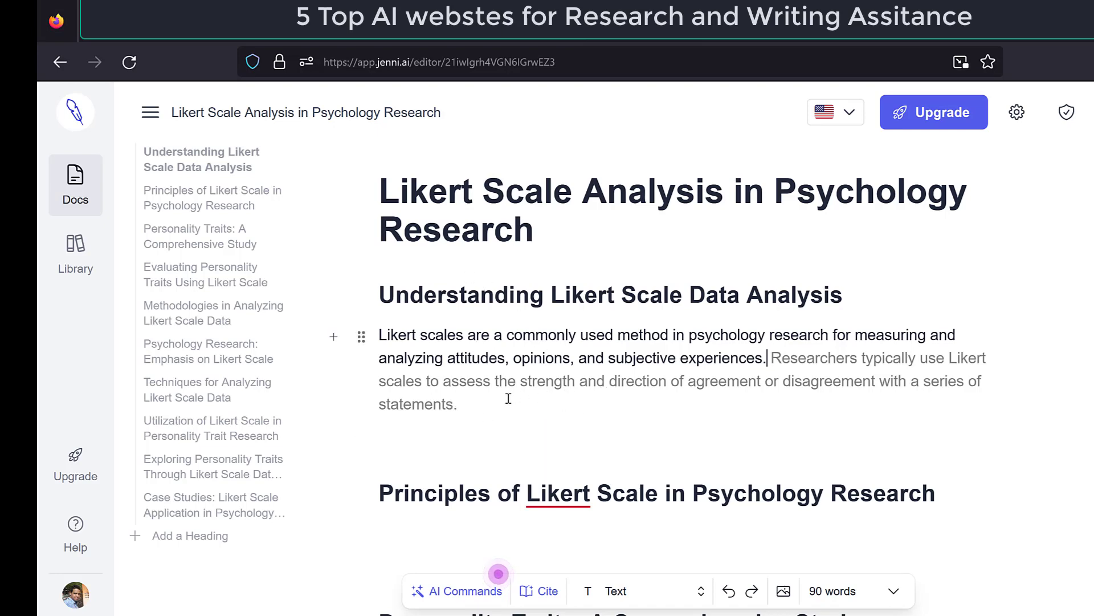
pyautogui.moveTo(766, 357); pyautogui.dragTo(461, 404)
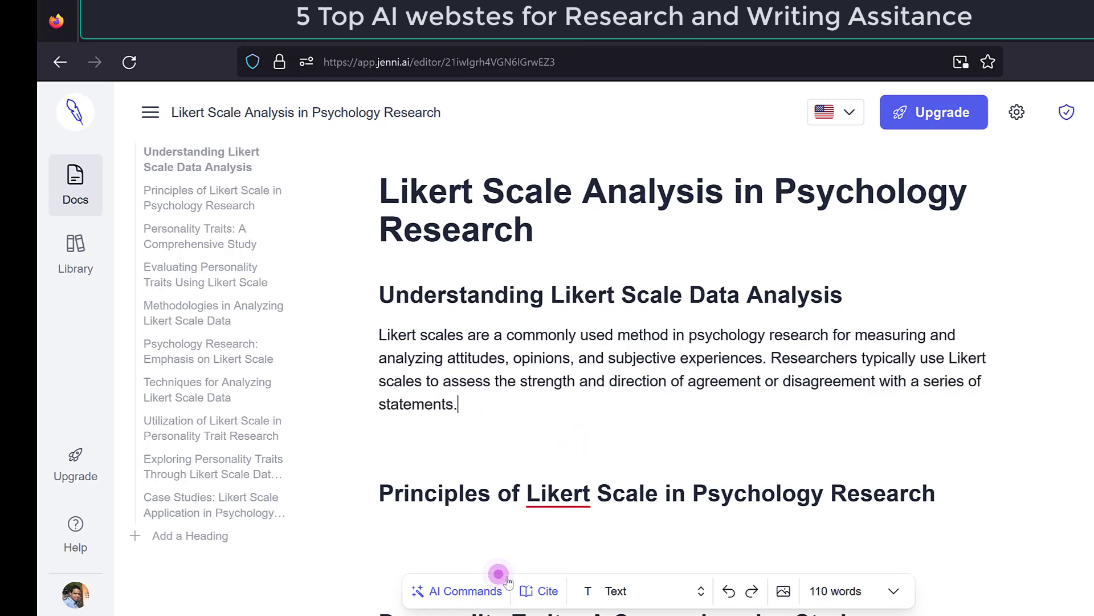
pyautogui.click(464, 591)
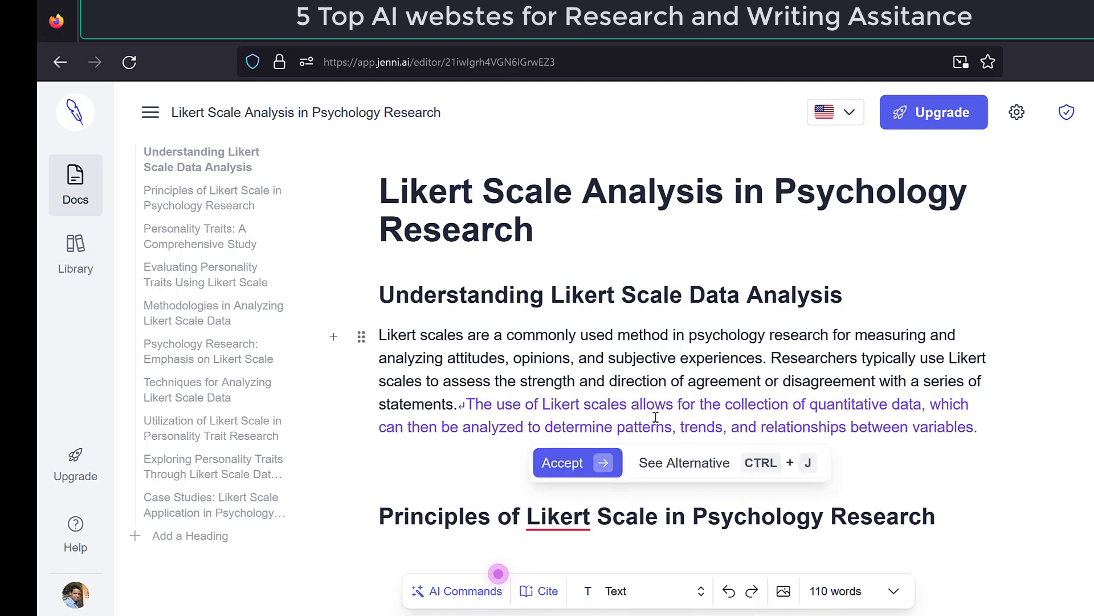
pyautogui.click(561, 462)
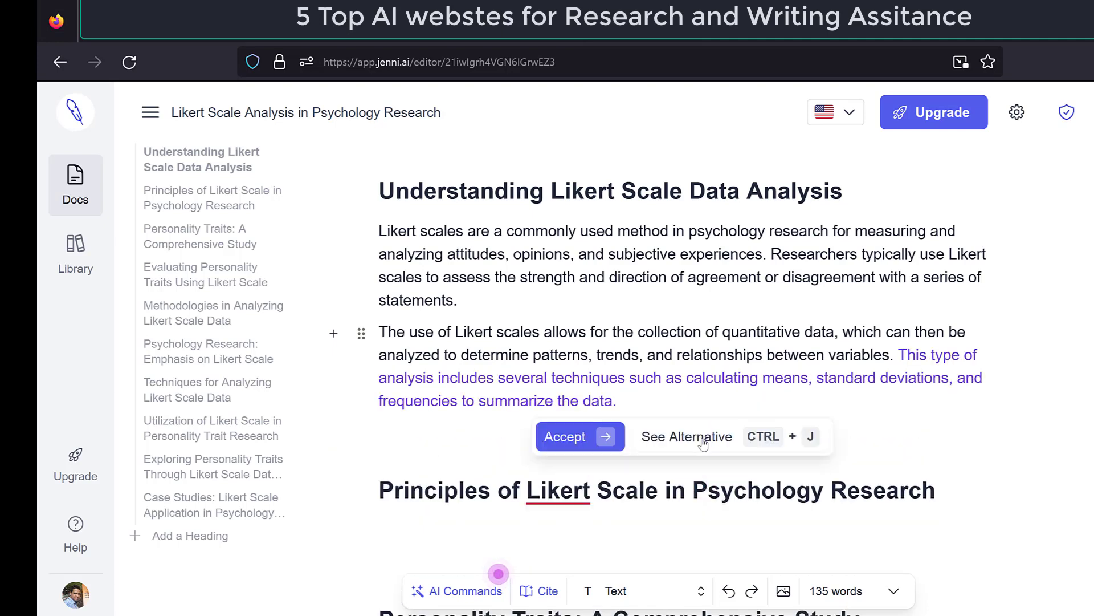
pyautogui.click(565, 436)
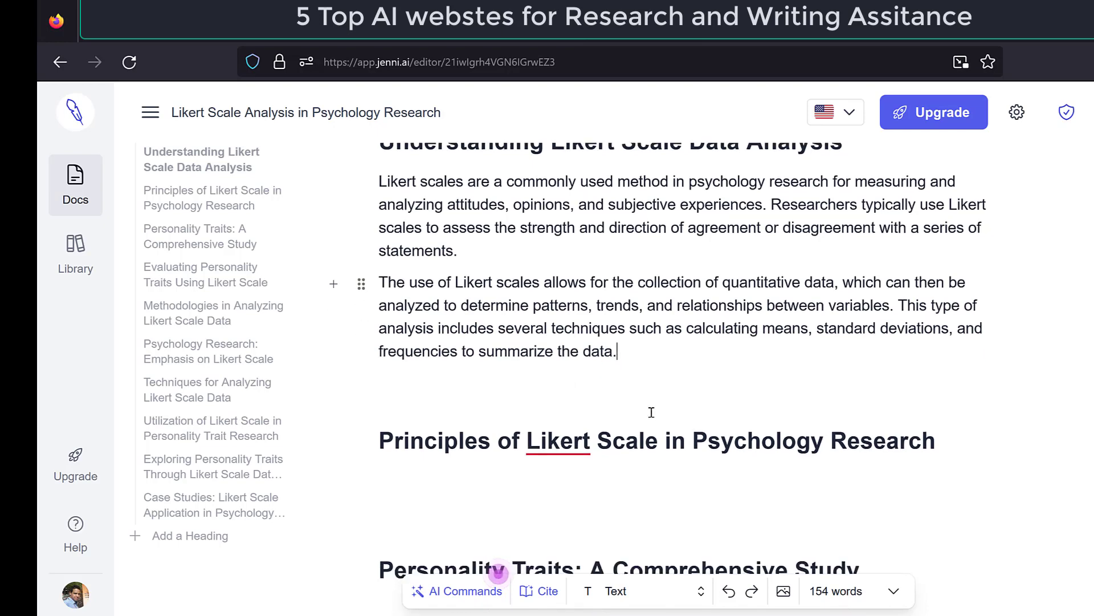
# Scroll the Likert document, then view the Unlimited plan's annual and monthly pricing
pyautogui.scroll(-3)
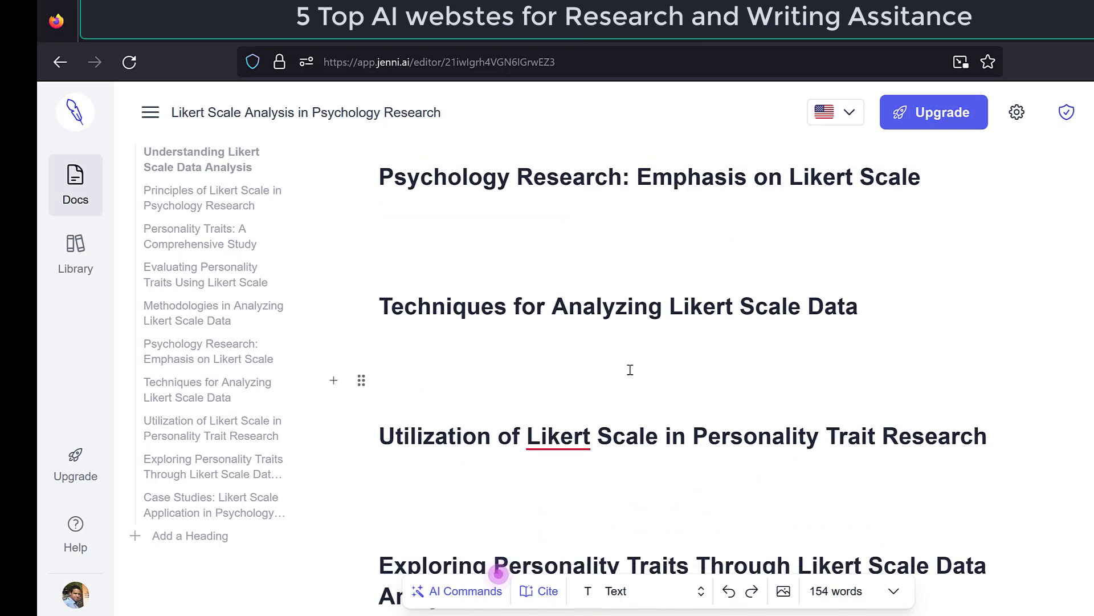
pyautogui.scroll(-3)
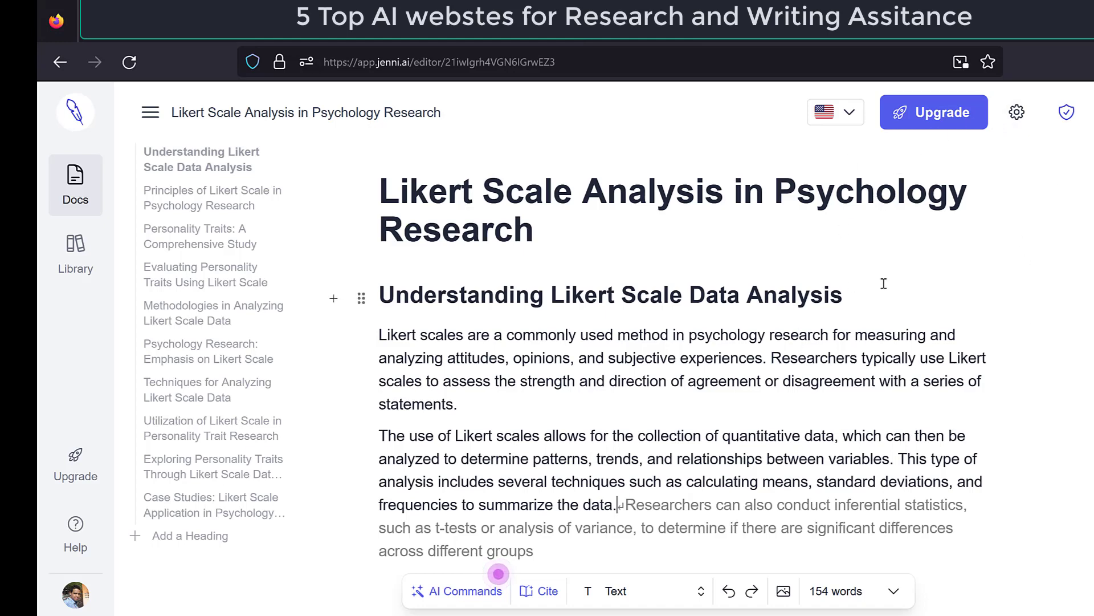
pyautogui.moveTo(804, 217)
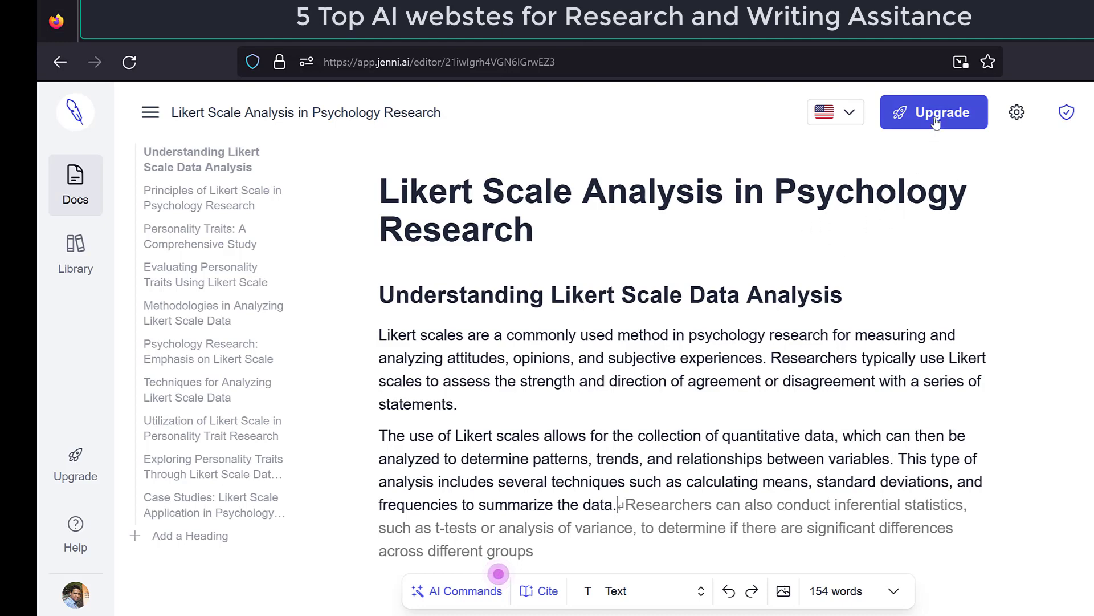
pyautogui.click(933, 112)
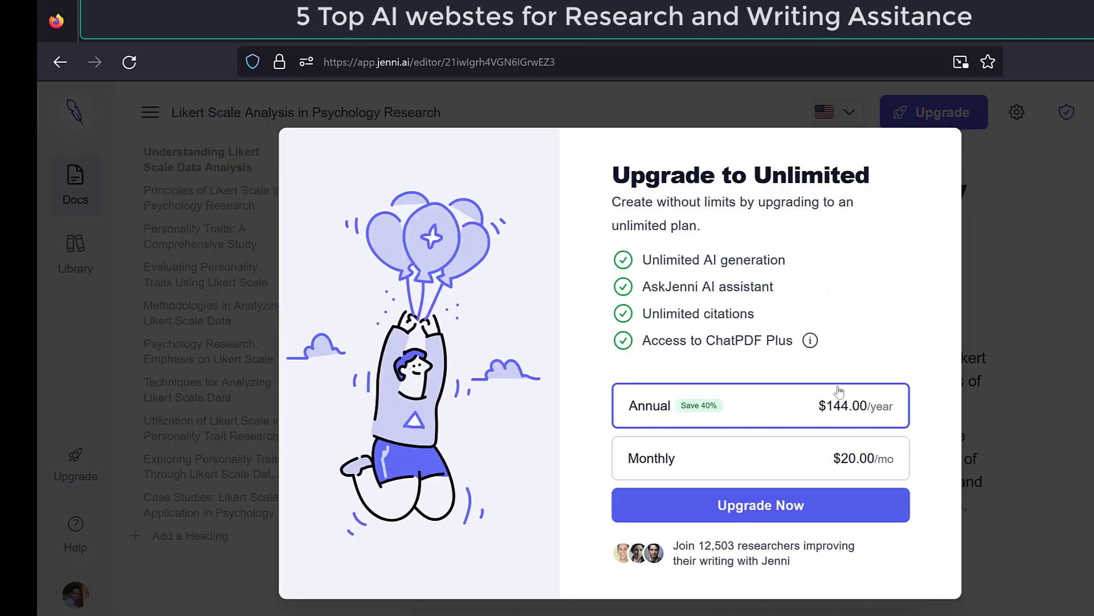
pyautogui.moveTo(885, 418)
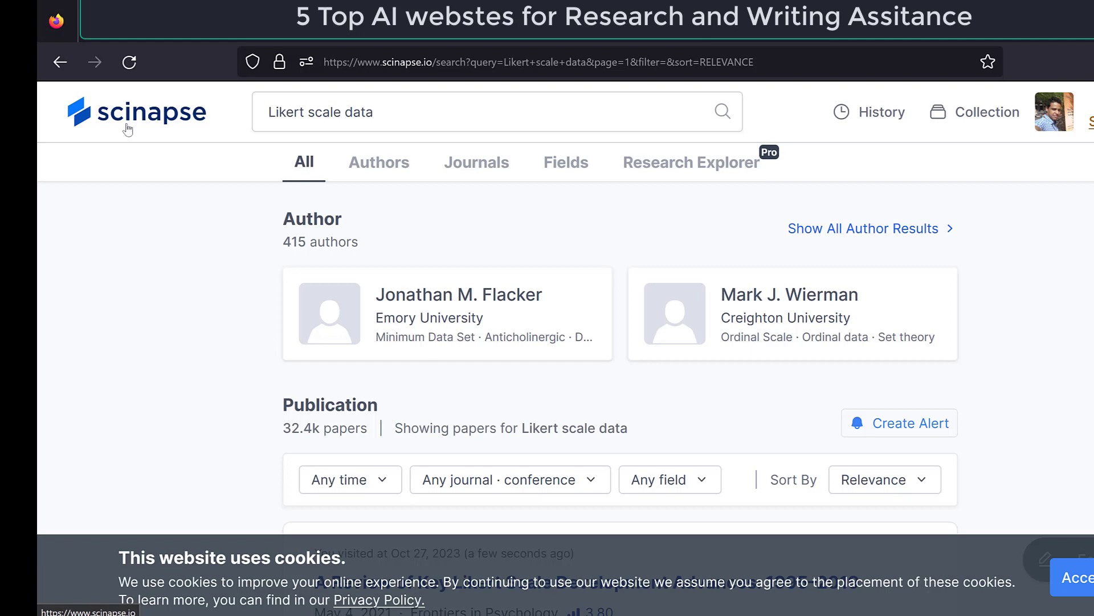
pyautogui.moveTo(155, 132)
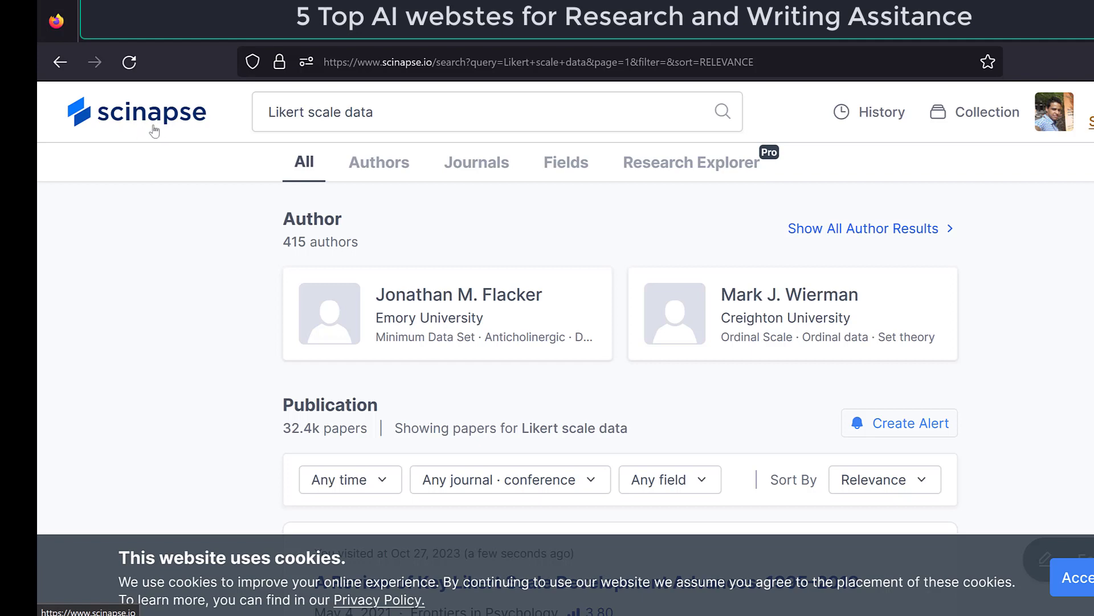
pyautogui.moveTo(249, 116)
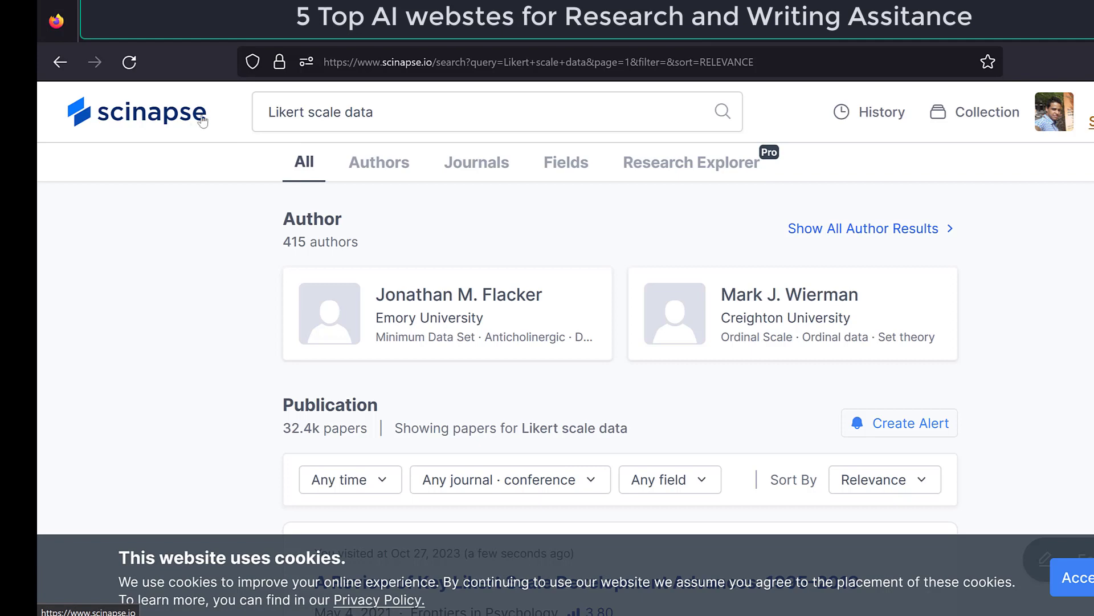
pyautogui.moveTo(217, 121)
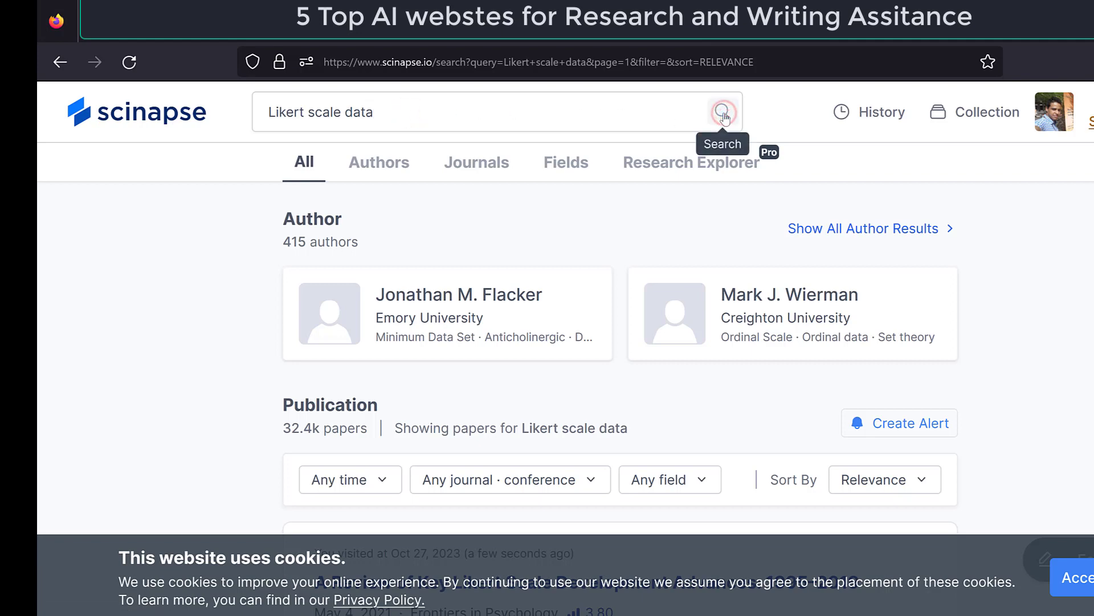
pyautogui.moveTo(460, 123)
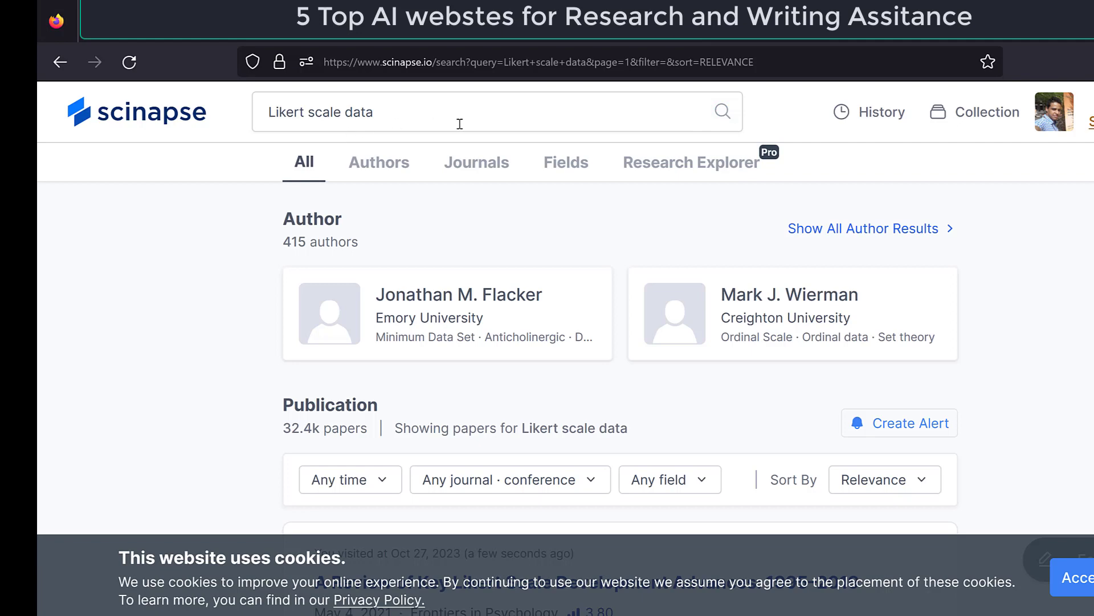
# Scroll the 'Likert scale data' results and expand the first paper's full abstract
pyautogui.scroll(-3)
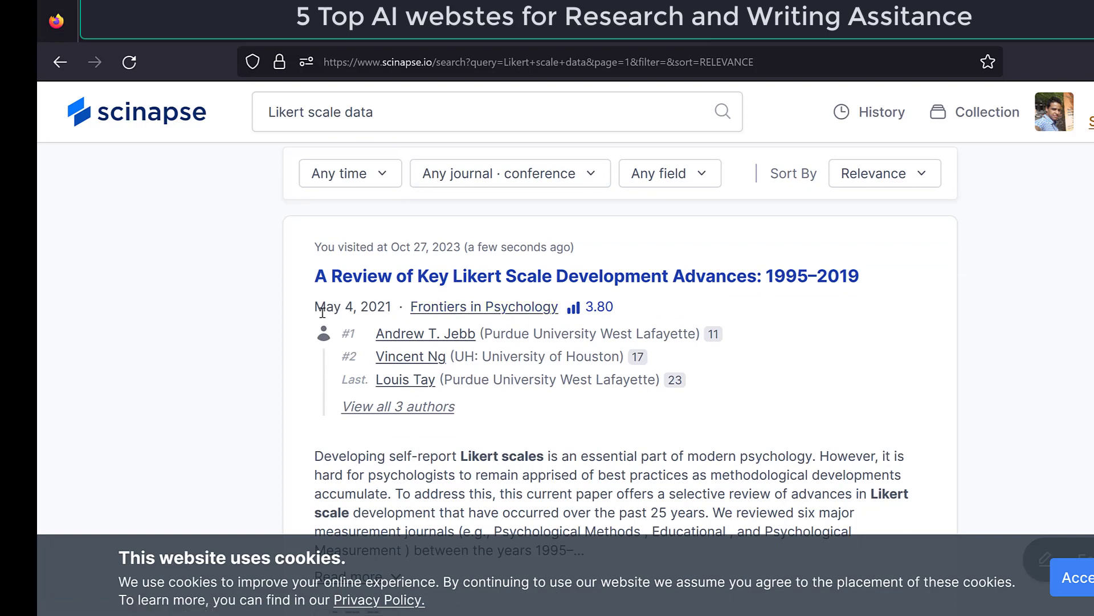
pyautogui.moveTo(411, 356)
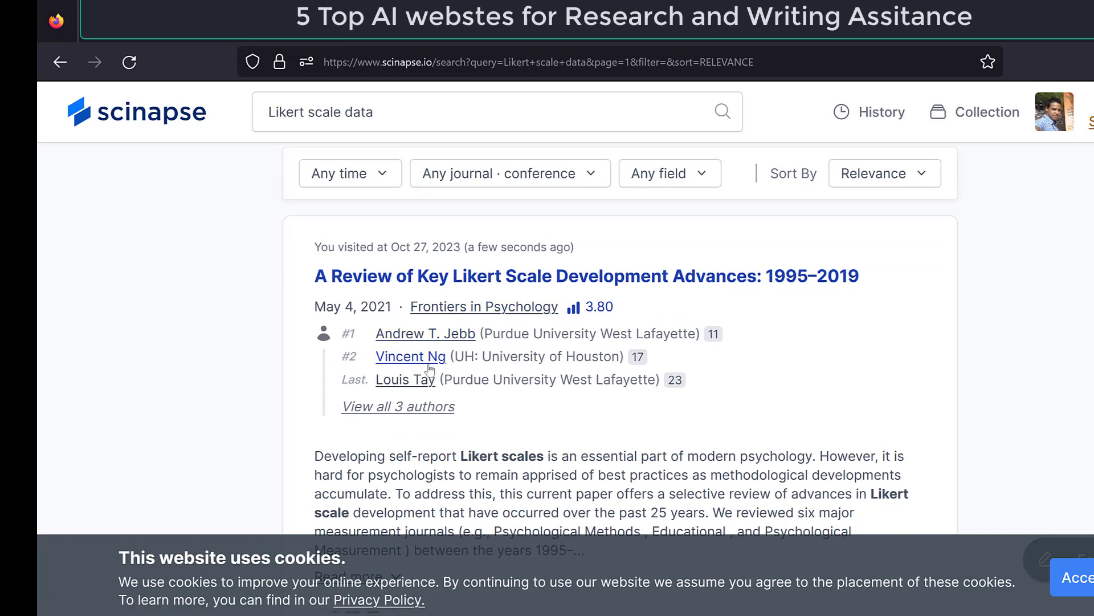
pyautogui.moveTo(405, 380)
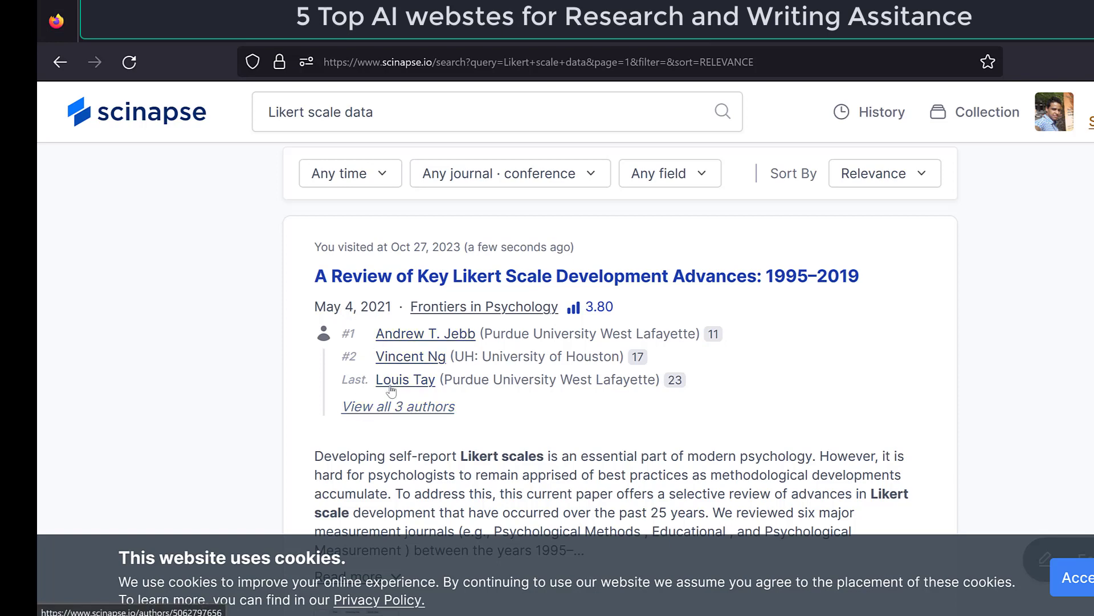
pyautogui.scroll(-3)
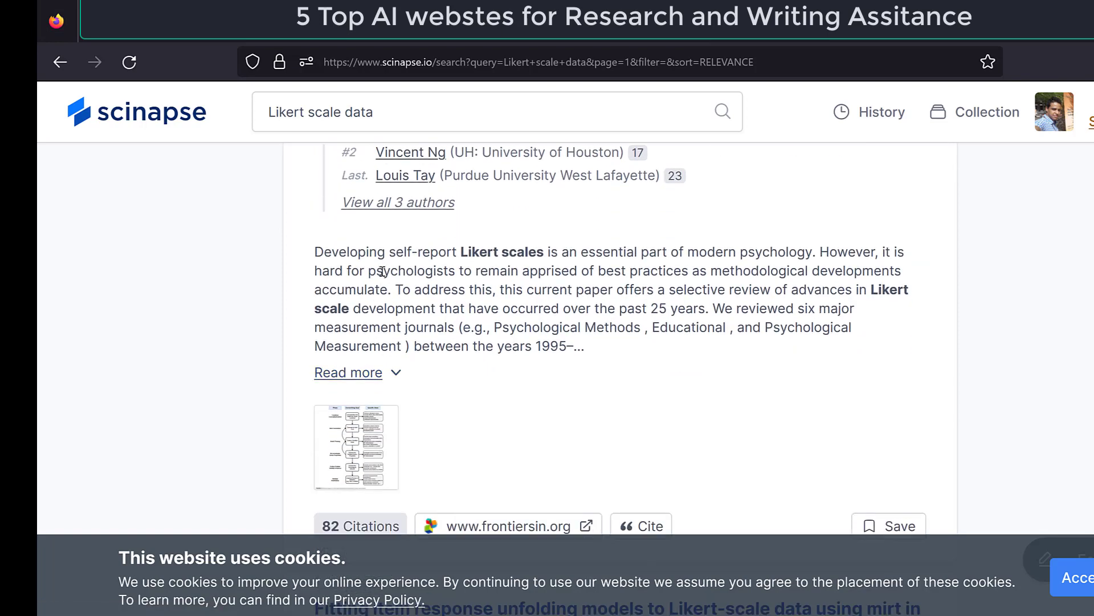
pyautogui.click(347, 372)
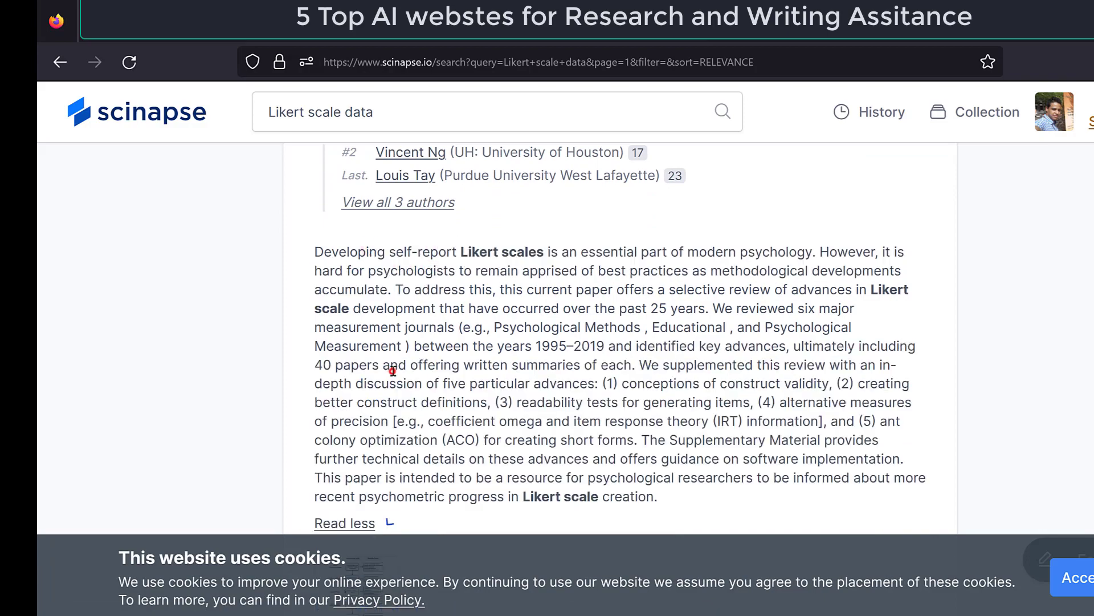
pyautogui.scroll(-3)
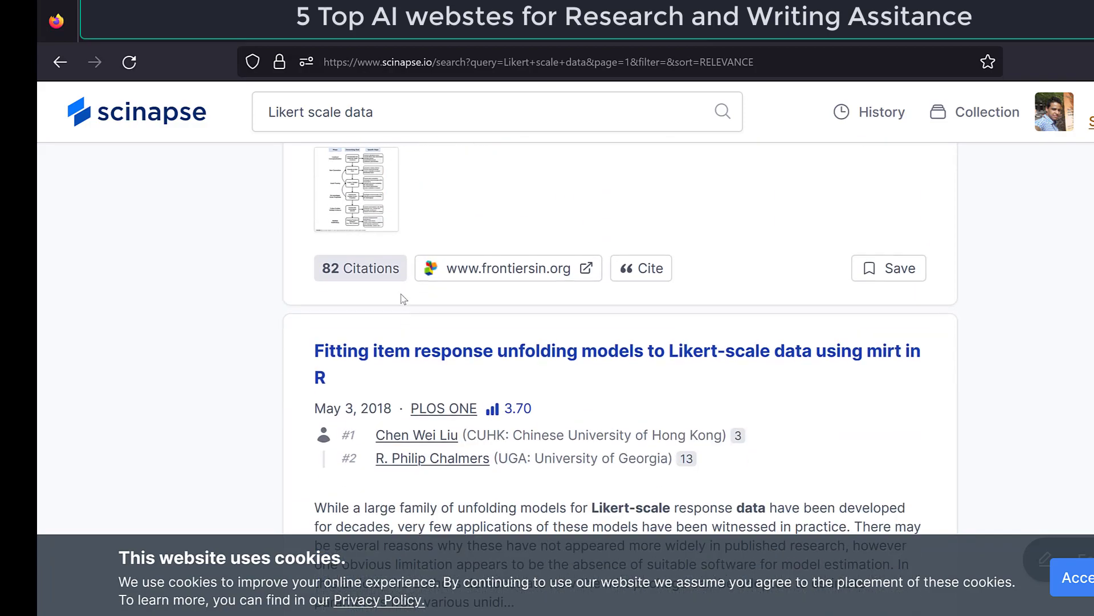
pyautogui.moveTo(650, 272)
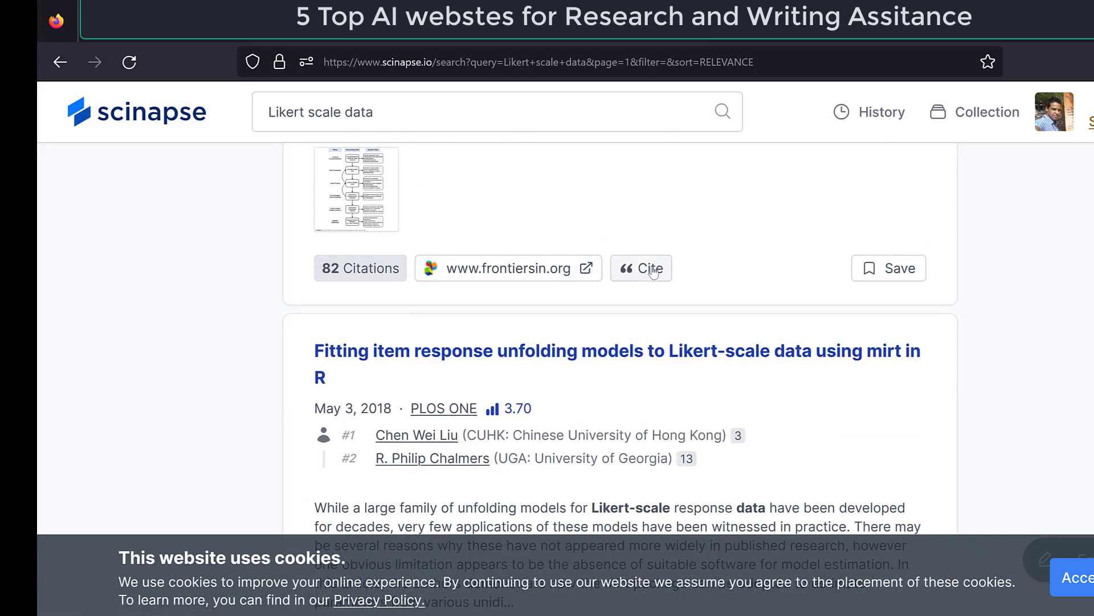
pyautogui.click(641, 268)
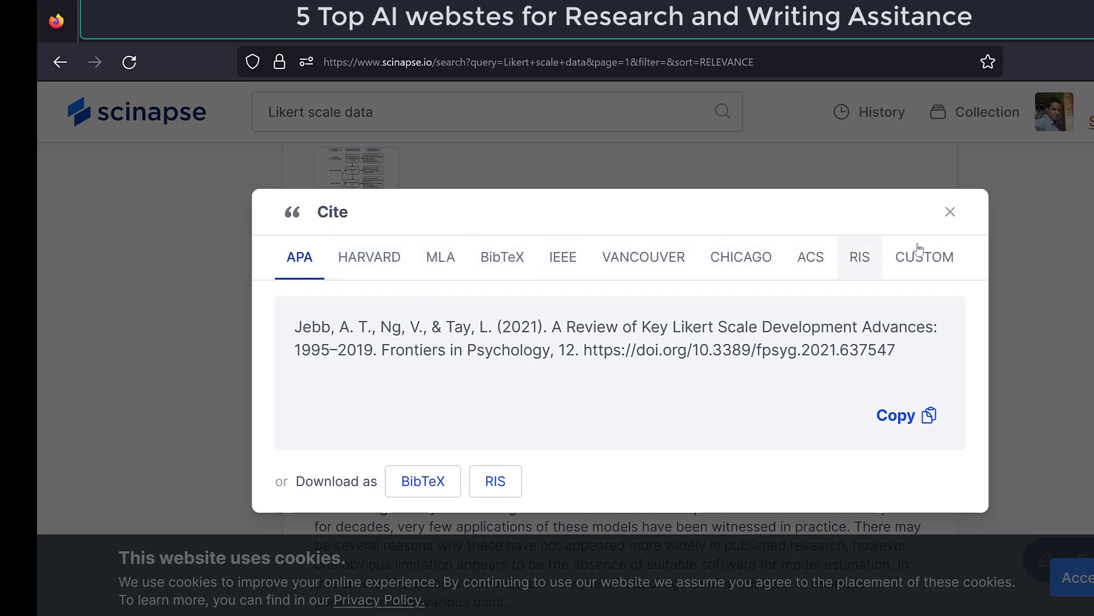
pyautogui.moveTo(969, 233)
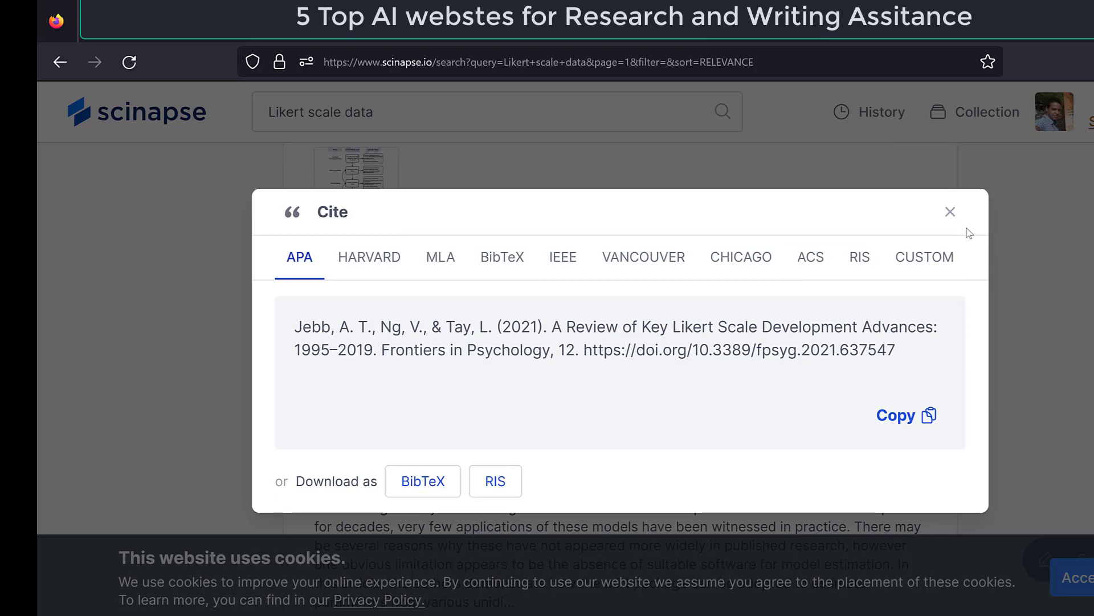
pyautogui.click(950, 211)
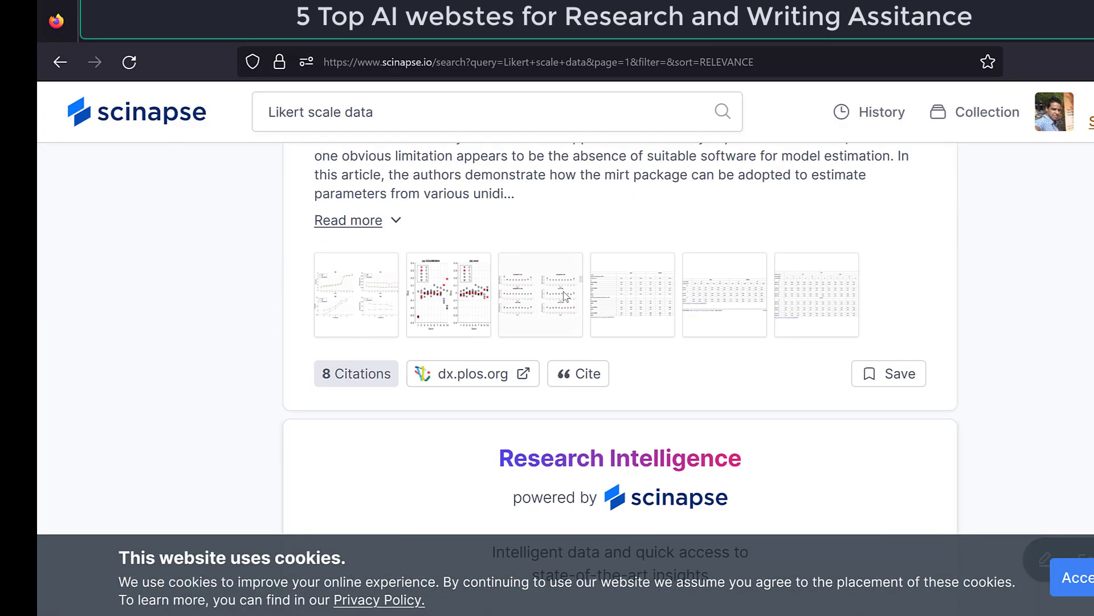
pyautogui.scroll(-3)
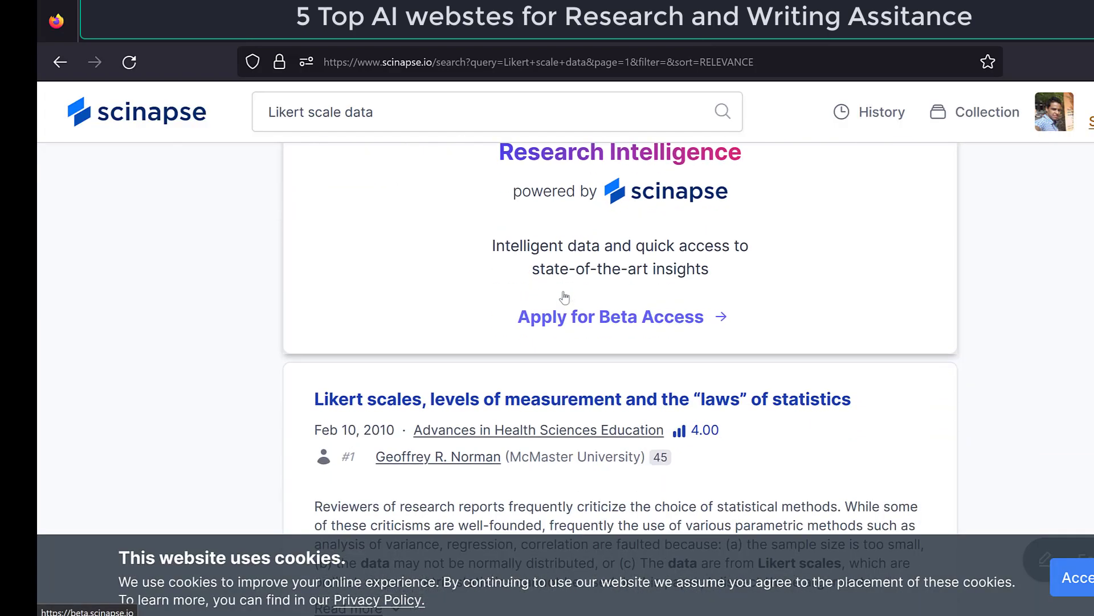
pyautogui.scroll(-3)
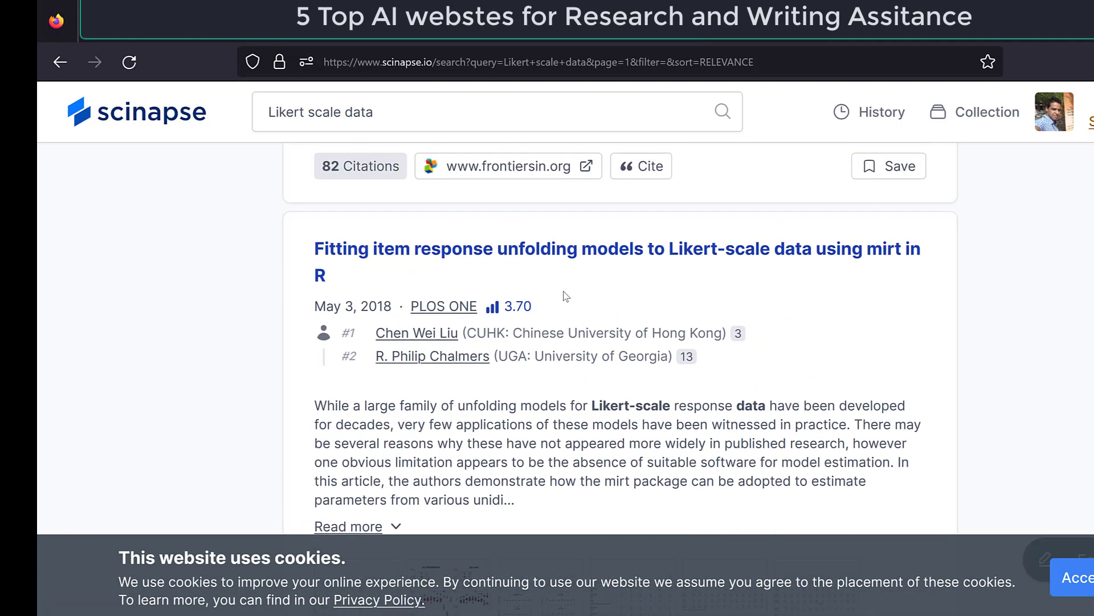
pyautogui.moveTo(451, 395)
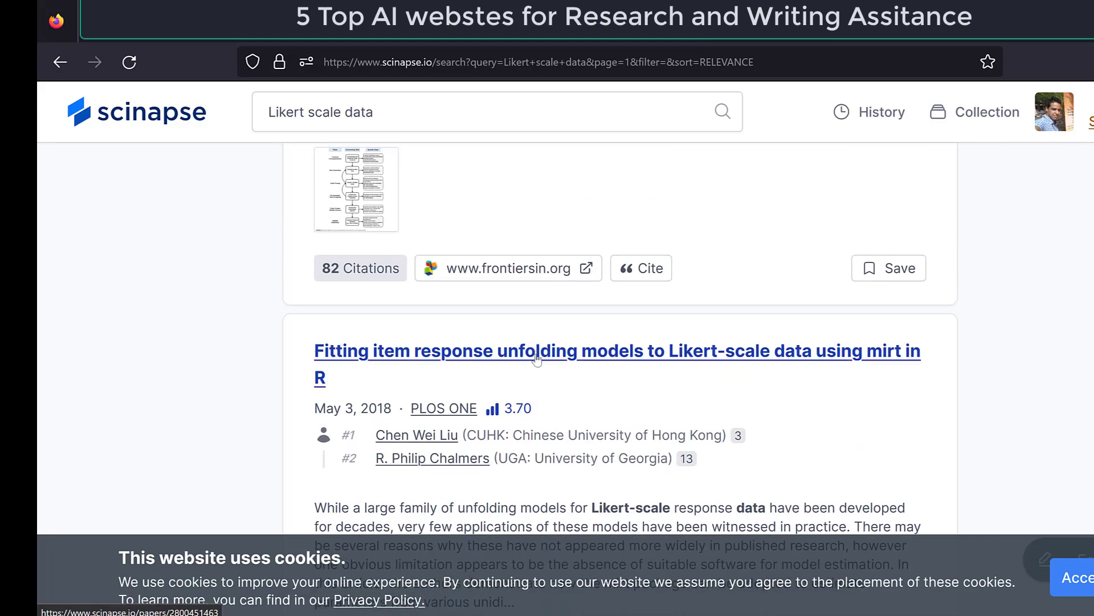
pyautogui.scroll(-3)
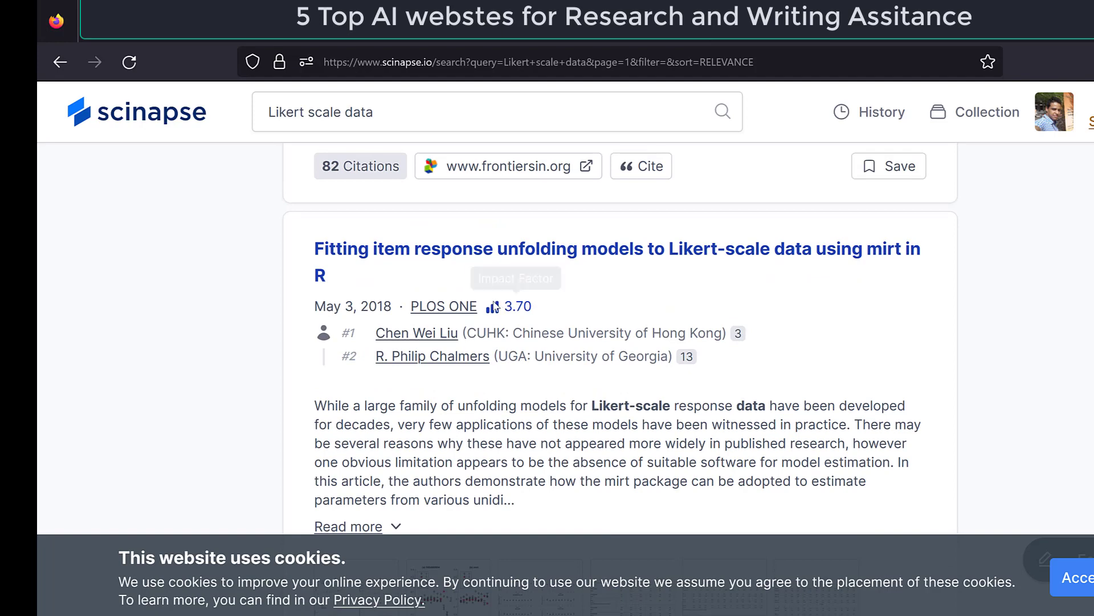
pyautogui.moveTo(495, 307)
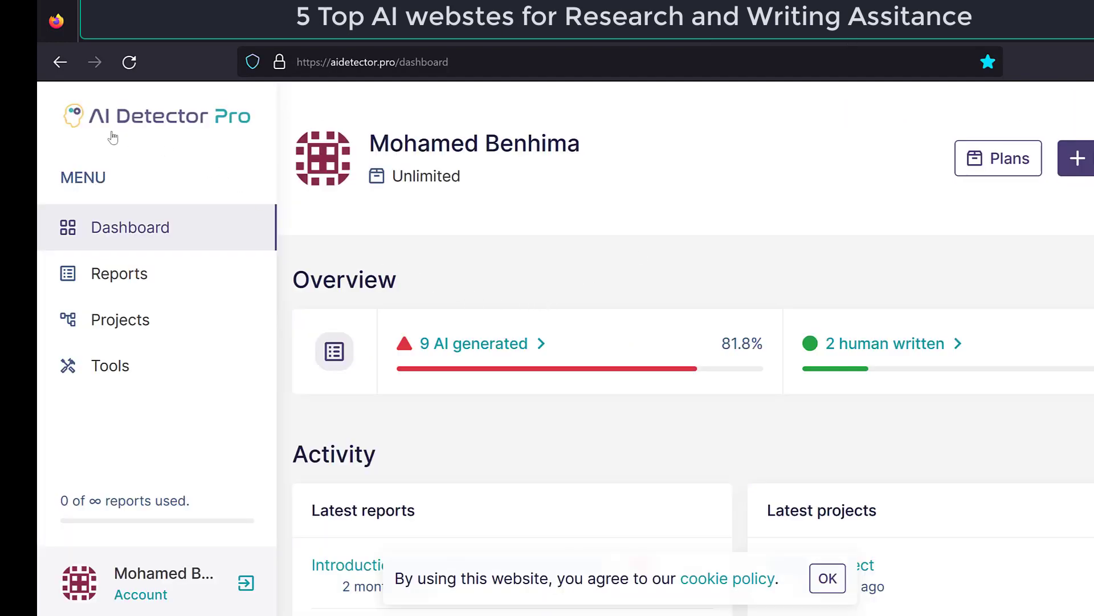
# Scroll the AI Detector Pro dashboard overview showing 9 AI-generated and 2 human-written reports
pyautogui.scroll(-3)
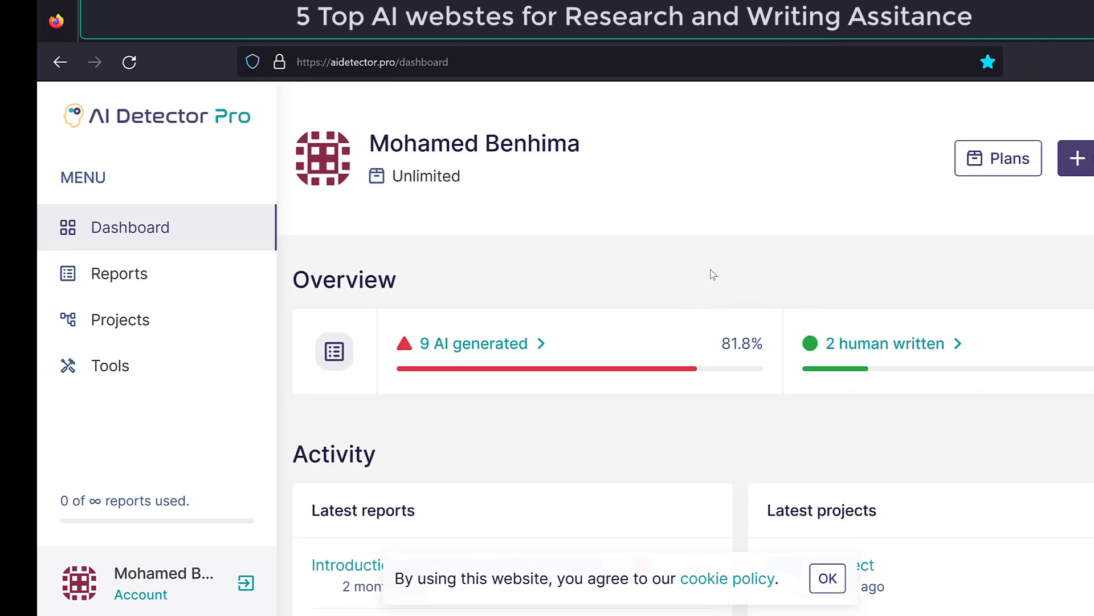
pyautogui.moveTo(1007, 278)
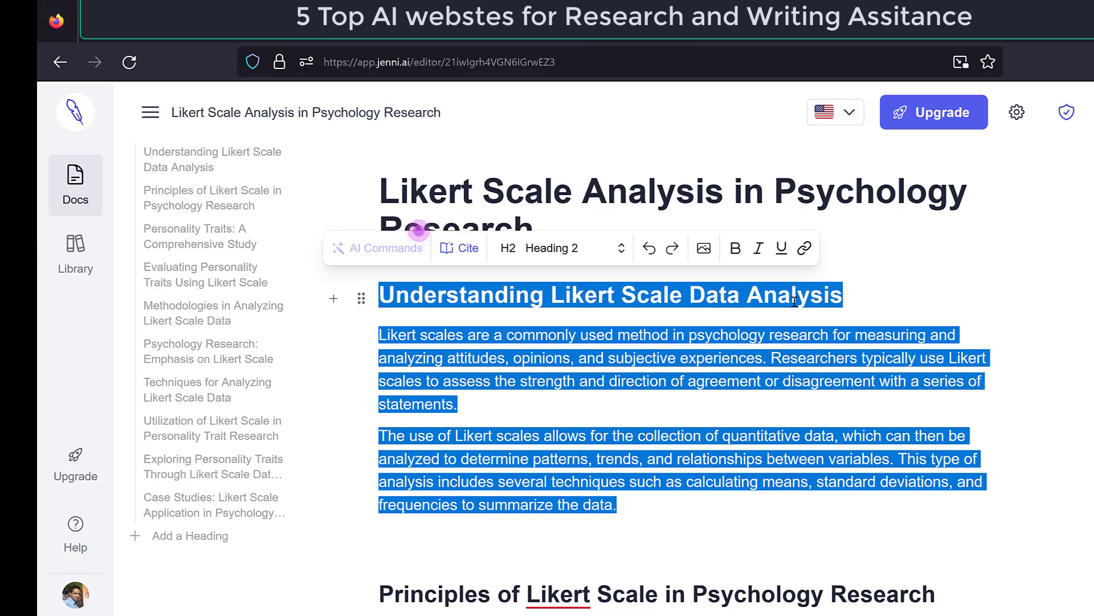
pyautogui.moveTo(948, 307)
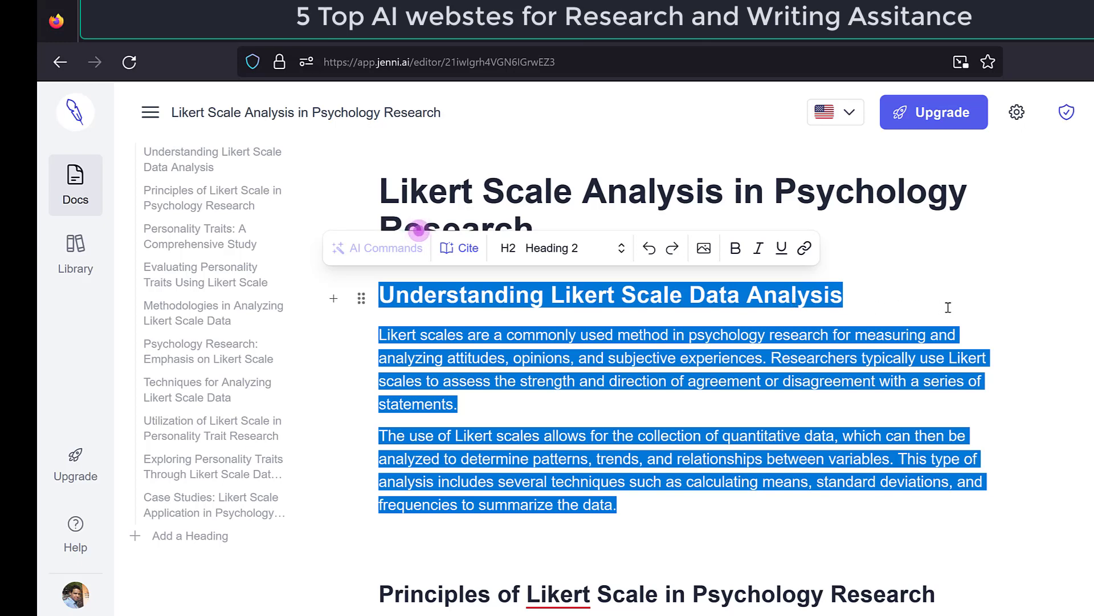